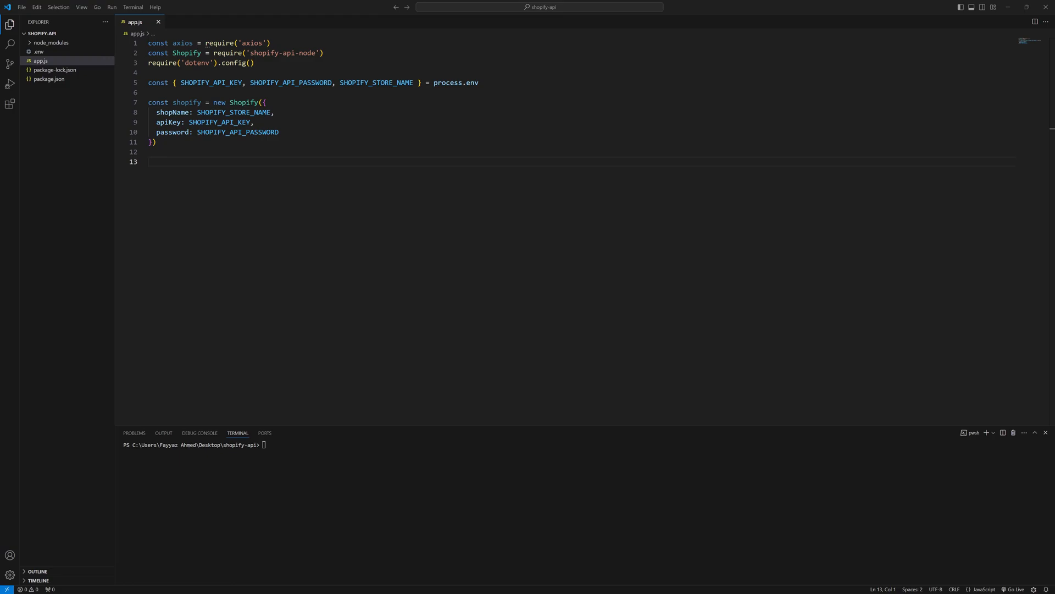
{"action": "mouse_move", "coordinate": [524, 274]}
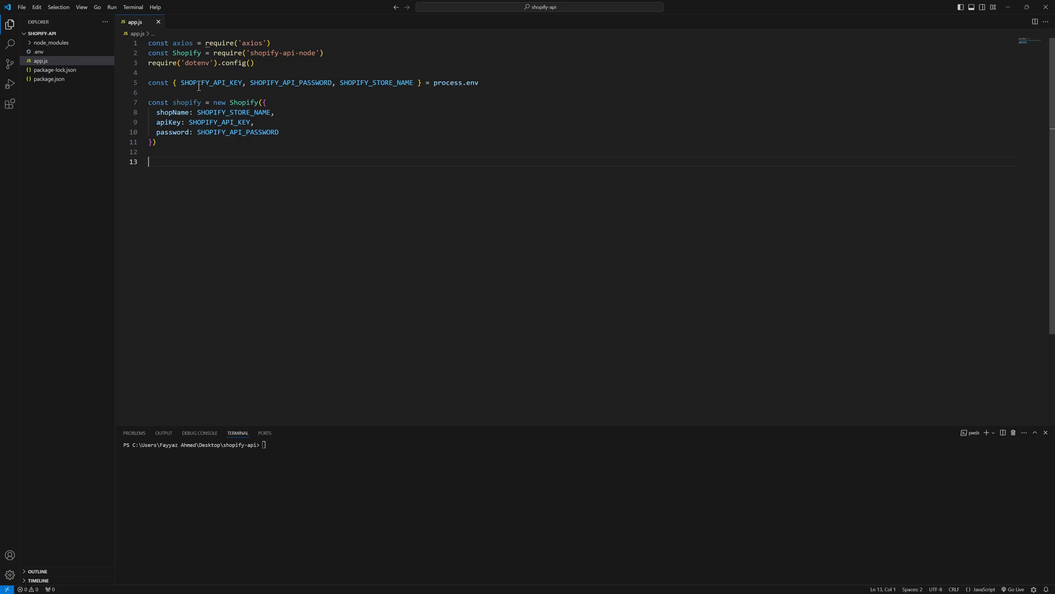
Step: Declare an empty async function fetchProducts() below the Shopify client setup
{"action": "double_click", "coordinate": [211, 82]}
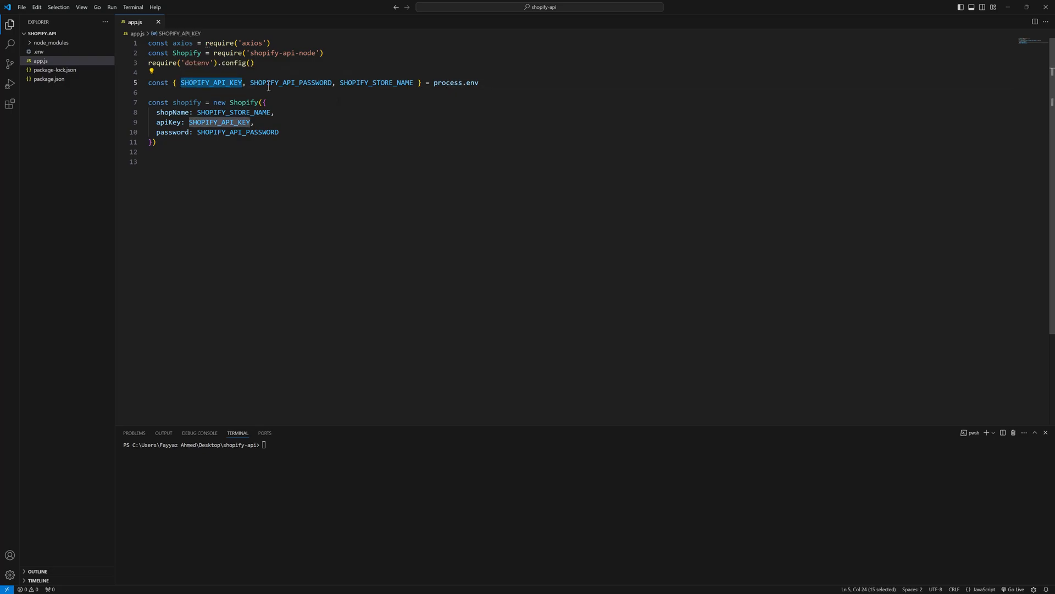
{"action": "double_click", "coordinate": [290, 82]}
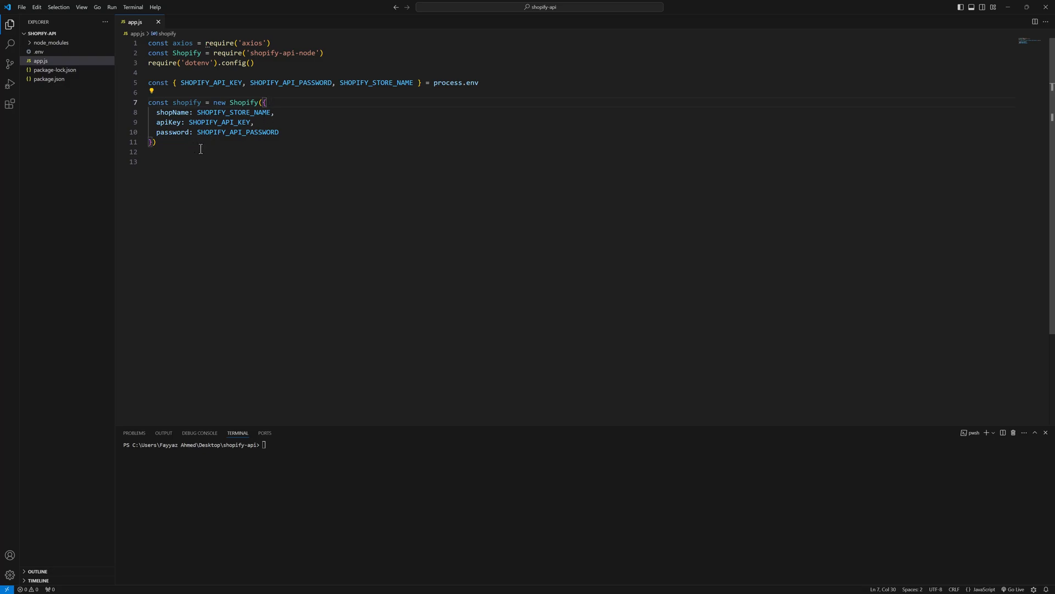
{"action": "mouse_move", "coordinate": [206, 186]}
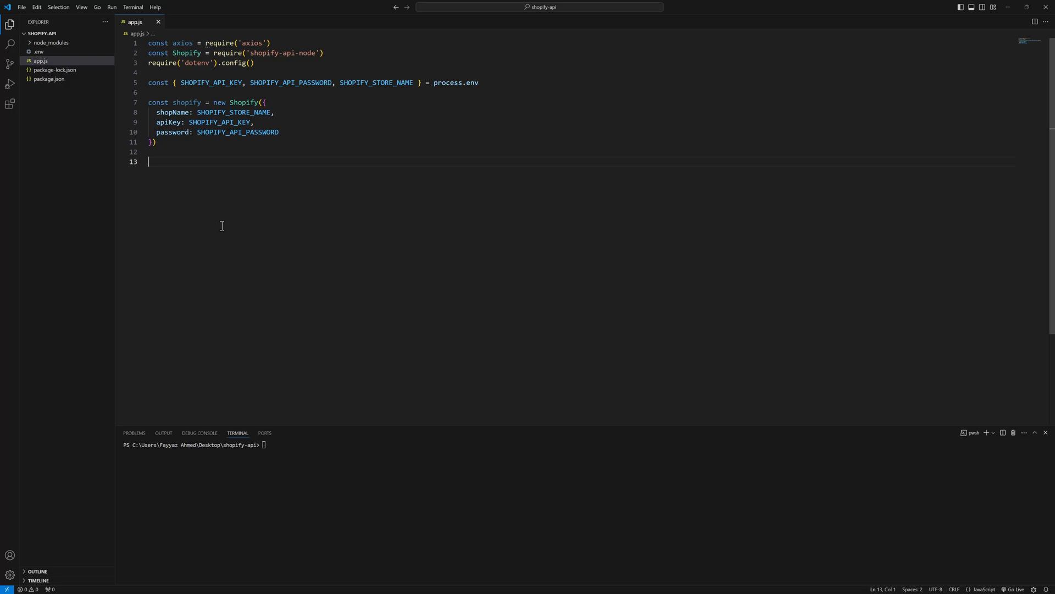
{"action": "type", "text": "as"}
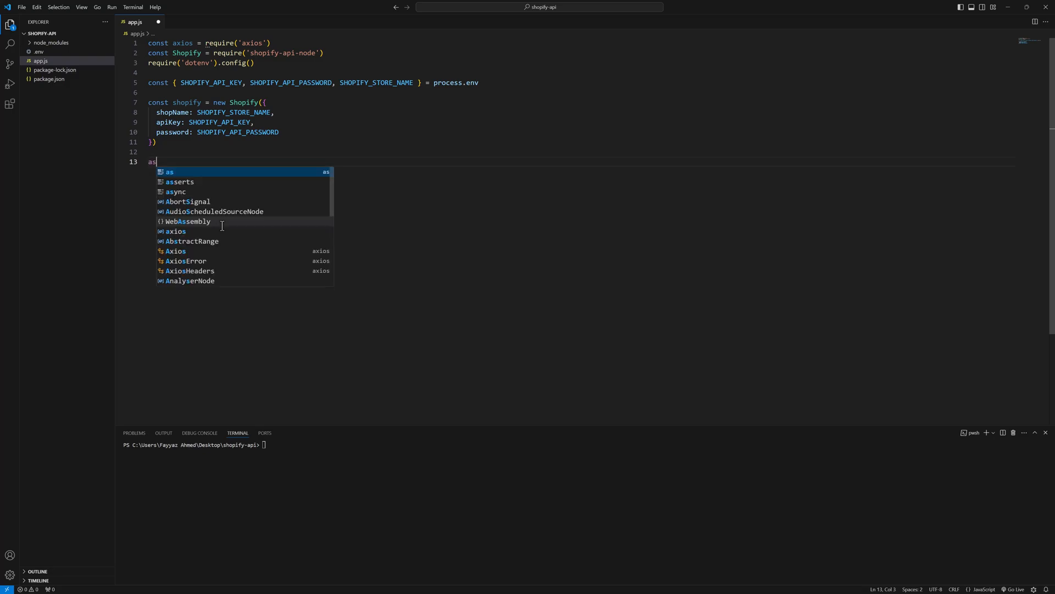
{"action": "type", "text": "yn"}
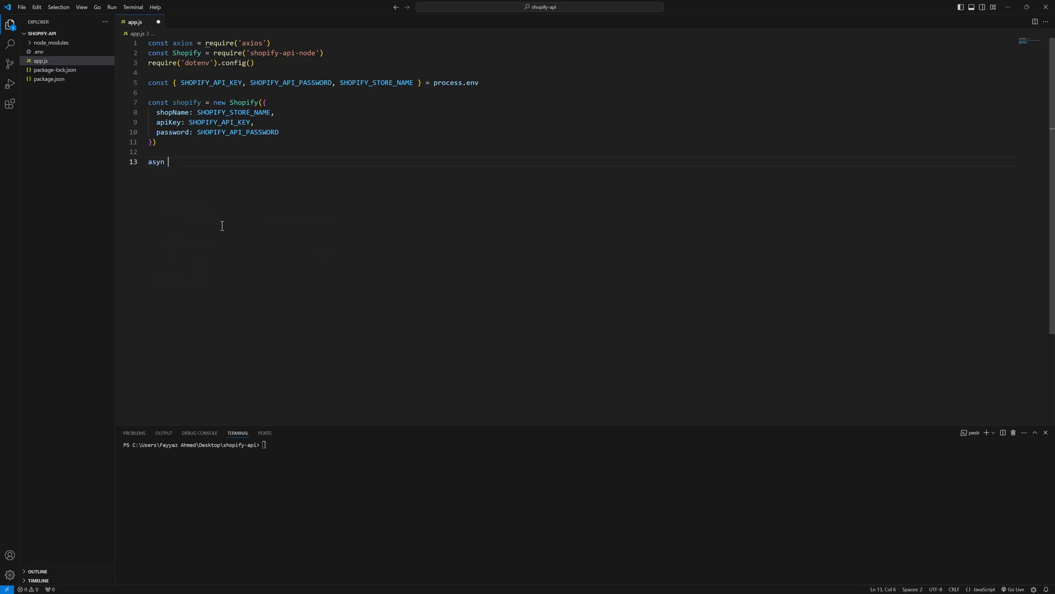
{"action": "key", "text": "Backspace"}
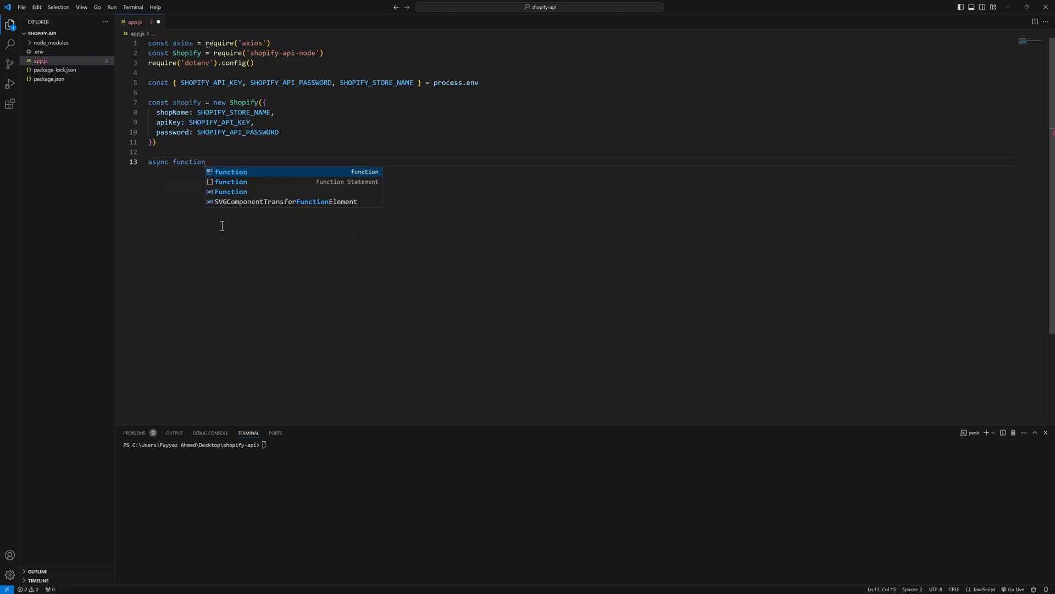
{"action": "type", "text": "fetc"}
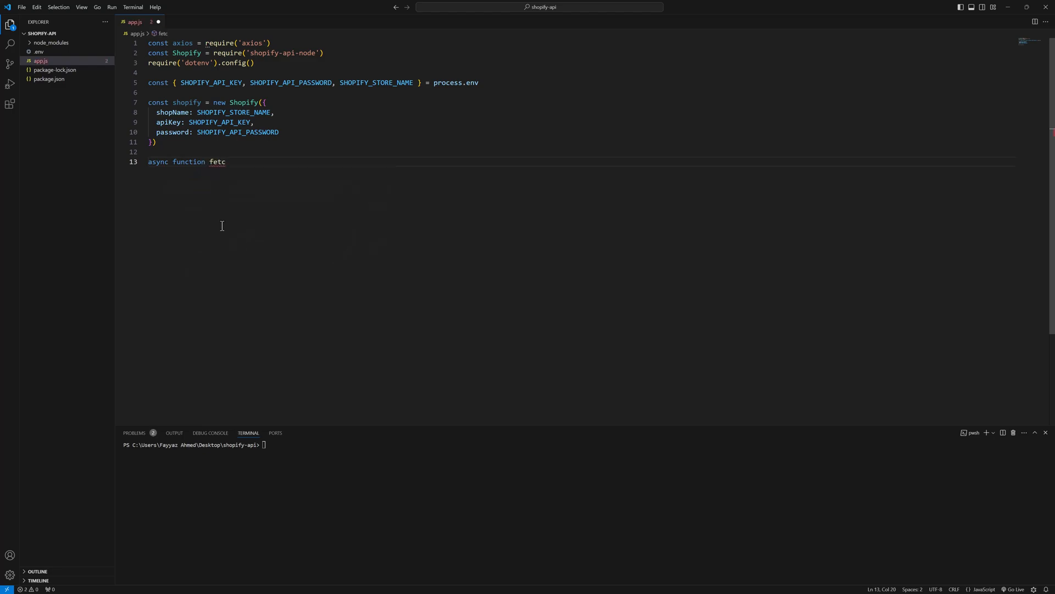
{"action": "type", "text": "h"}
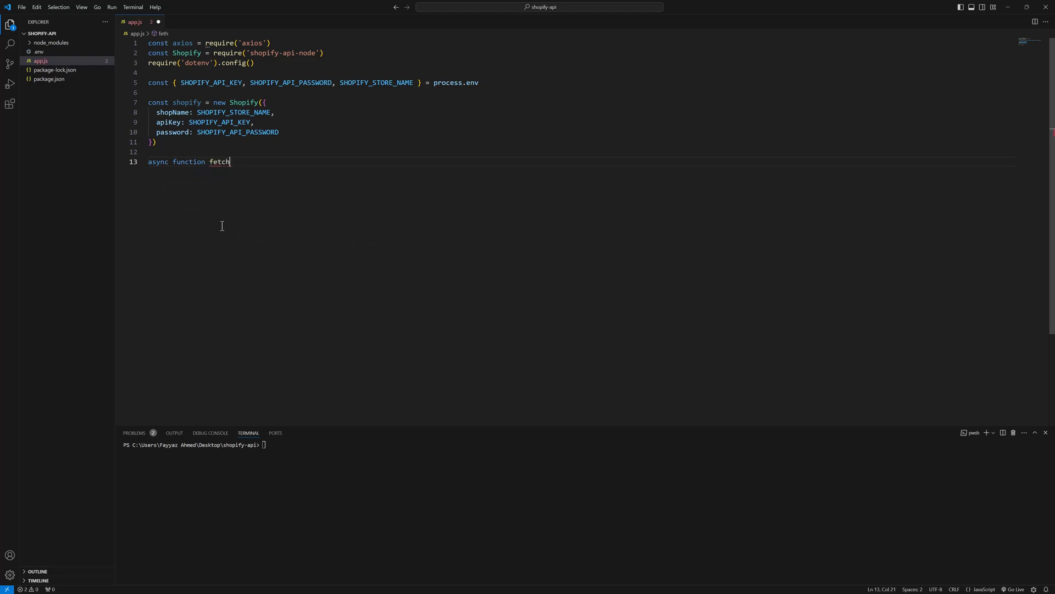
{"action": "type", "text": "Products"}
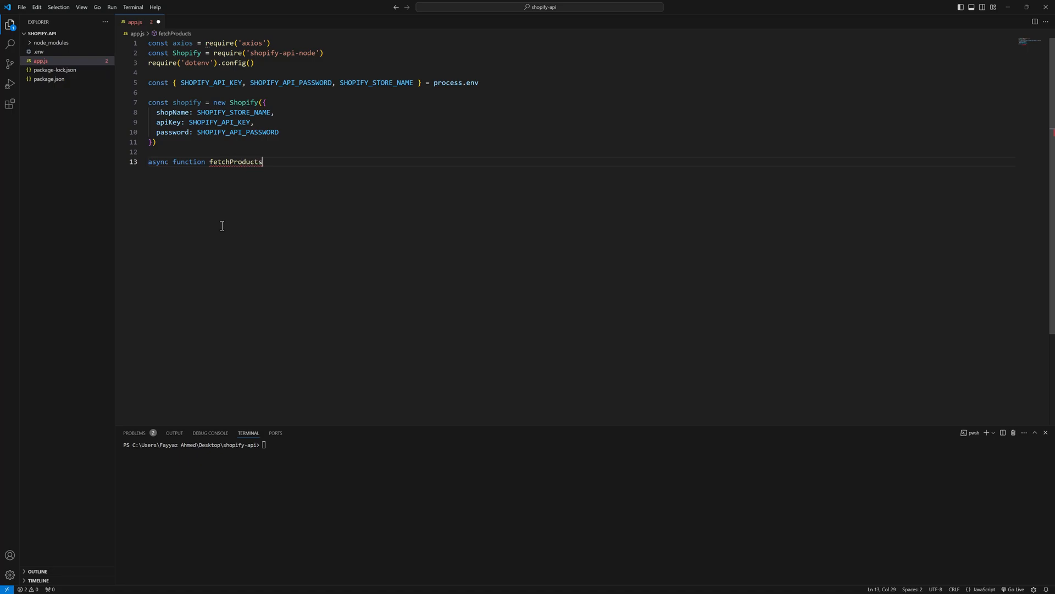
{"action": "type", "text": "(){}"}
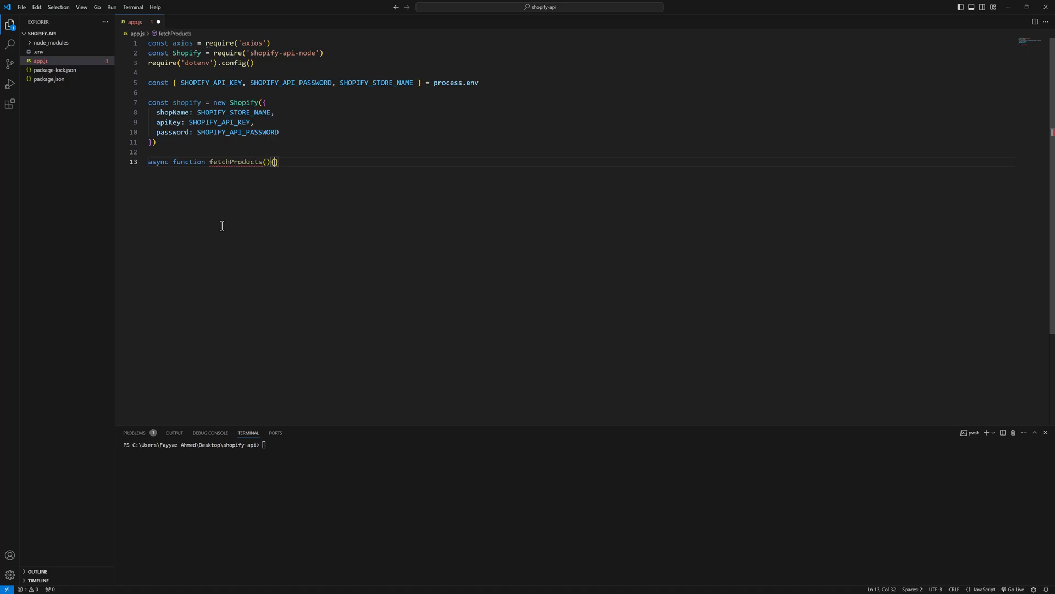
{"action": "key", "text": "Enter"}
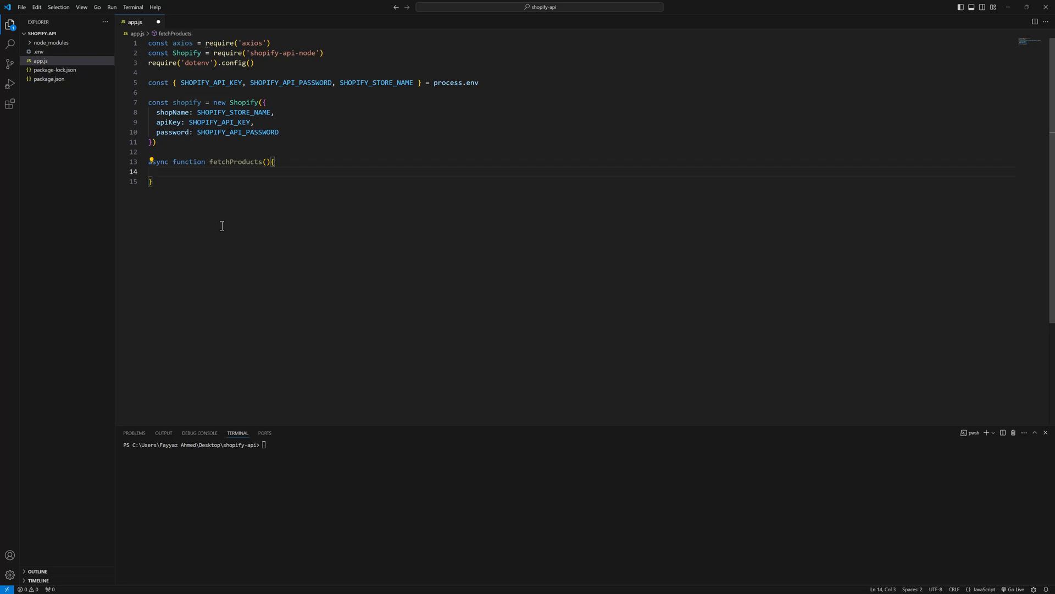
Step: Add a try/catch whose catch logs the Fake Store API fetch error and returns []
{"action": "type", "text": "try"}
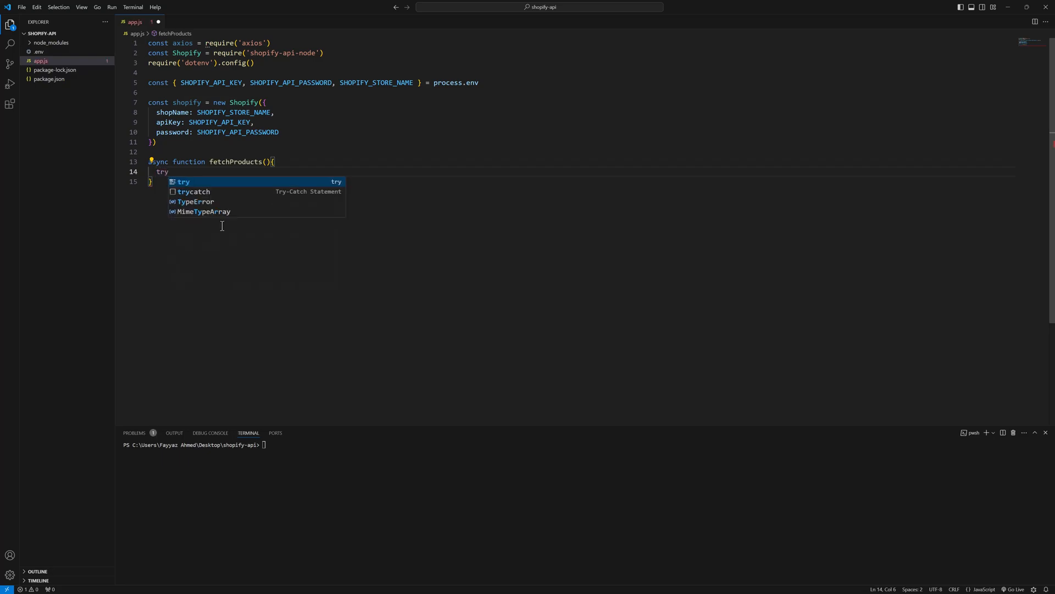
{"action": "key", "text": "Tab"}
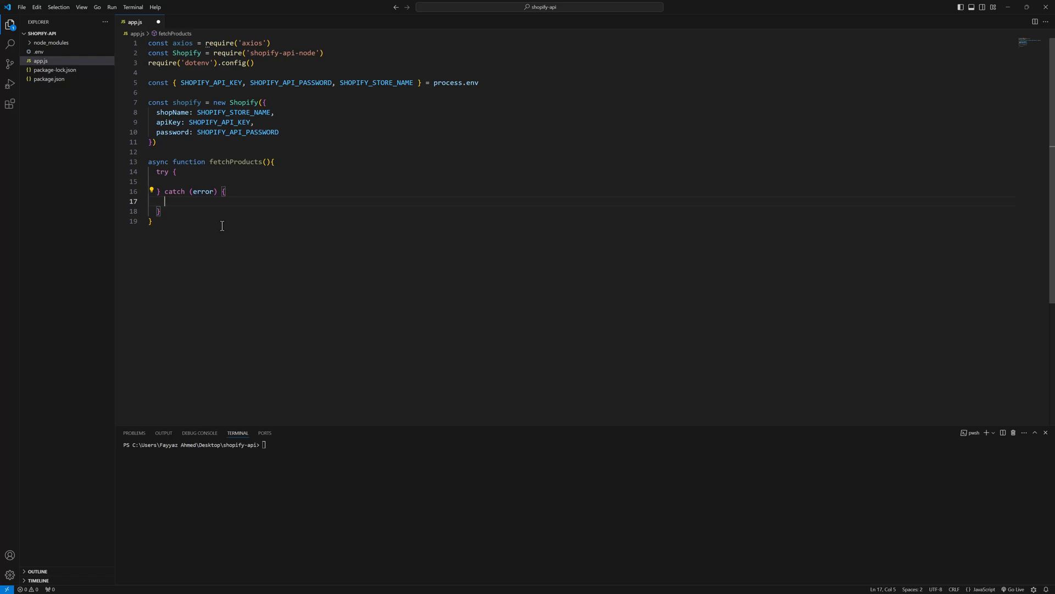
{"action": "type", "text": "console.log("}
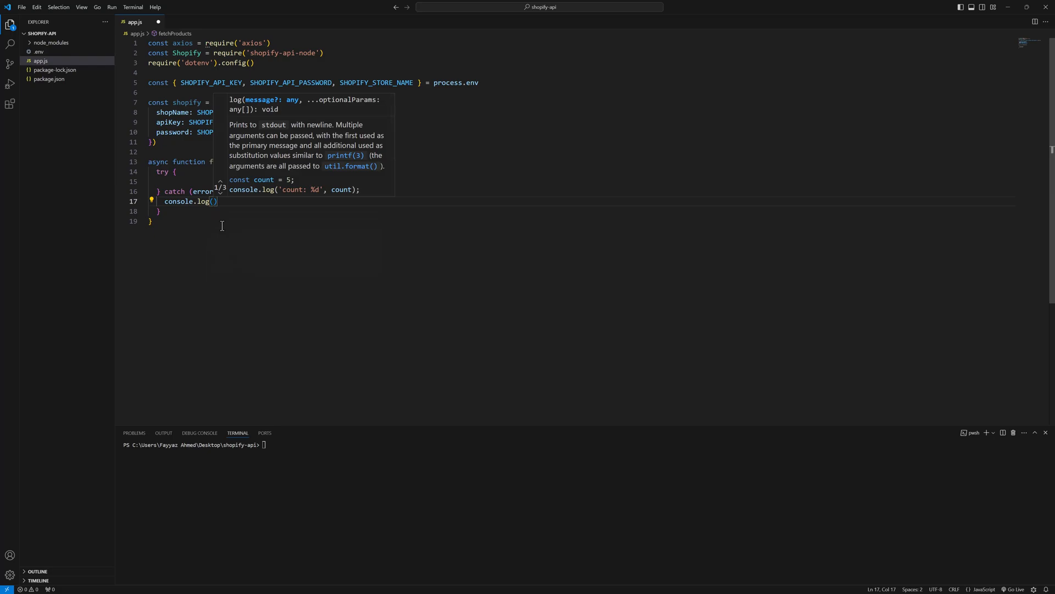
{"action": "type", "text": "\""}
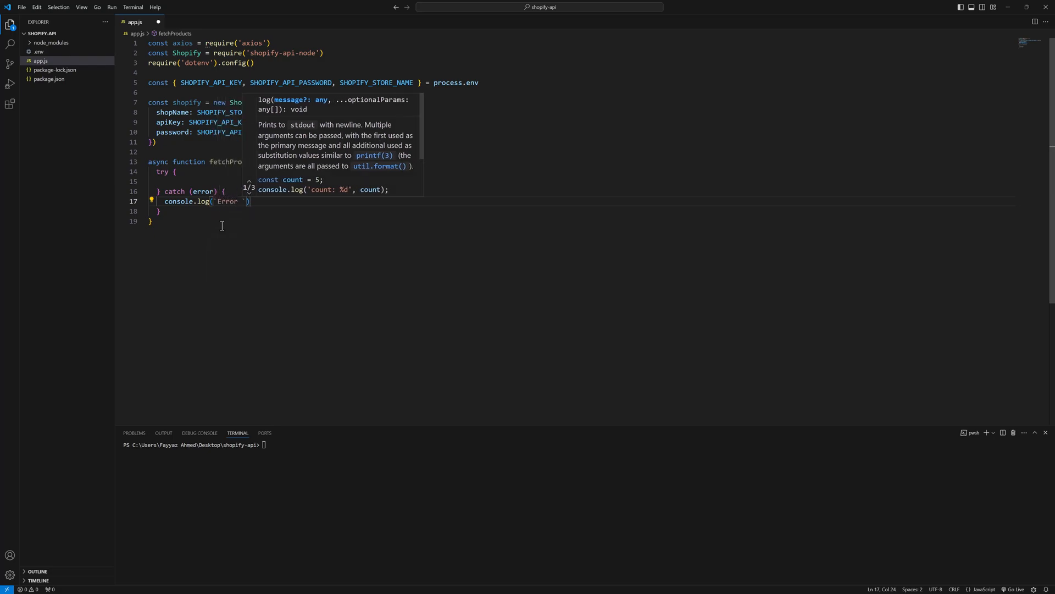
{"action": "type", "text": "fetch products from Fake"}
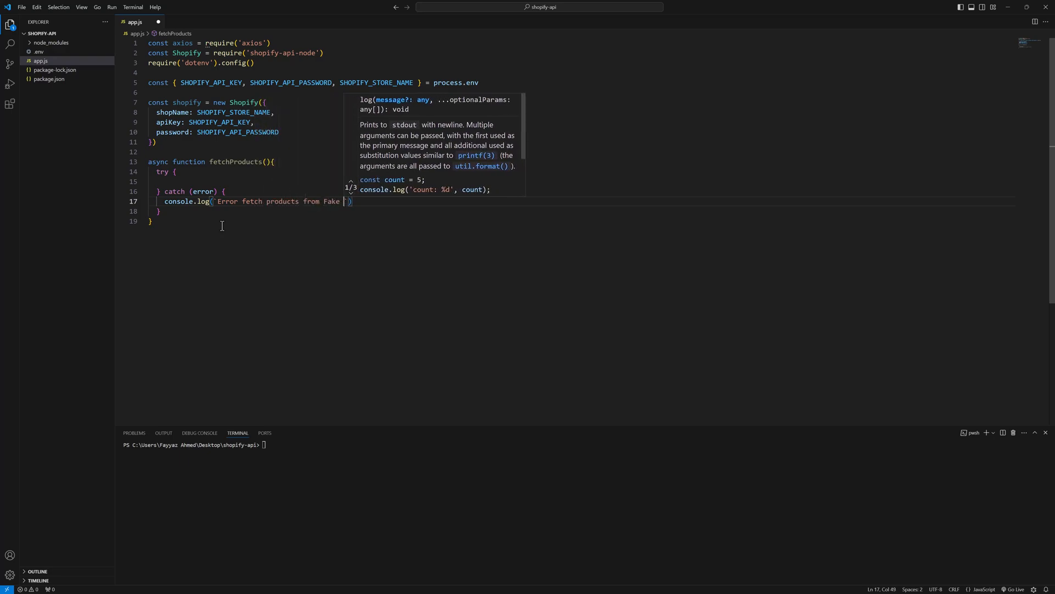
{"action": "type", "text": "Store API"}
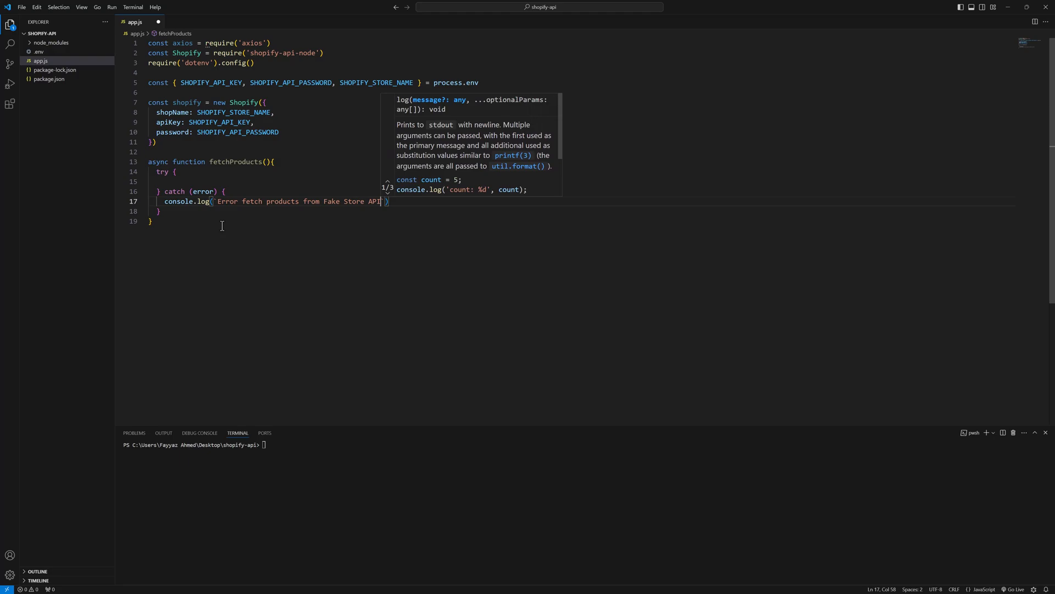
{"action": "type", "text": ","}
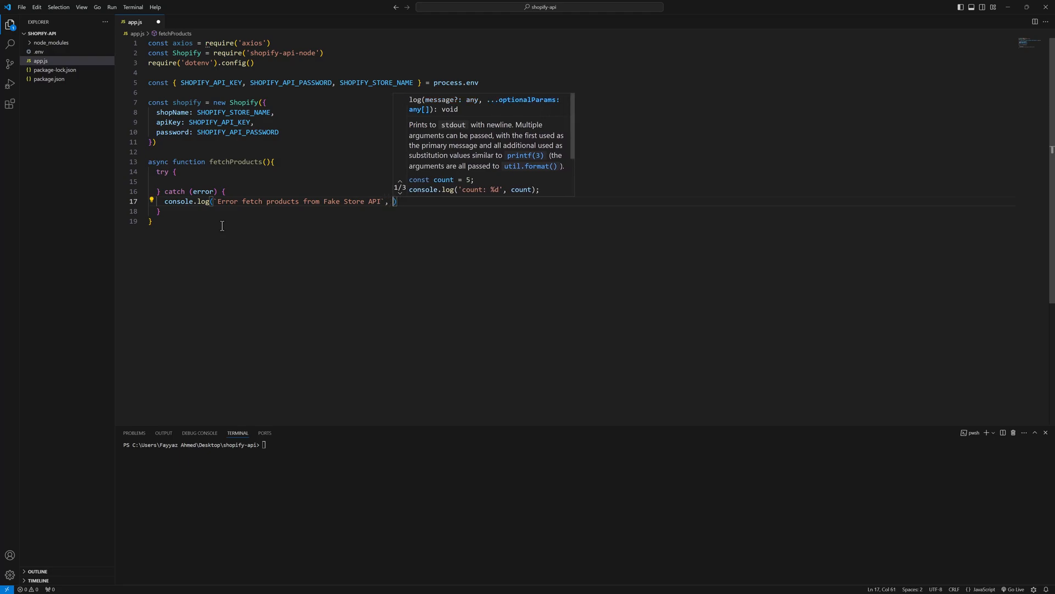
{"action": "type", "text": "errr"}
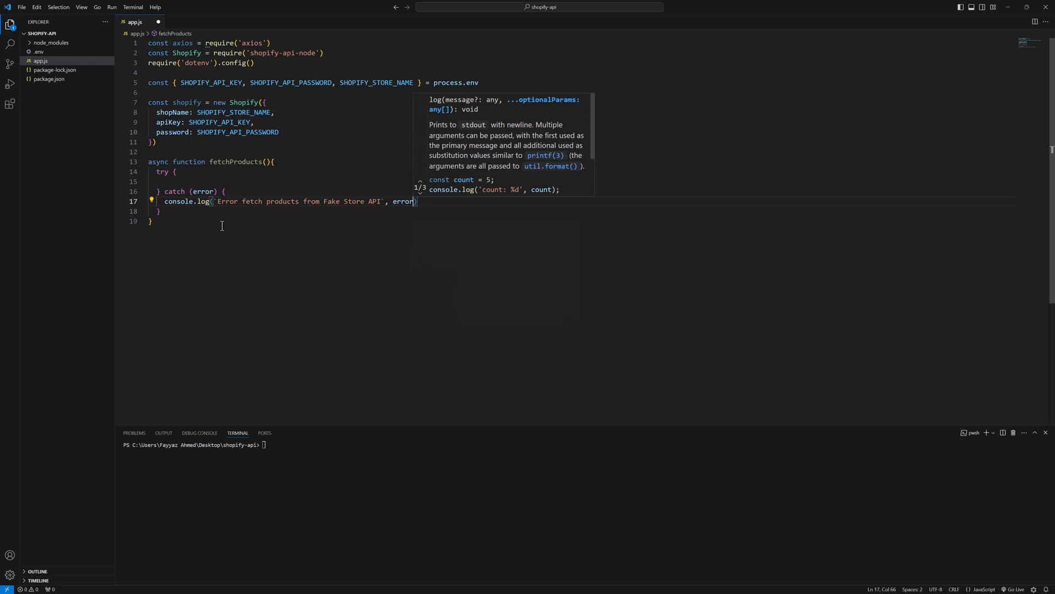
{"action": "key", "text": "Enter"}
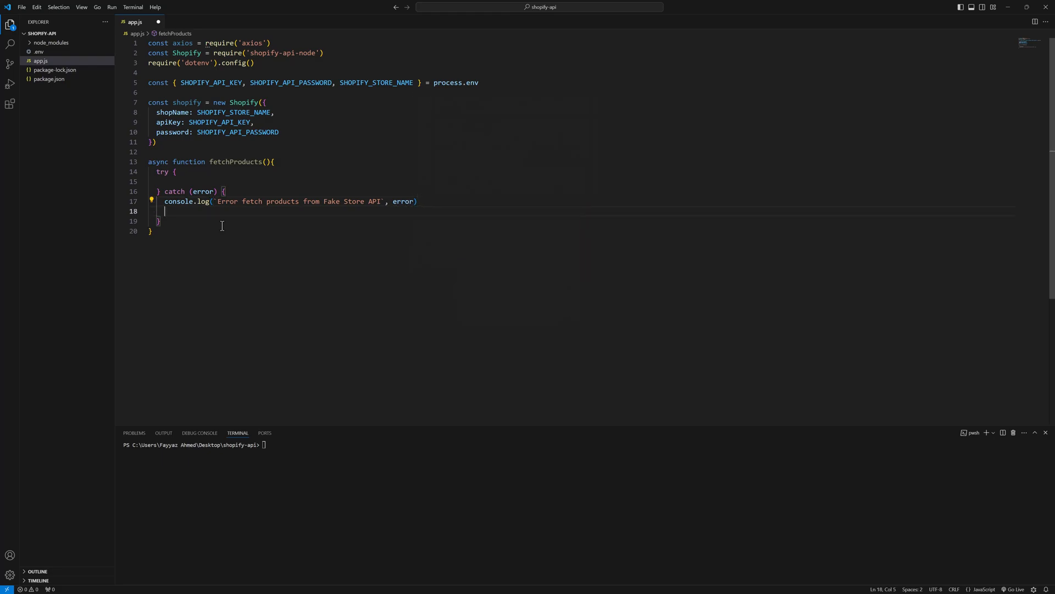
{"action": "type", "text": "return ["}
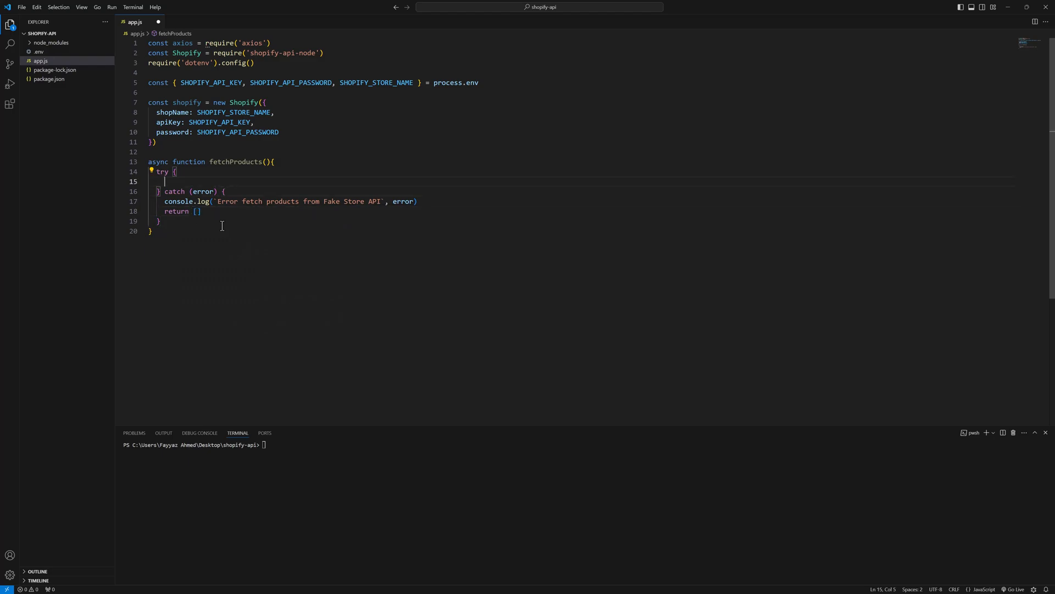
Step: In the try block, assign const response = await axios.get('')
{"action": "type", "text": "const"}
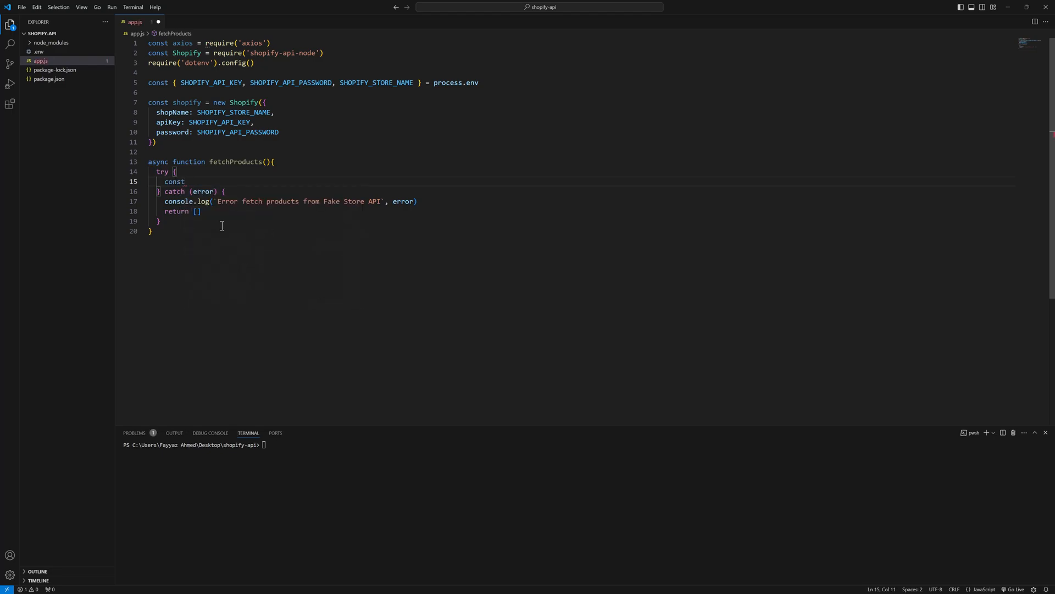
{"action": "type", "text": "response ="}
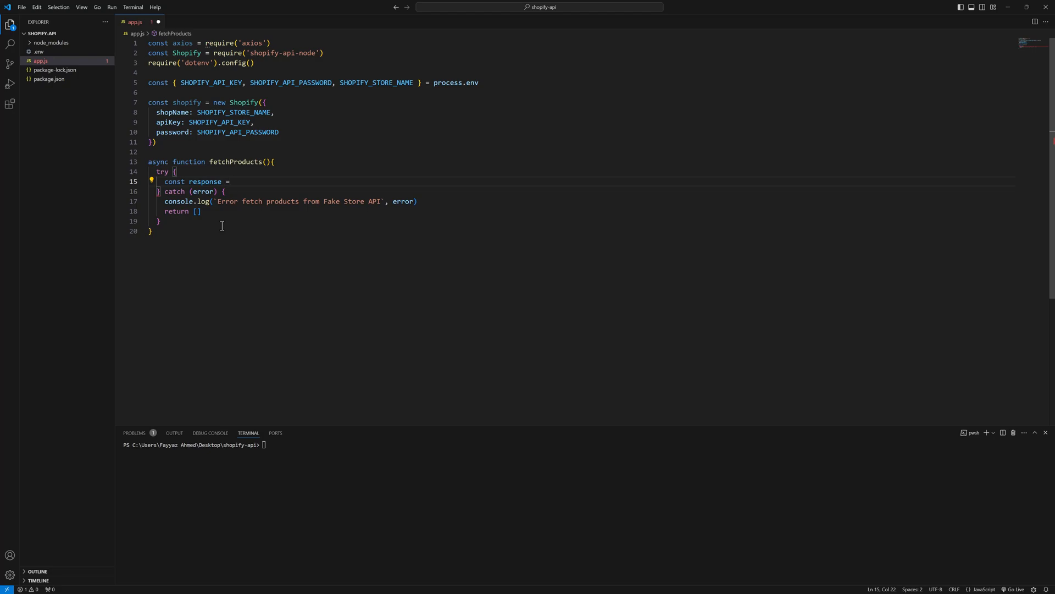
{"action": "type", "text": "await"}
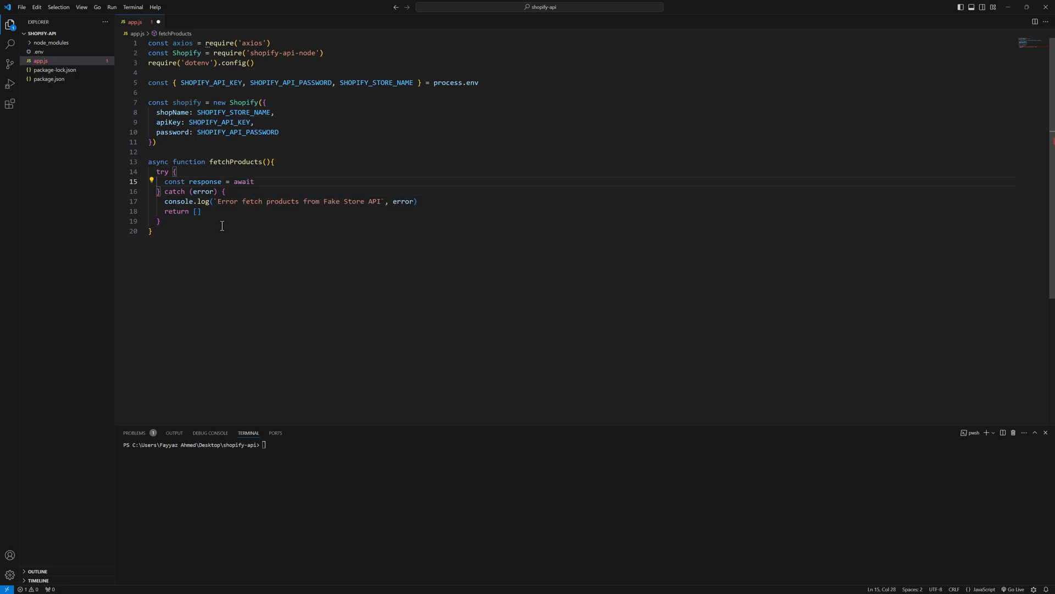
{"action": "type", "text": "axios.getAdapter('"}
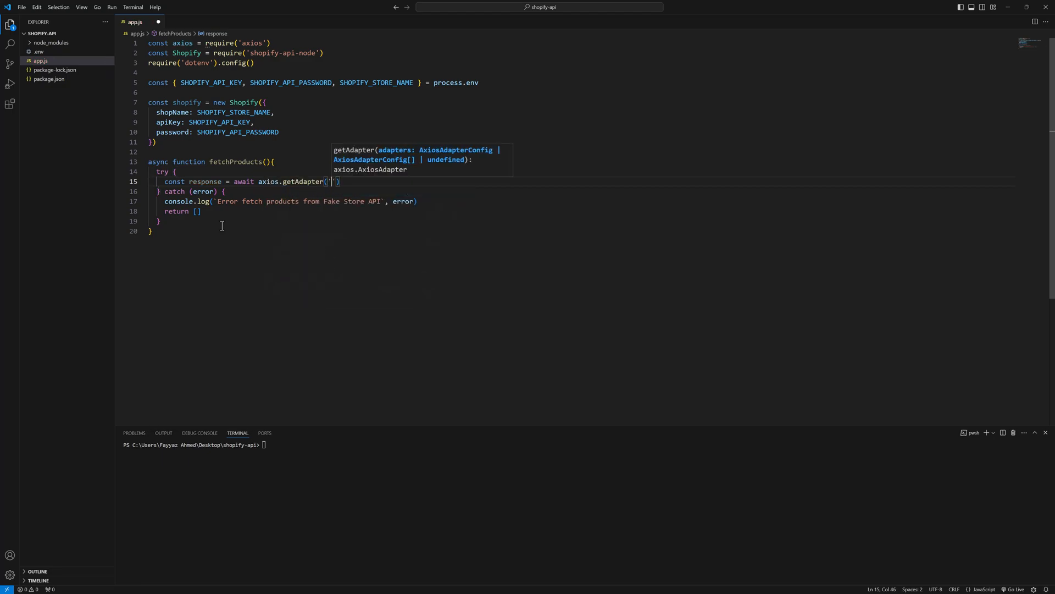
{"action": "key", "text": "Backspace"}
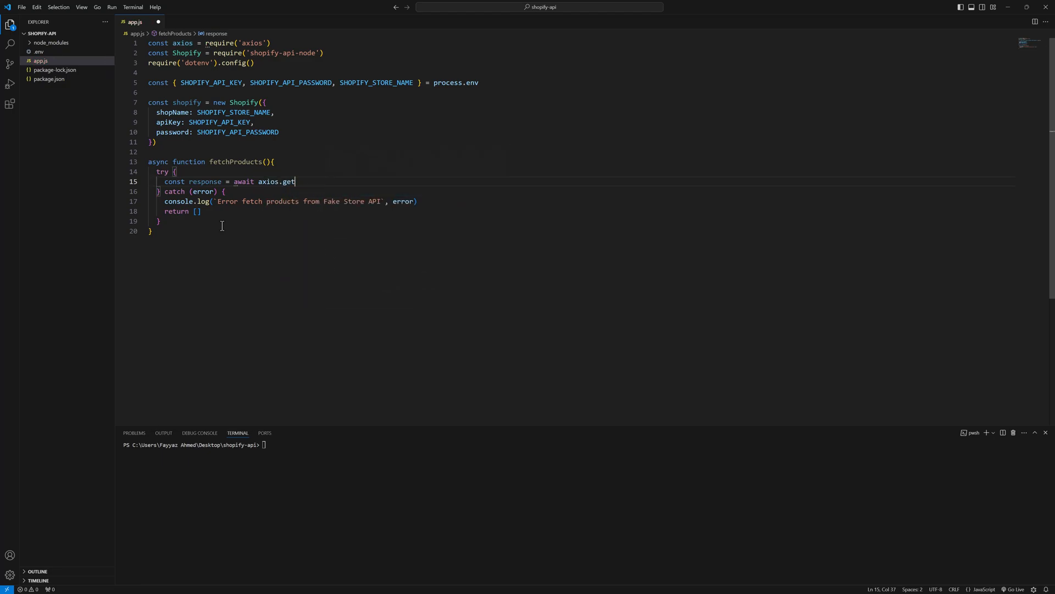
{"action": "type", "text": "('')"}
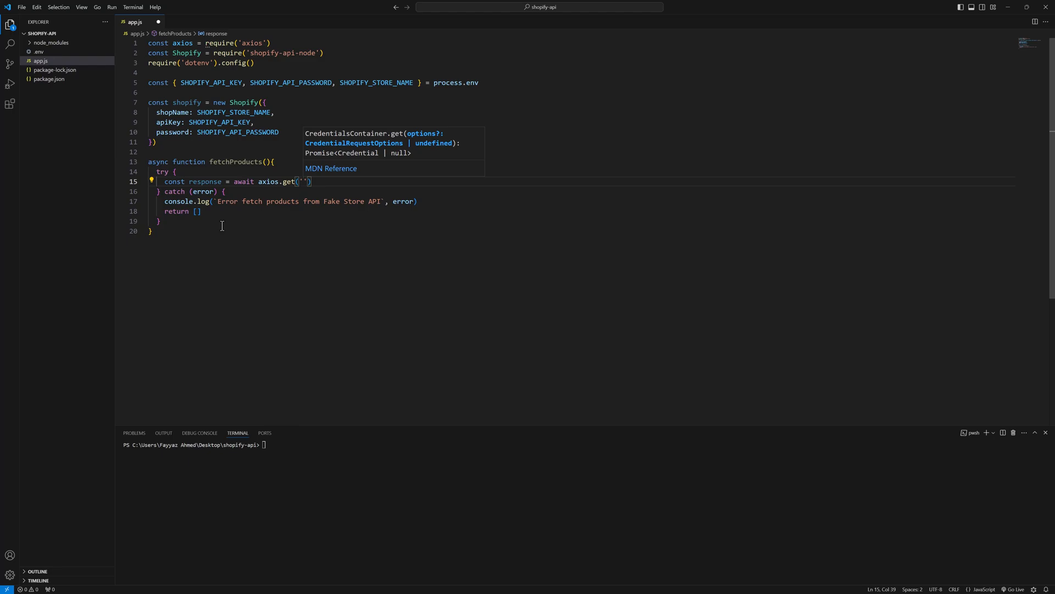
{"action": "type", "text": "https://"}
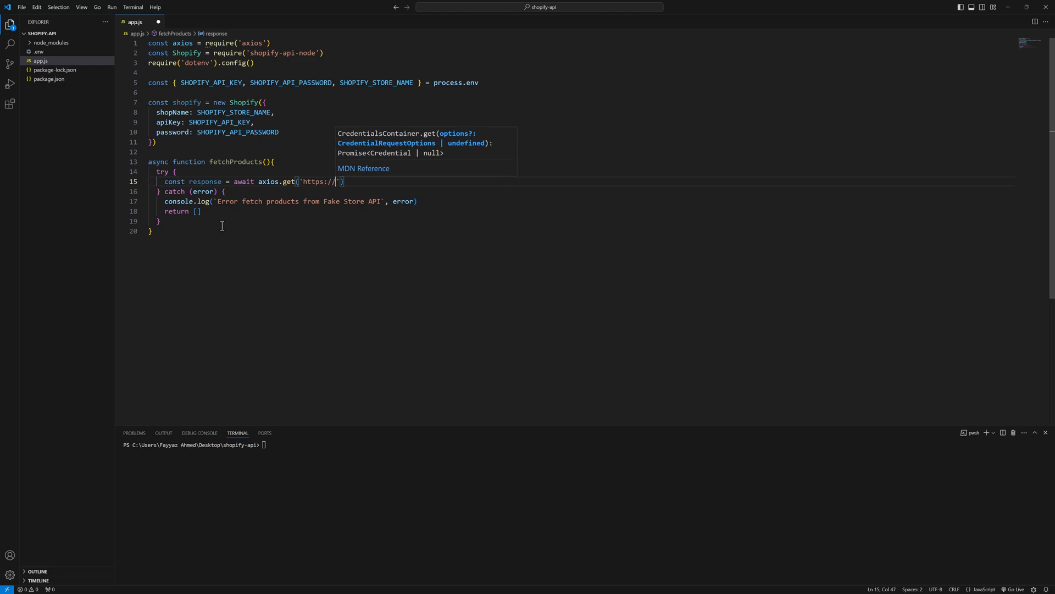
{"action": "type", "text": "fake"}
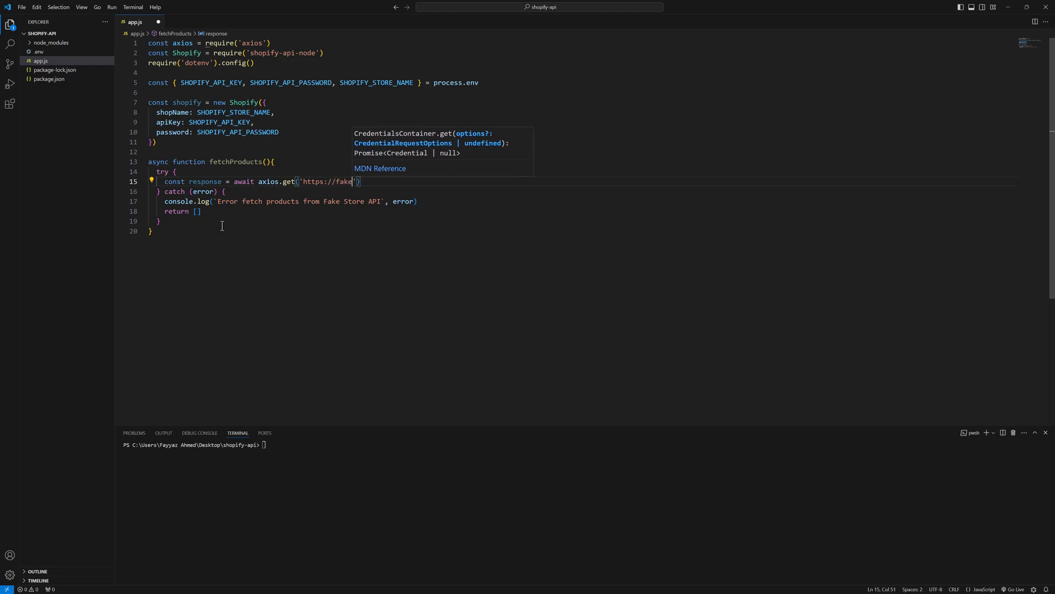
{"action": "type", "text": "store"}
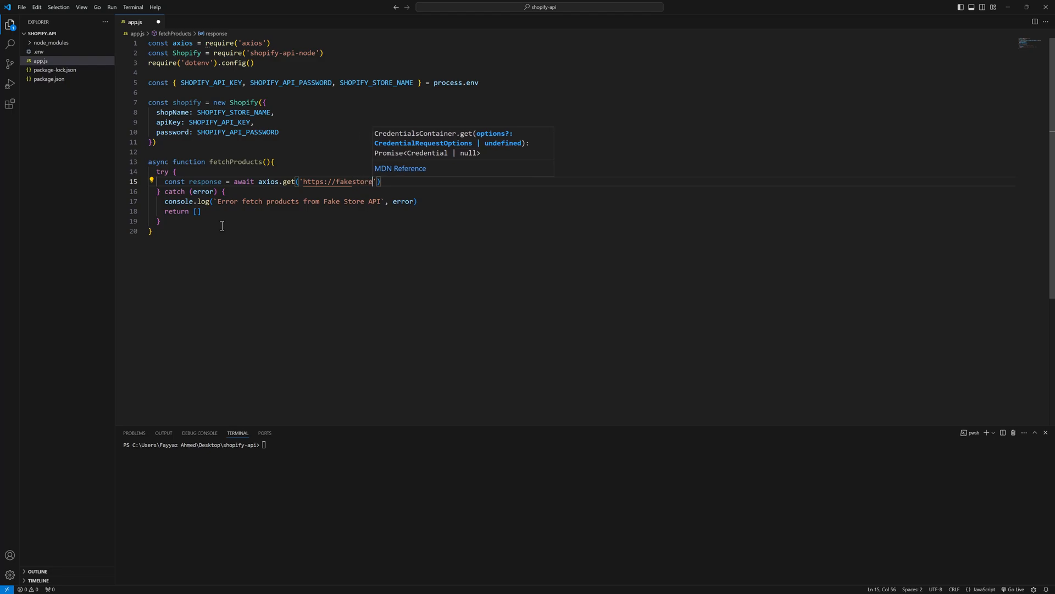
{"action": "type", "text": "api.com/"}
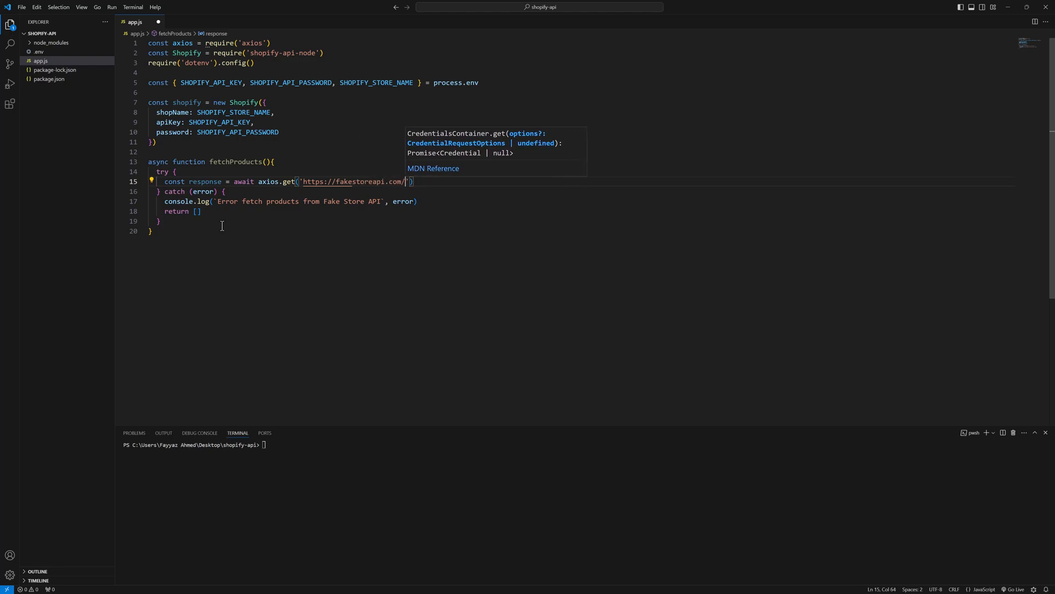
{"action": "type", "text": "products"}
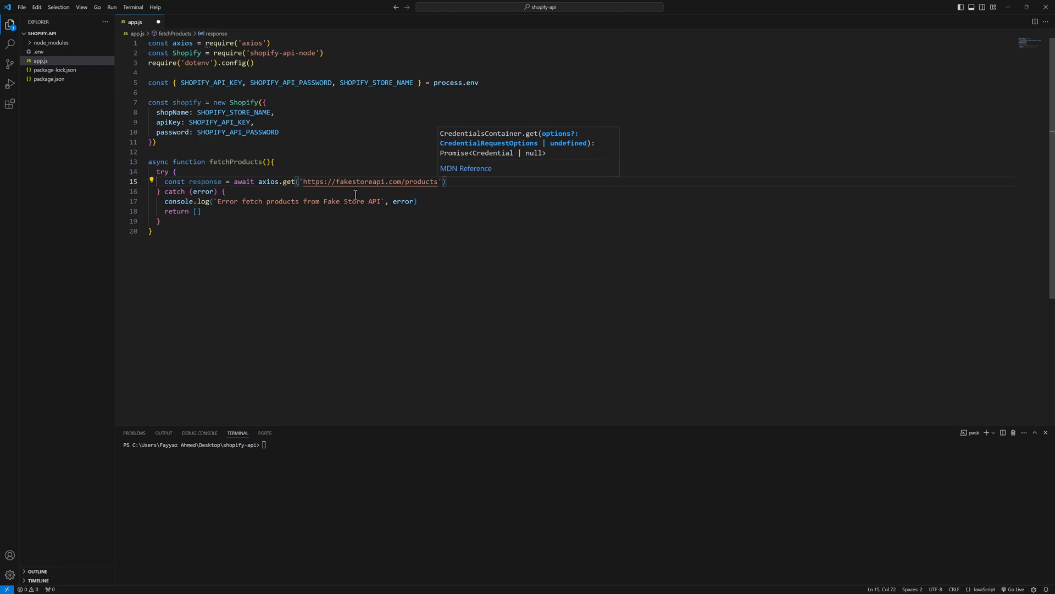
{"action": "key", "text": "Enter"}
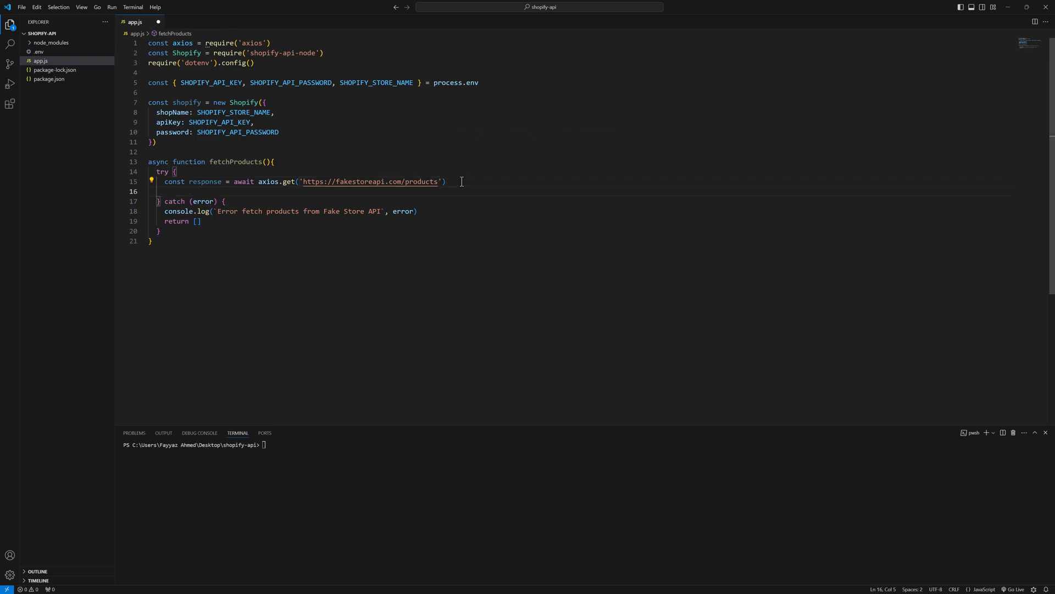
{"action": "type", "text": "return response."}
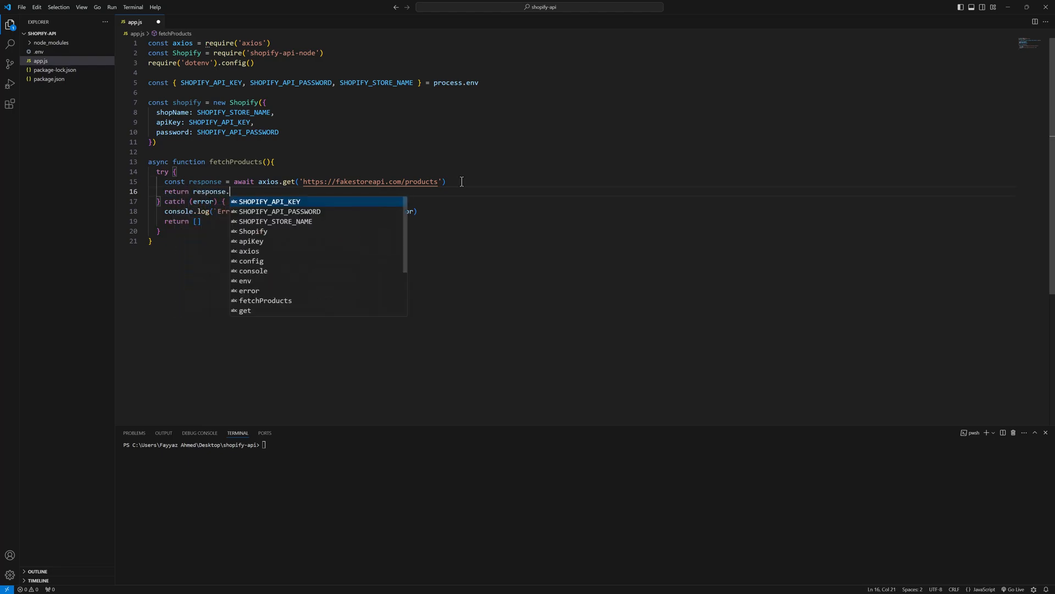
{"action": "type", "text": "data"}
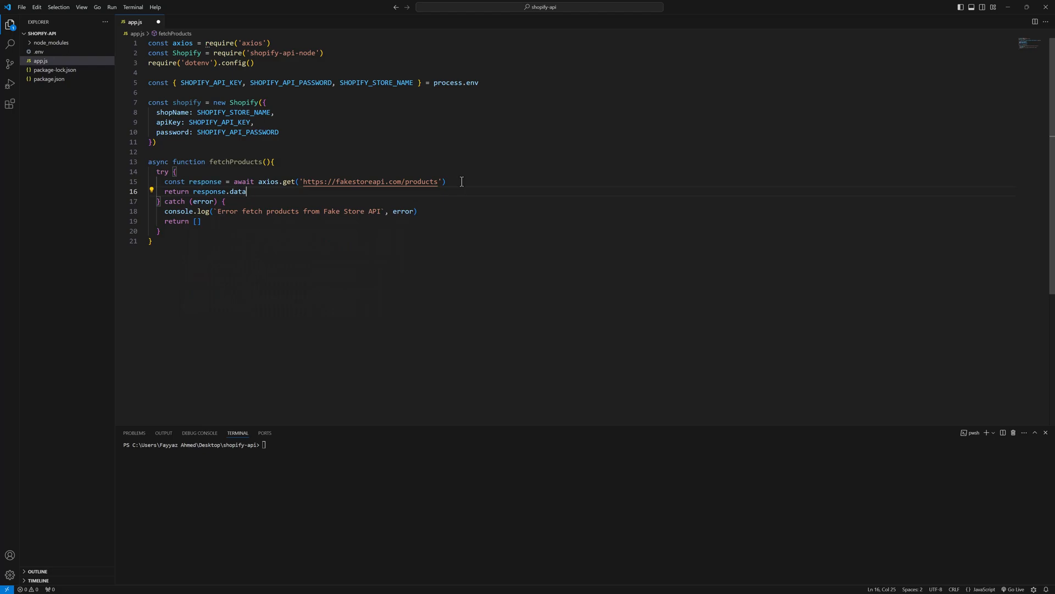
{"action": "mouse_move", "coordinate": [430, 170]}
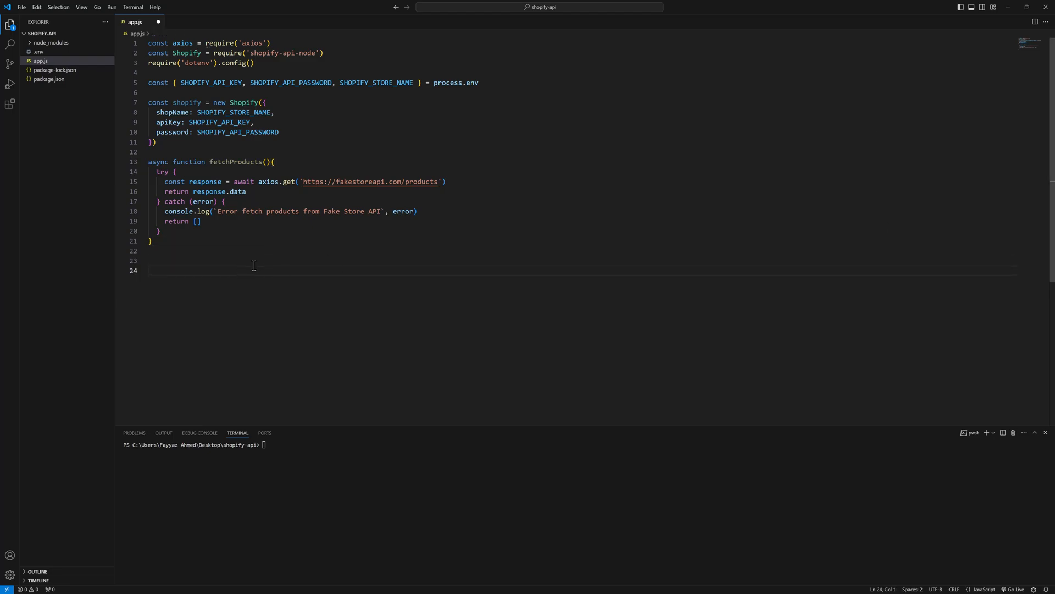
Step: Write async main() that awaits fetchProducts into products and logs them
{"action": "type", "text": "async function"}
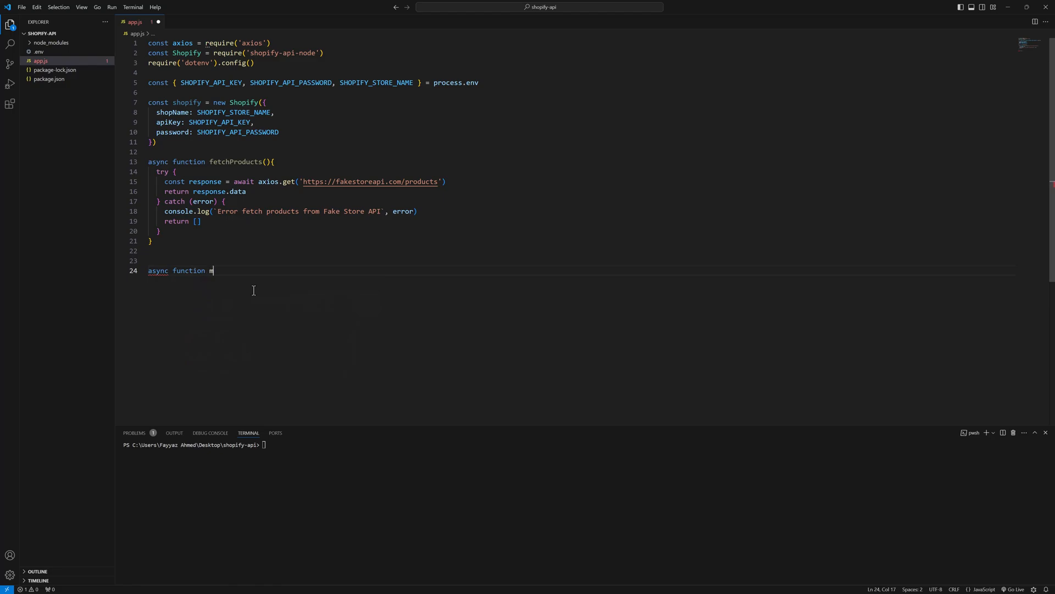
{"action": "type", "text": "main()"}
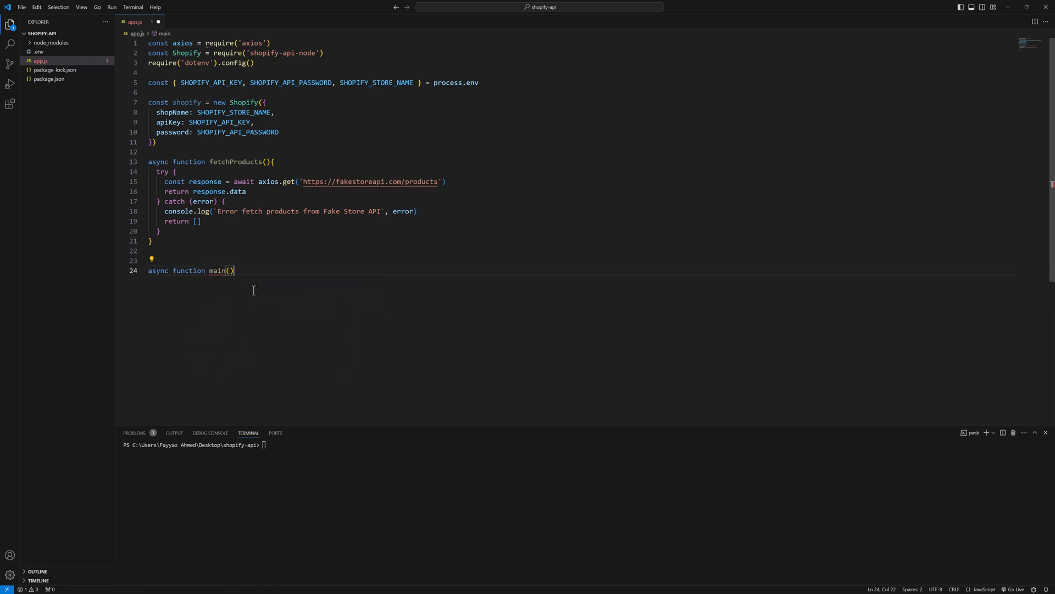
{"action": "type", "text": "{"}
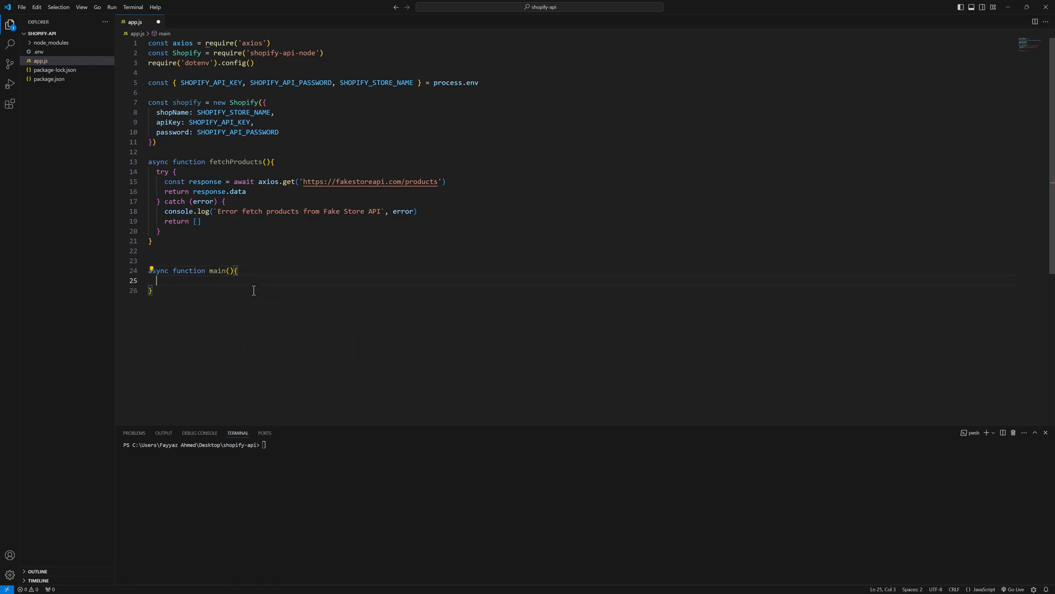
{"action": "type", "text": "const products"}
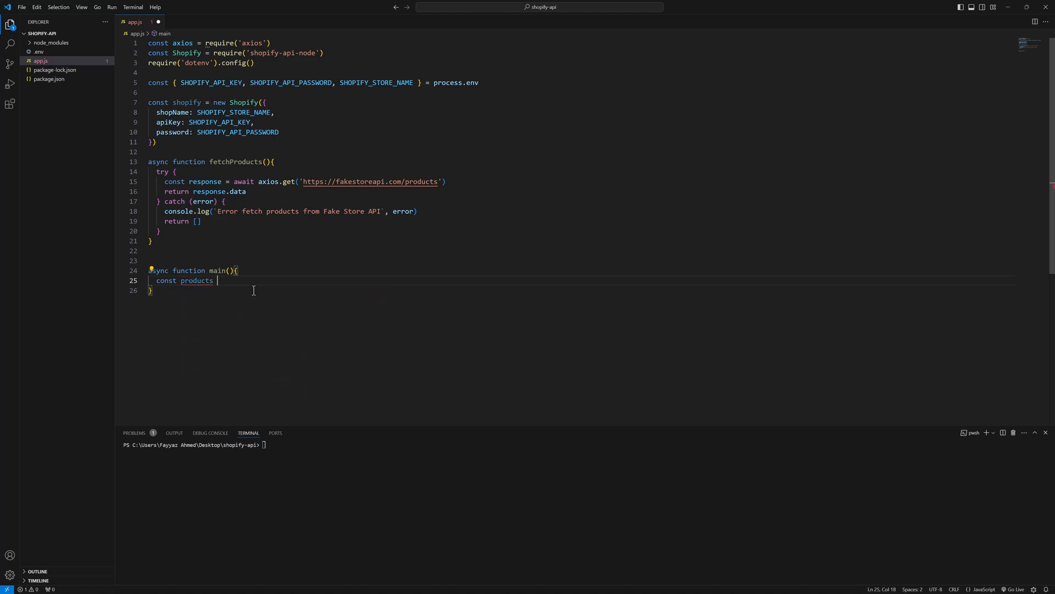
{"action": "type", "text": "= await"}
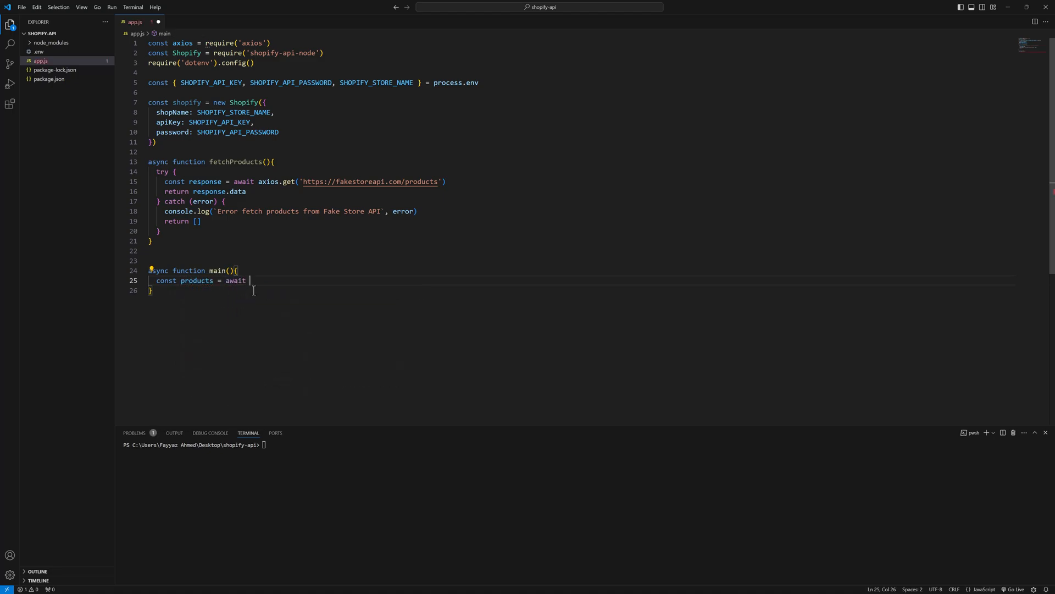
{"action": "type", "text": "fetchProducts"}
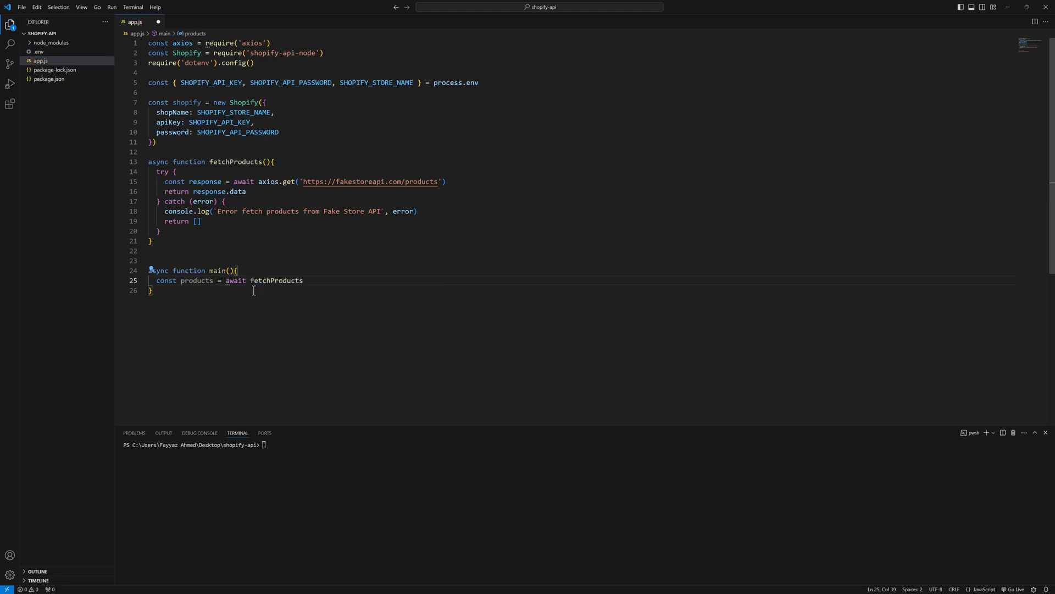
{"action": "type", "text": "()"}
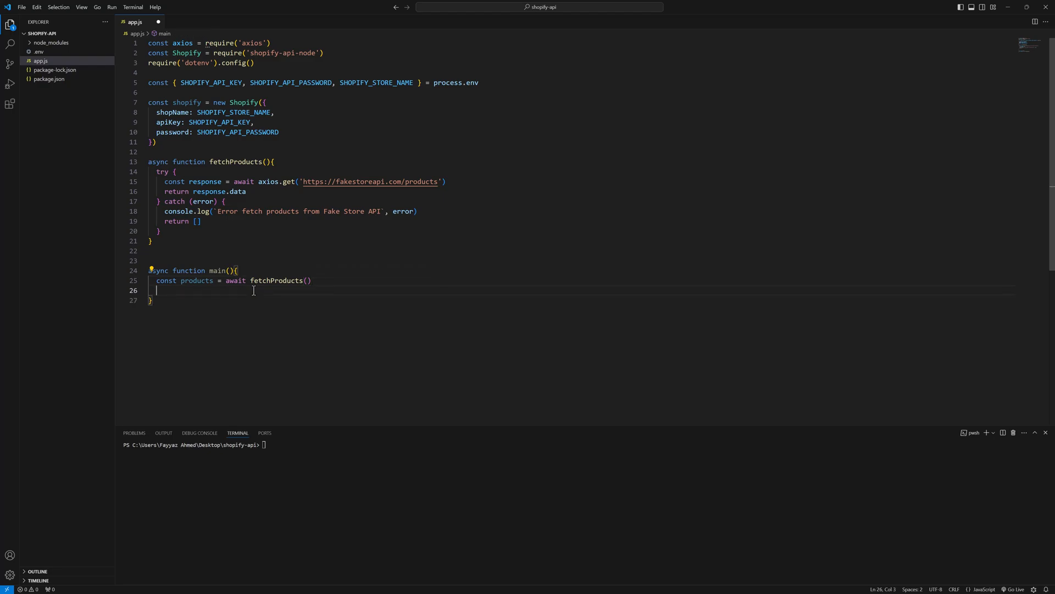
{"action": "type", "text": "console.log()"}
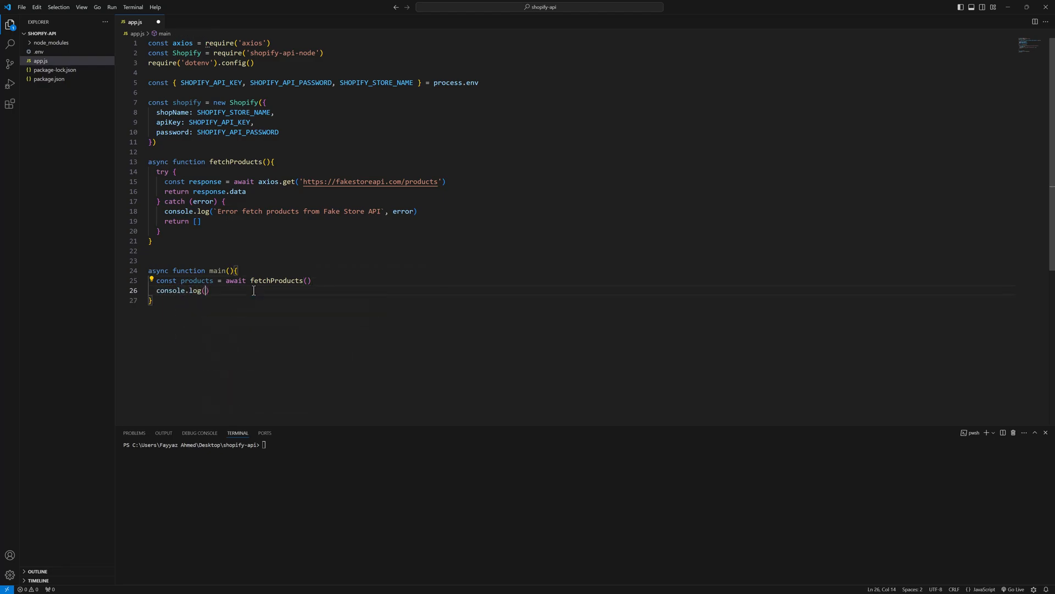
{"action": "type", "text": "pr"}
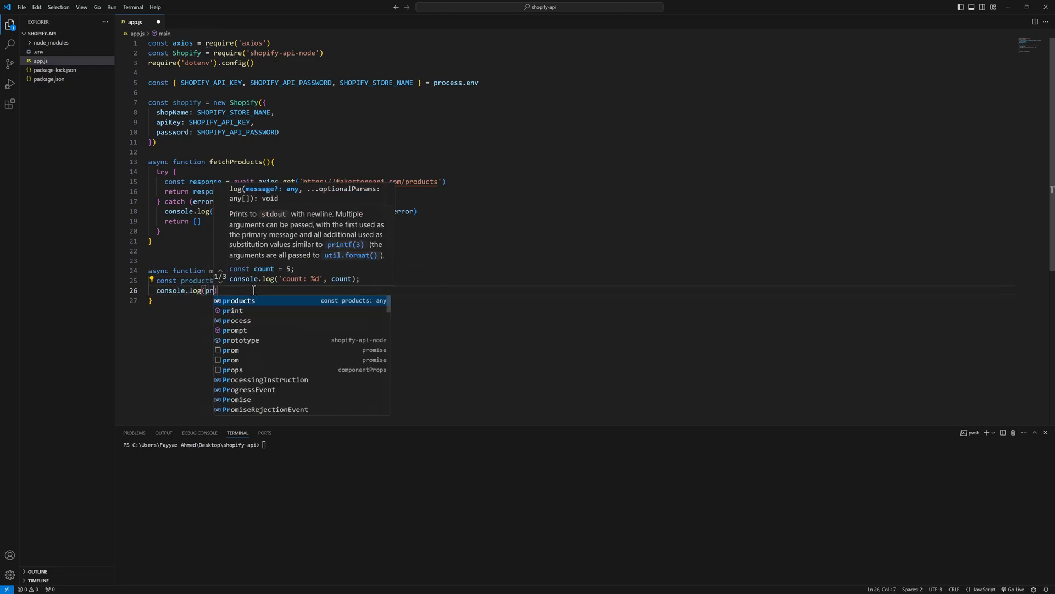
{"action": "key", "text": "Enter"}
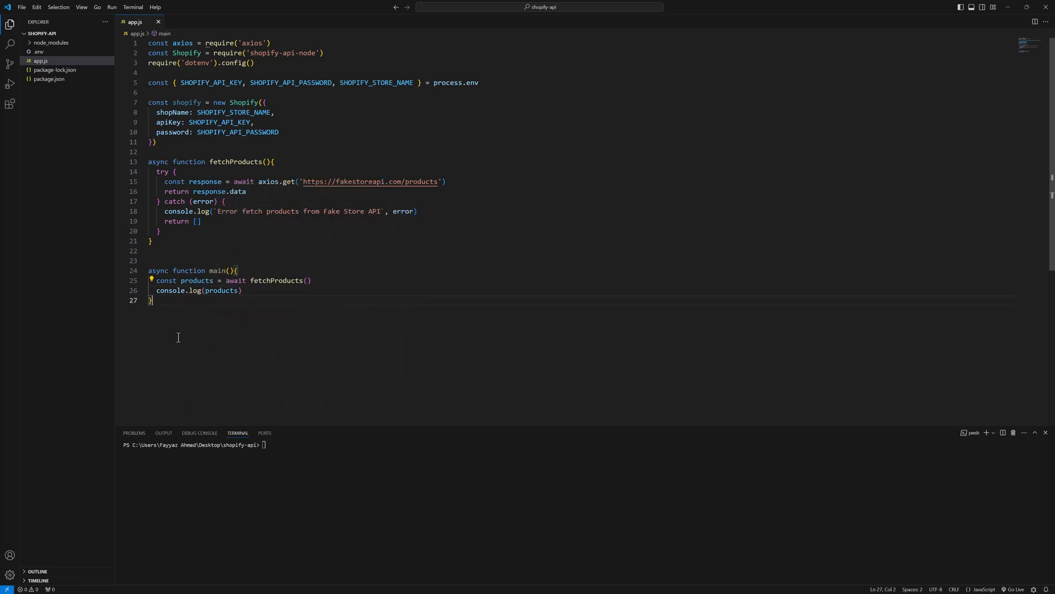
Step: Call main() at the end of app.js and save the file
{"action": "key", "text": "enter"}
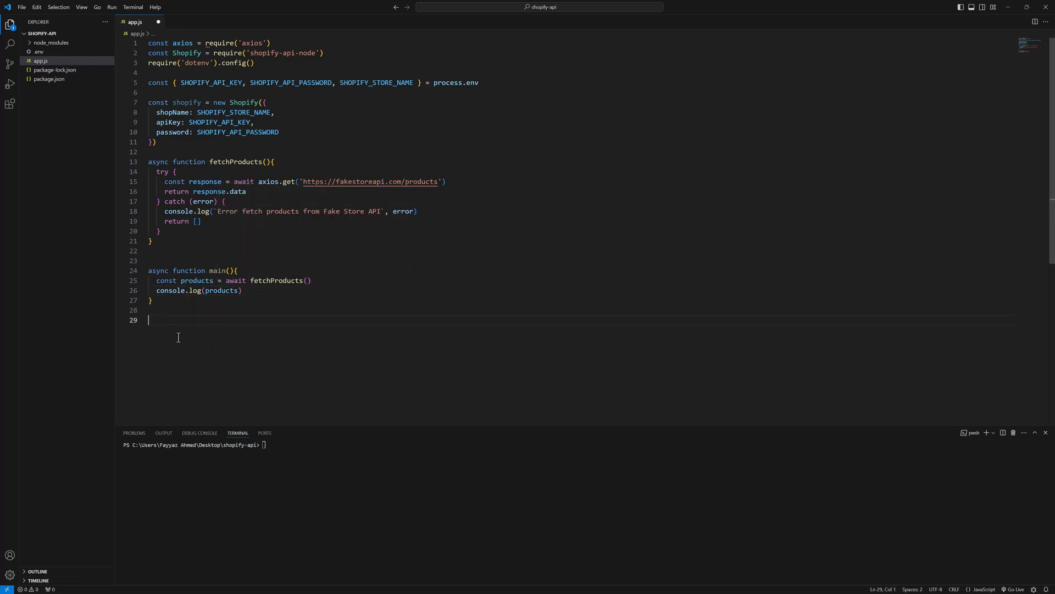
{"action": "type", "text": "main()"}
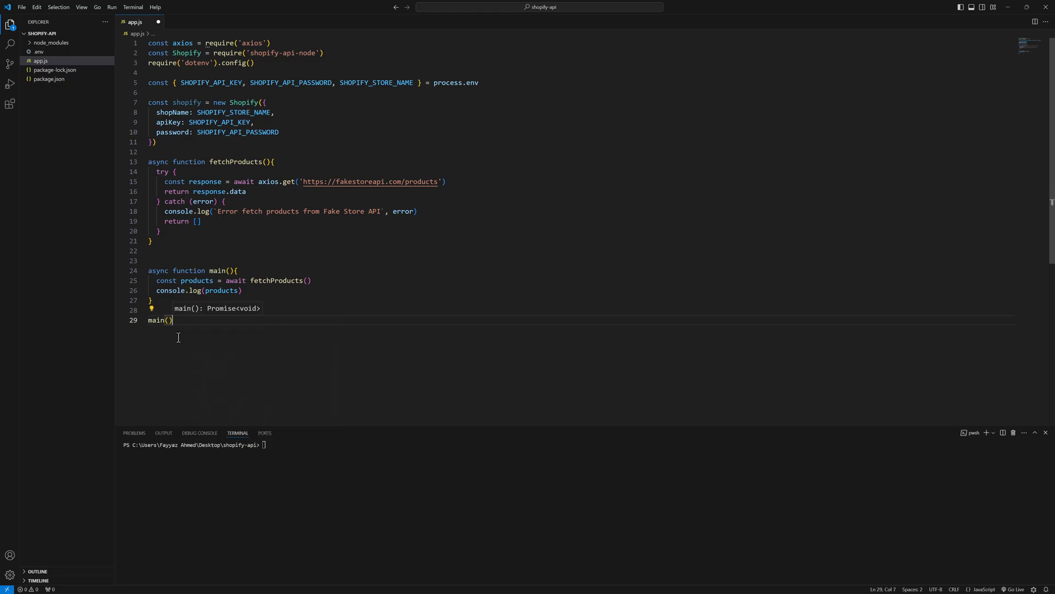
{"action": "key", "text": "ctrl+s"}
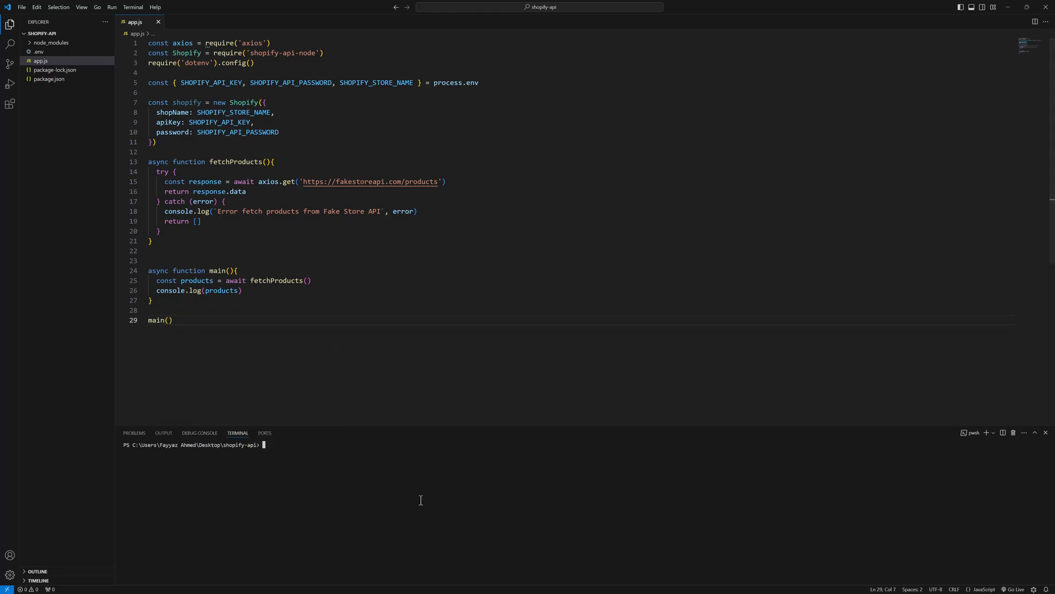
Step: Run node app.js in the terminal to print the Fake Store products
{"action": "type", "text": "node app.js"}
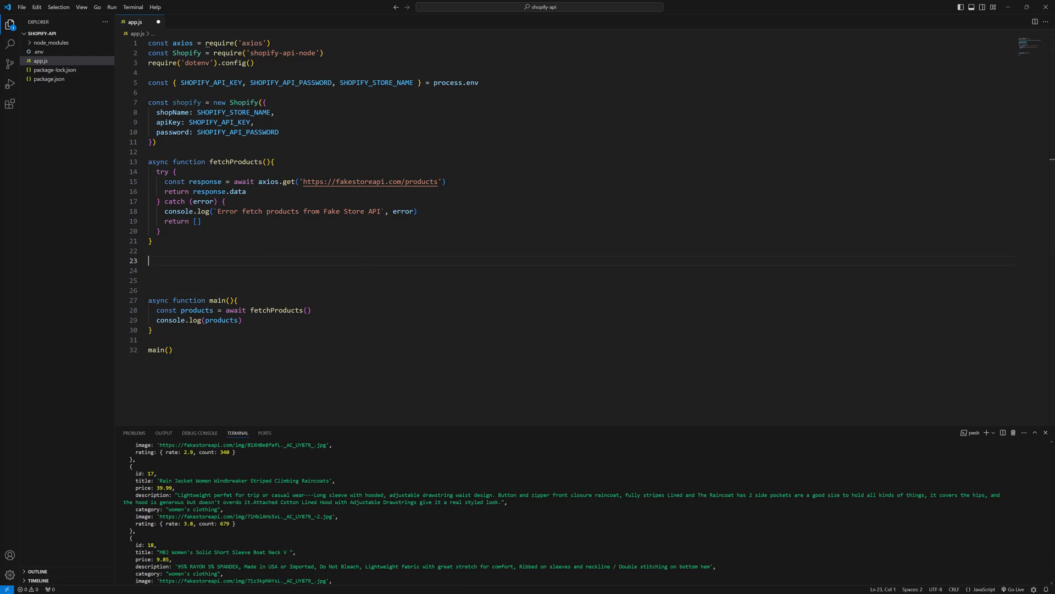
Step: Declare an empty async addProductsToShopify(products) function after fetchProducts
{"action": "type", "text": "async function a"}
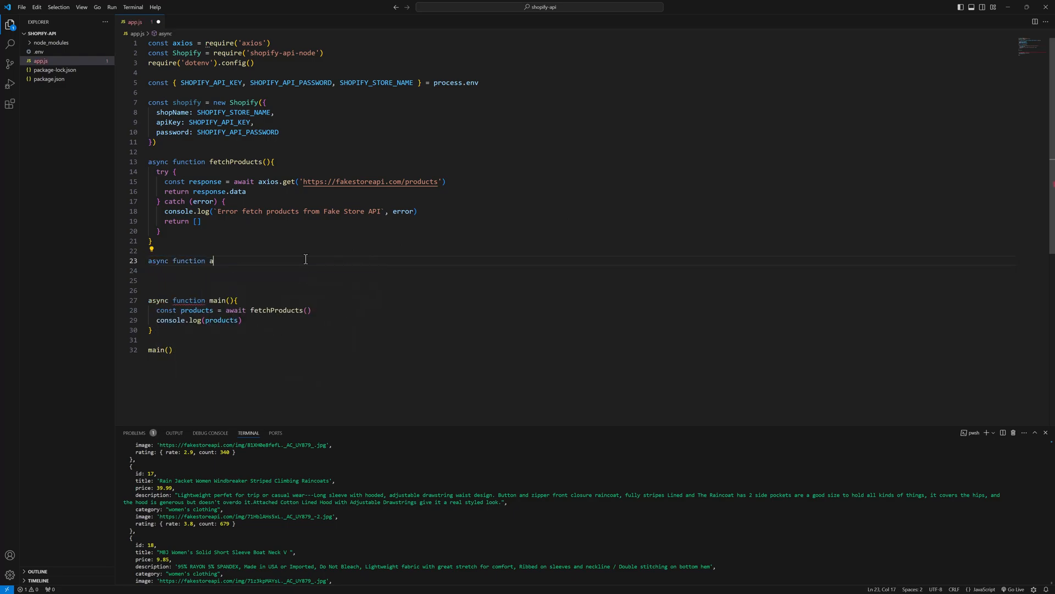
{"action": "type", "text": "ddProducts"}
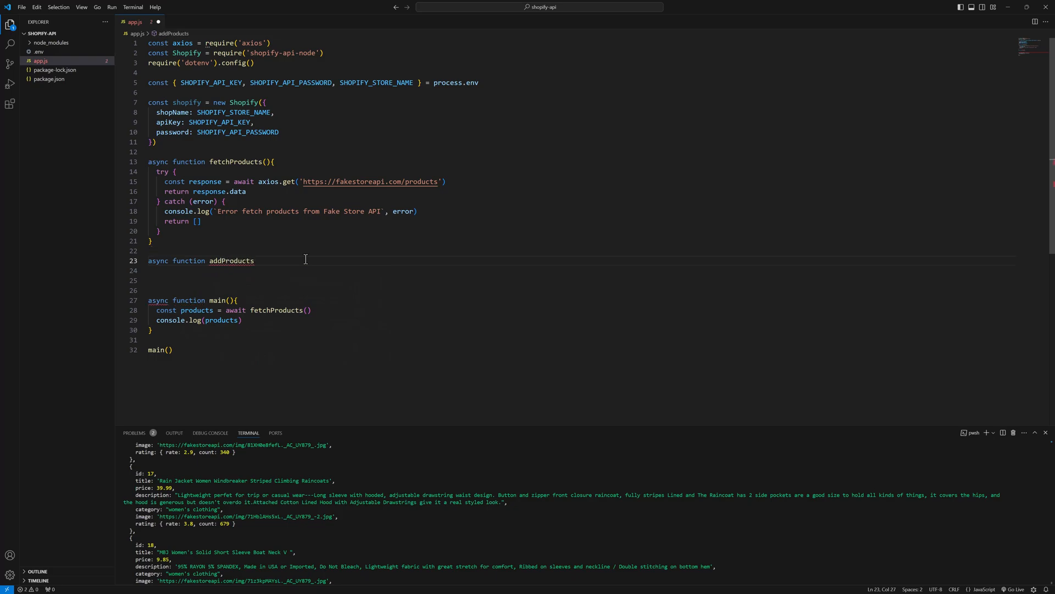
{"action": "type", "text": "ToShopify"}
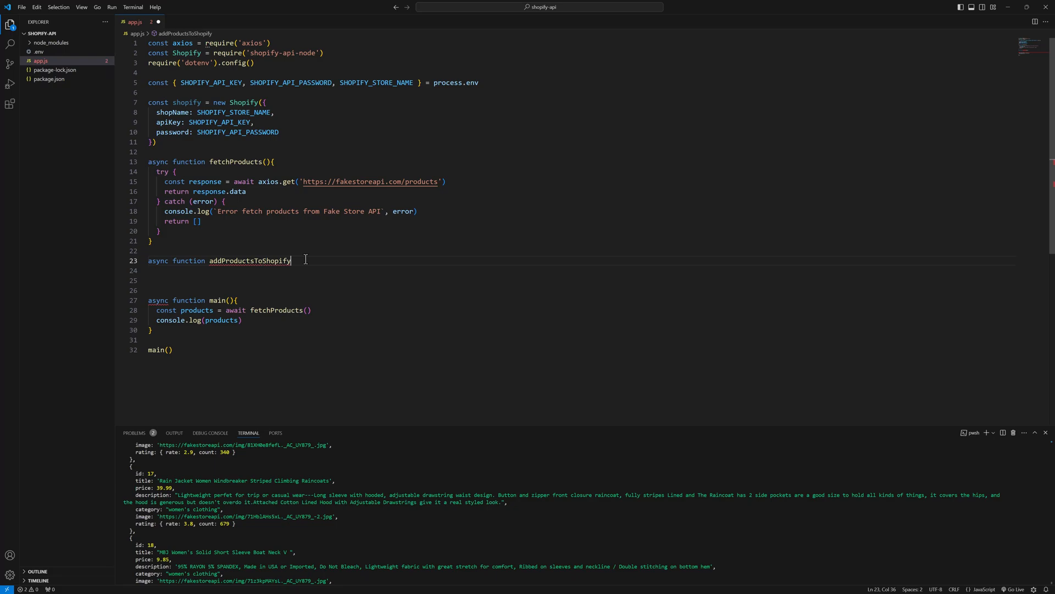
{"action": "type", "text": "()"}
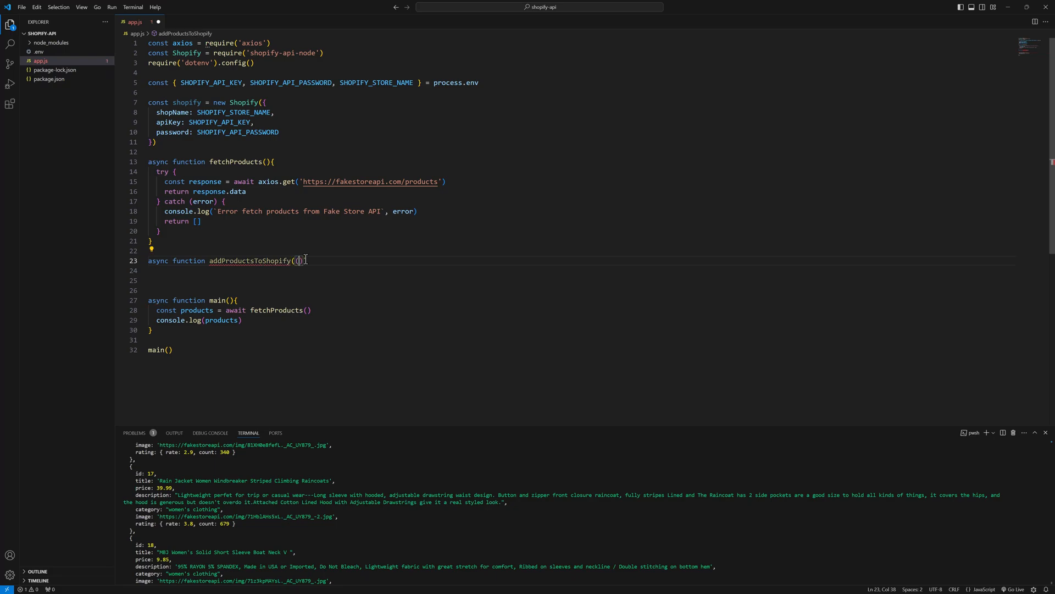
{"action": "type", "text": "product"}
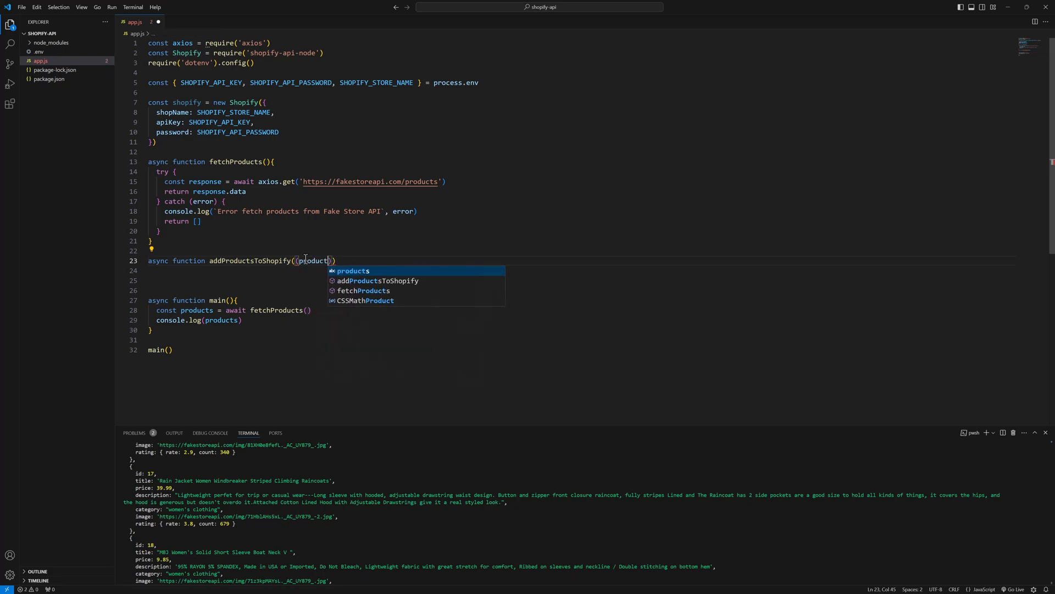
{"action": "type", "text": "g"}
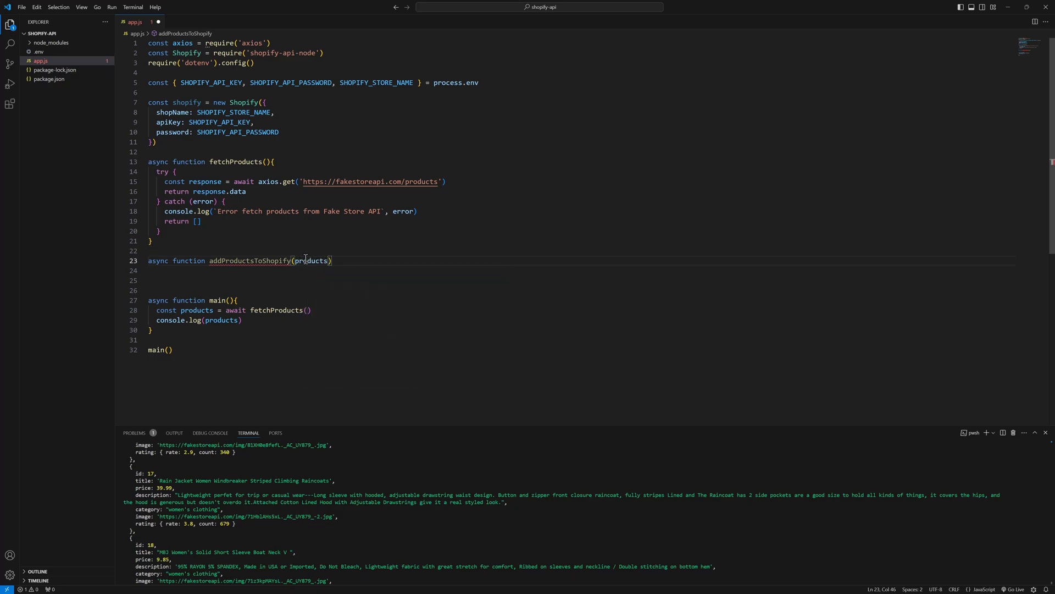
{"action": "type", "text": "{"}
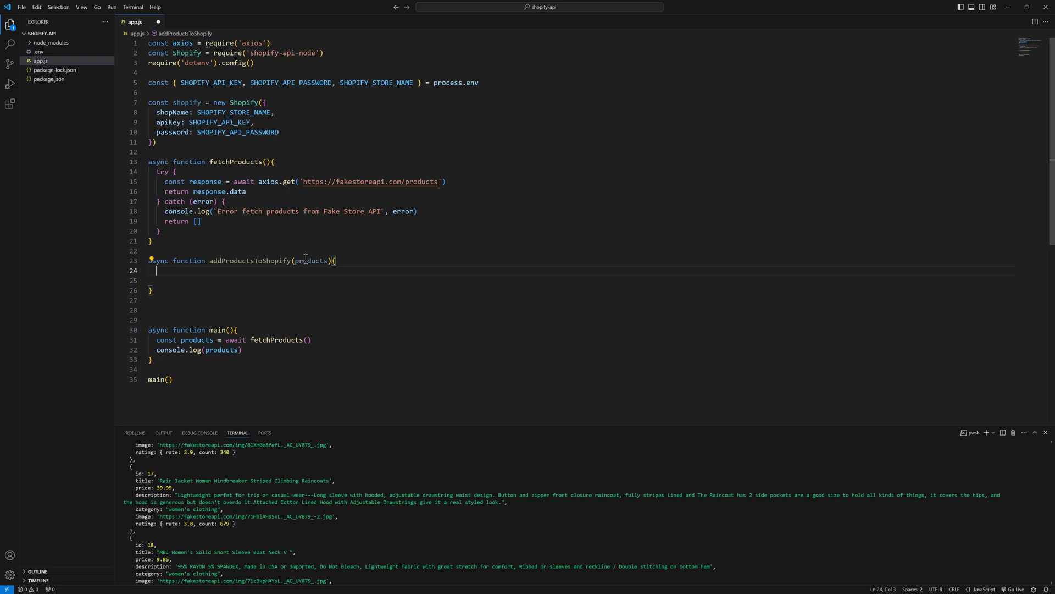
Step: Start a for(const product of products) loop inside addProductsToShopify
{"action": "type", "text": "for(const product"}
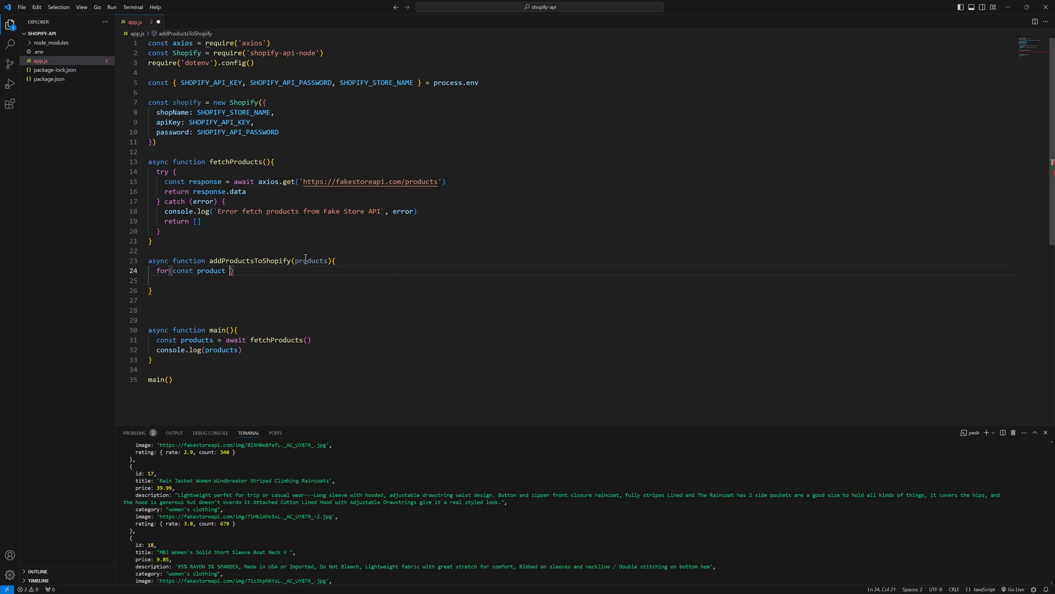
{"action": "type", "text": "of products"}
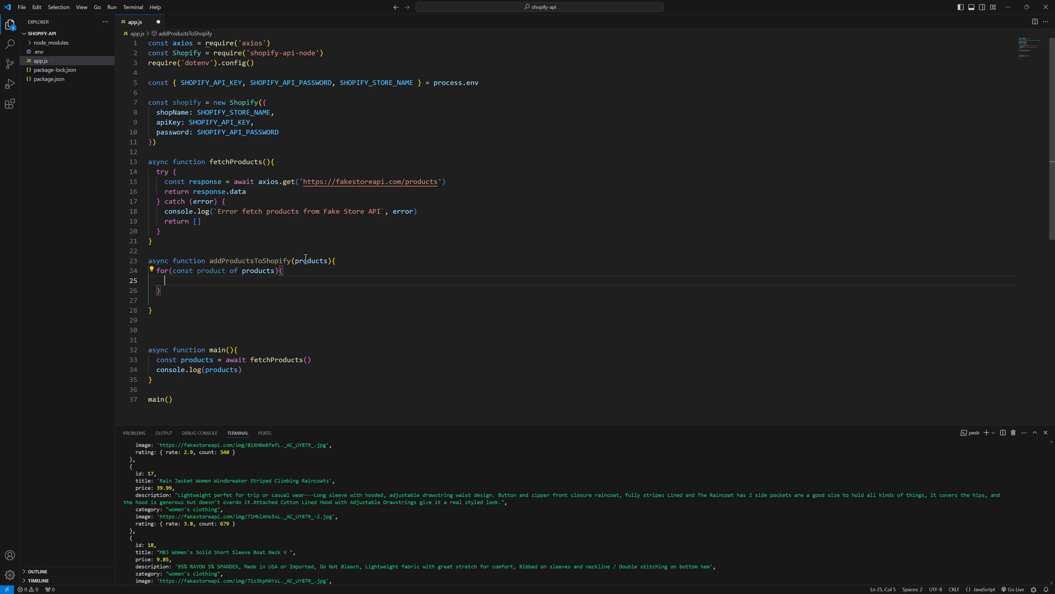
{"action": "type", "text": "c"}
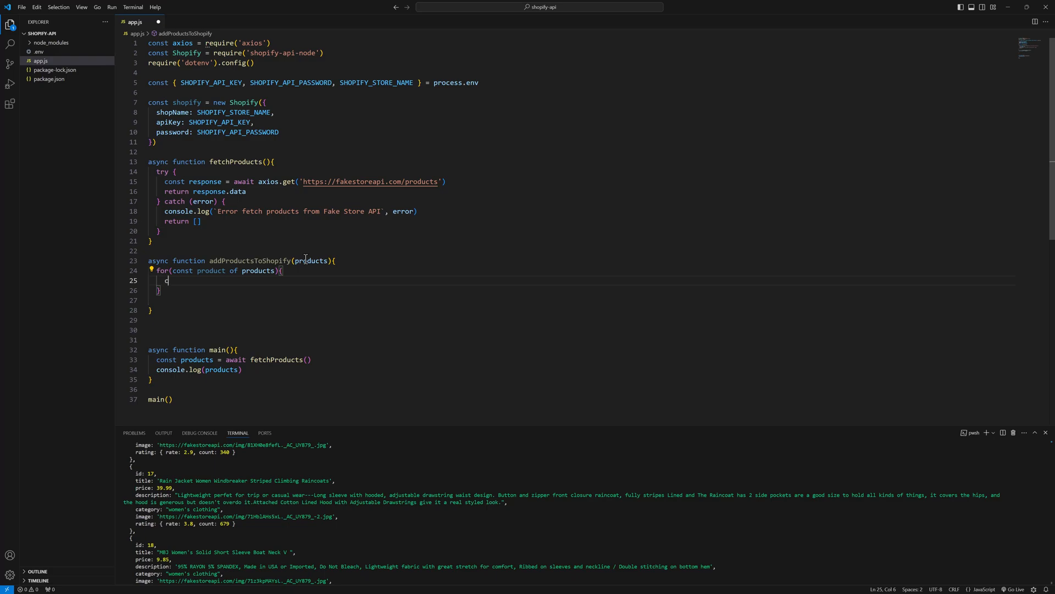
Step: Create const newProduct with title: product.title and body_html: product.description
{"action": "type", "text": "onst n"}
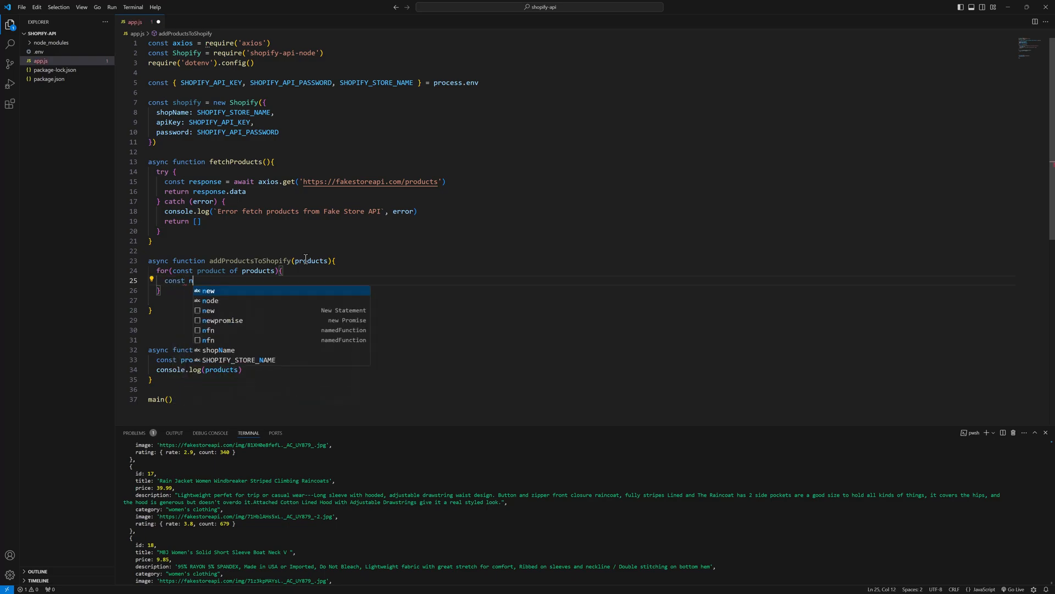
{"action": "type", "text": "ewProduct ="}
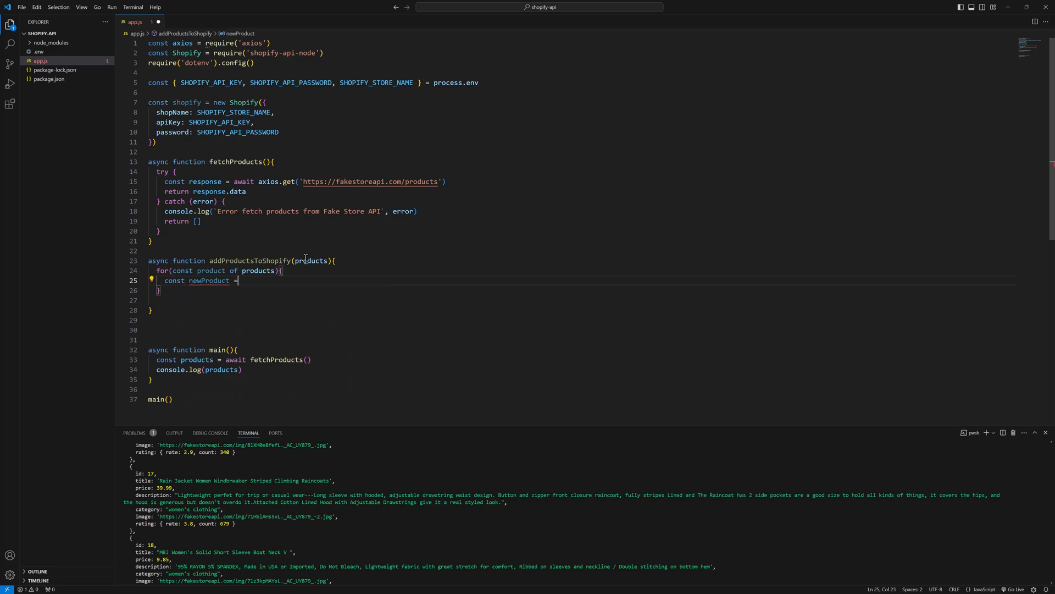
{"action": "type", "text": "{"}
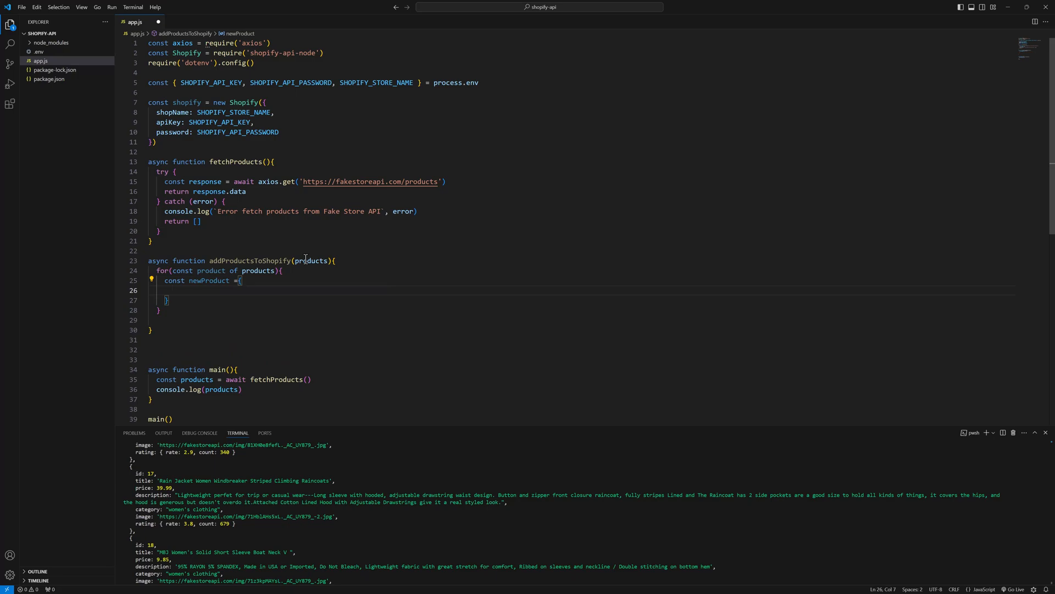
{"action": "type", "text": "title"}
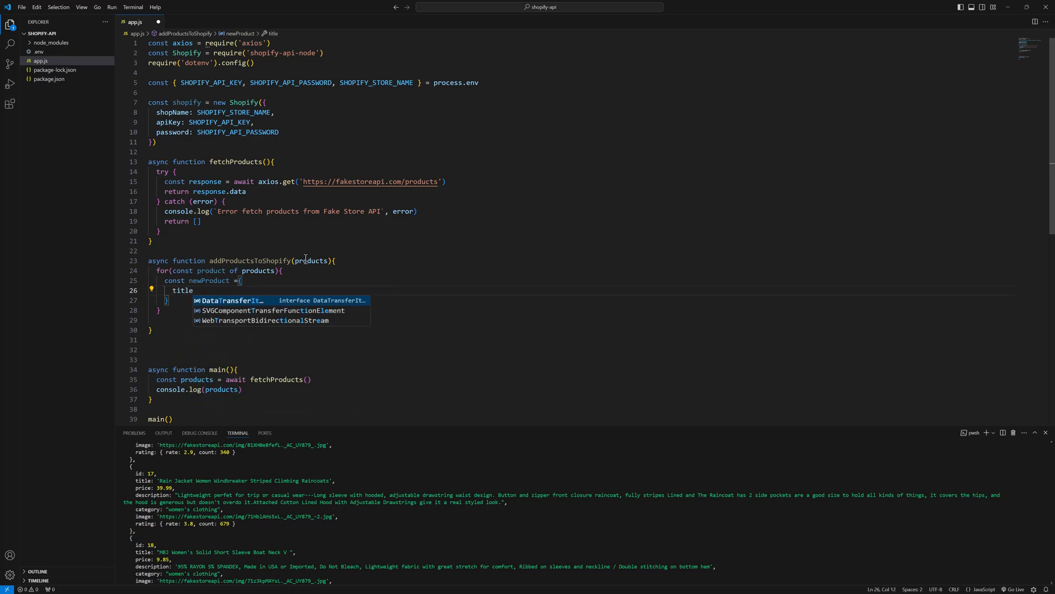
{"action": "type", "text": ";"}
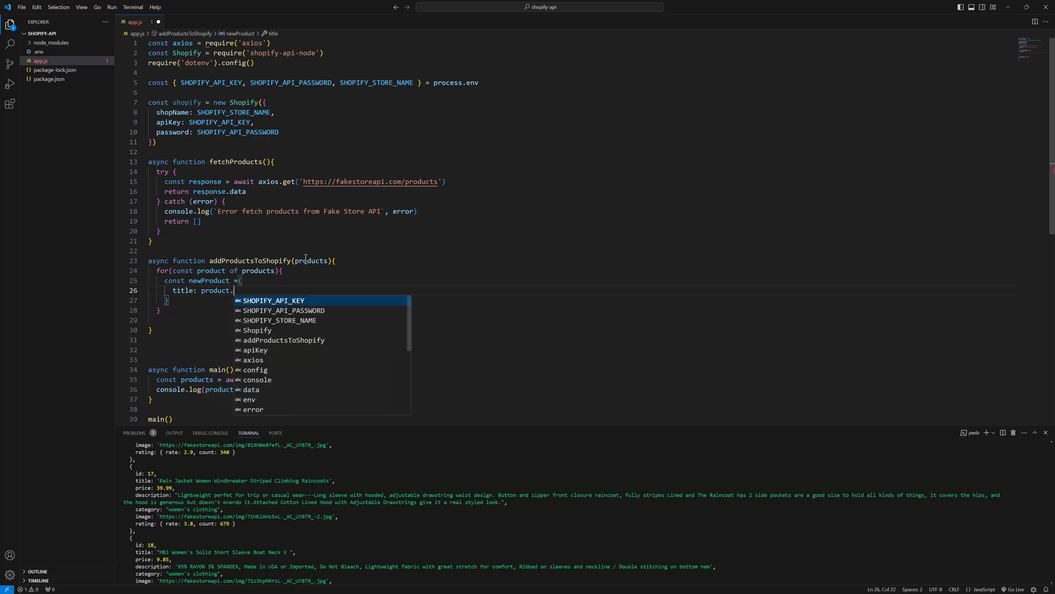
{"action": "type", "text": "title"}
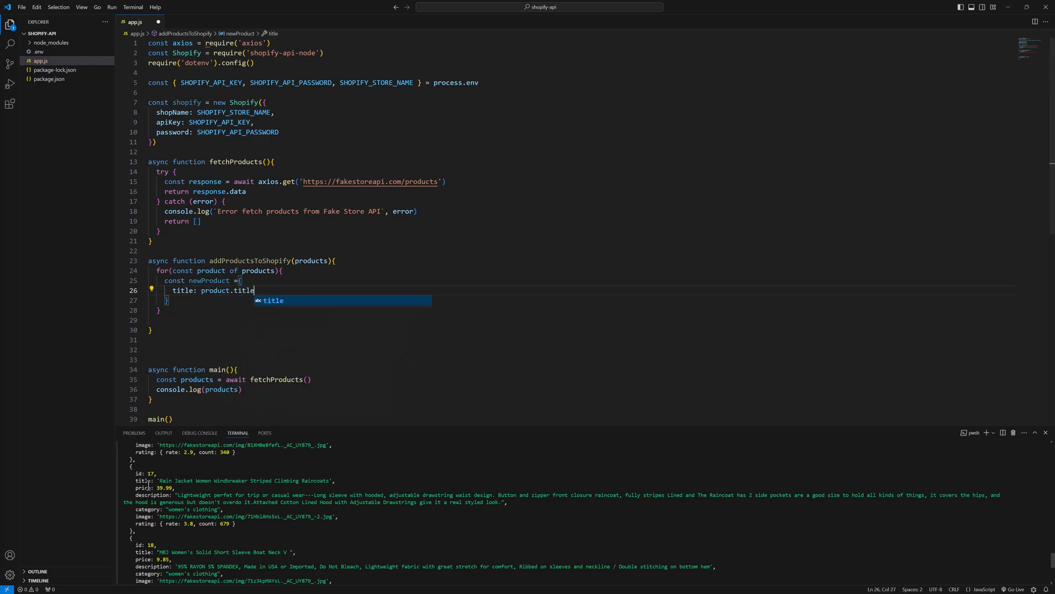
{"action": "key", "text": "Escape"}
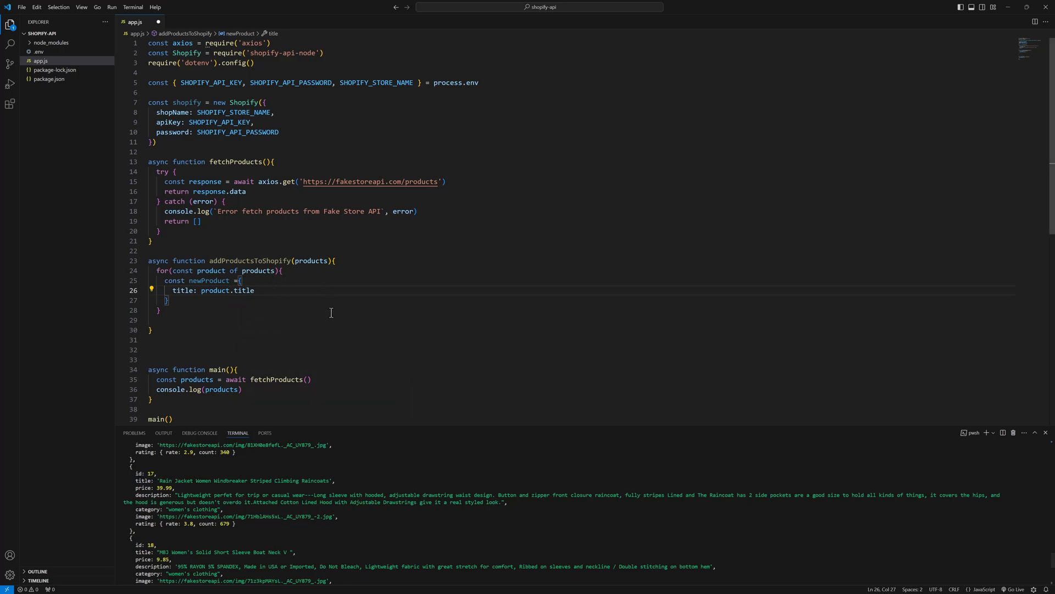
{"action": "type", "text": "body_html: fp"}
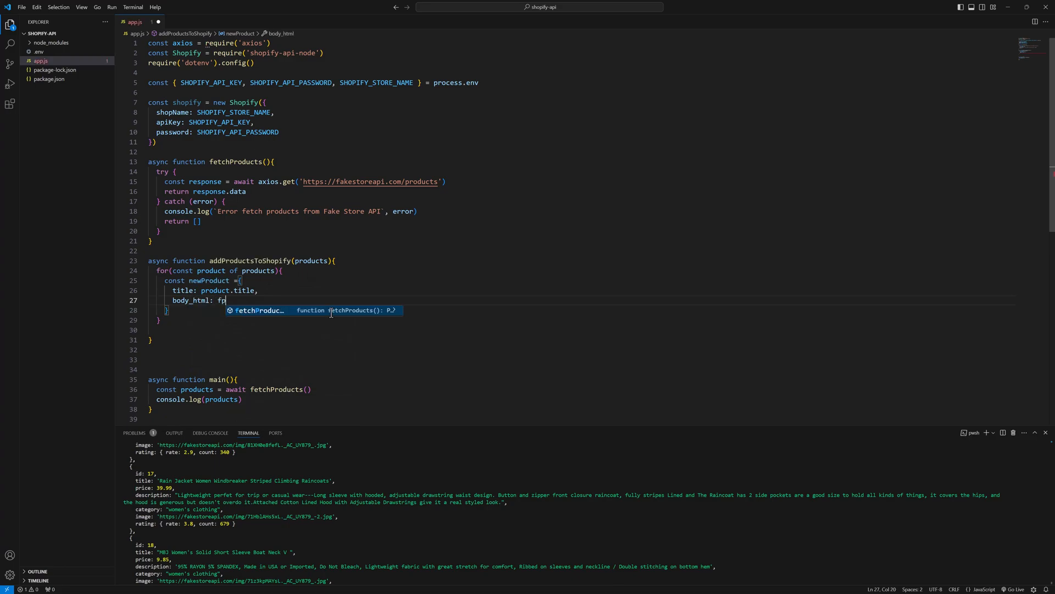
{"action": "key", "text": "Backspace"}
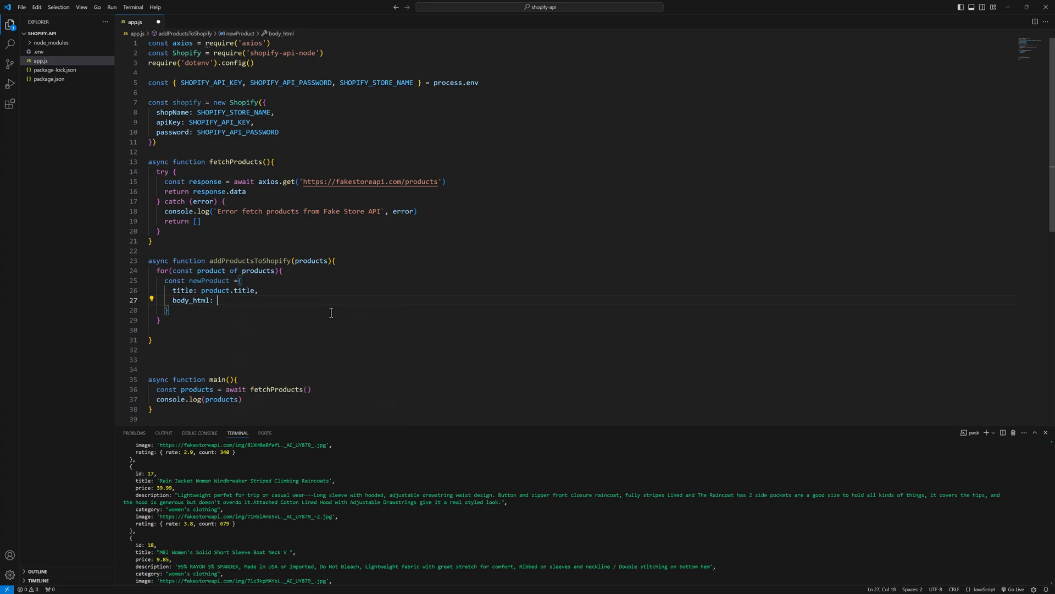
{"action": "type", "text": "product.des"}
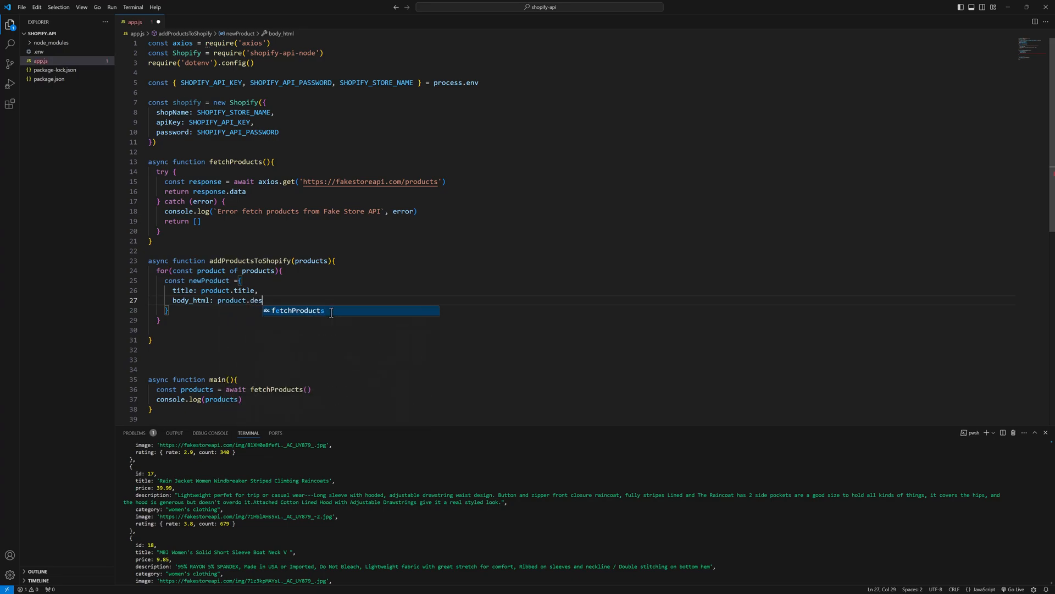
{"action": "type", "text": "cription"}
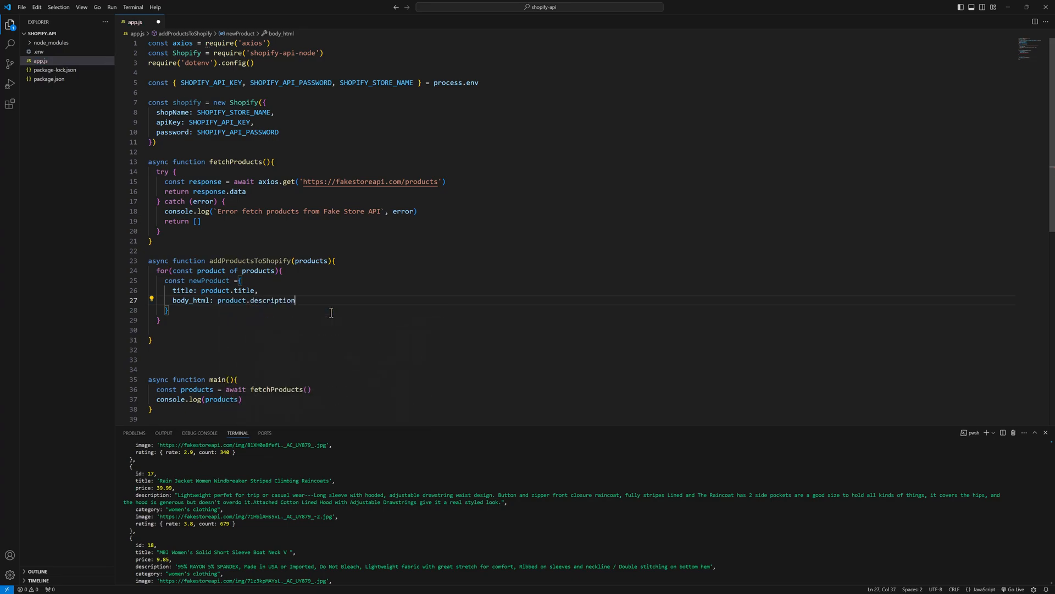
{"action": "key", "text": "Backspace"}
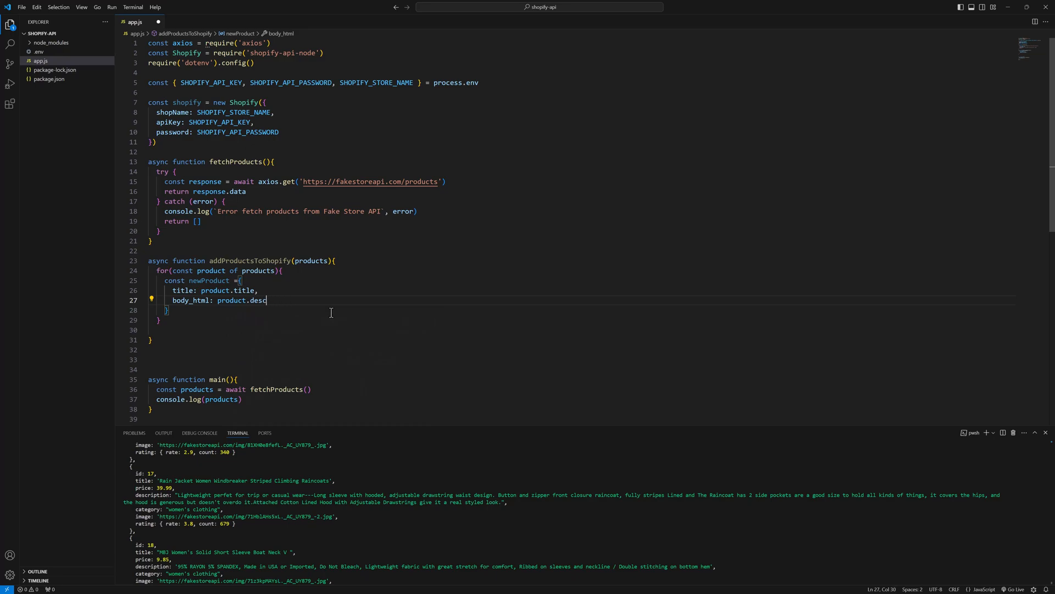
{"action": "type", "text": "ription"}
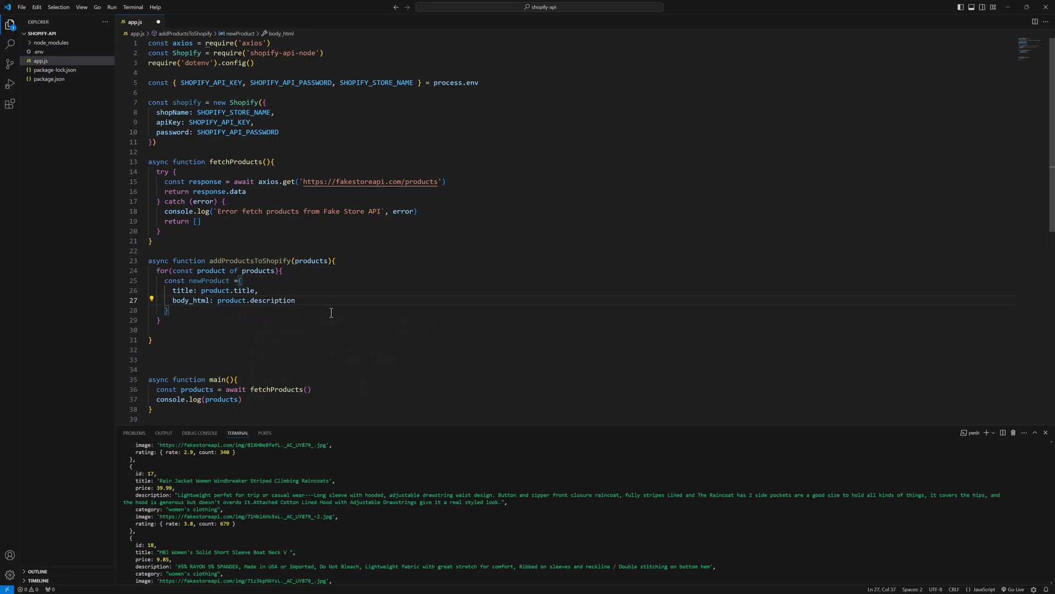
Step: Add vendor: 'Fake Store' and product_type: product.category to newProduct
{"action": "type", "text": "vend"}
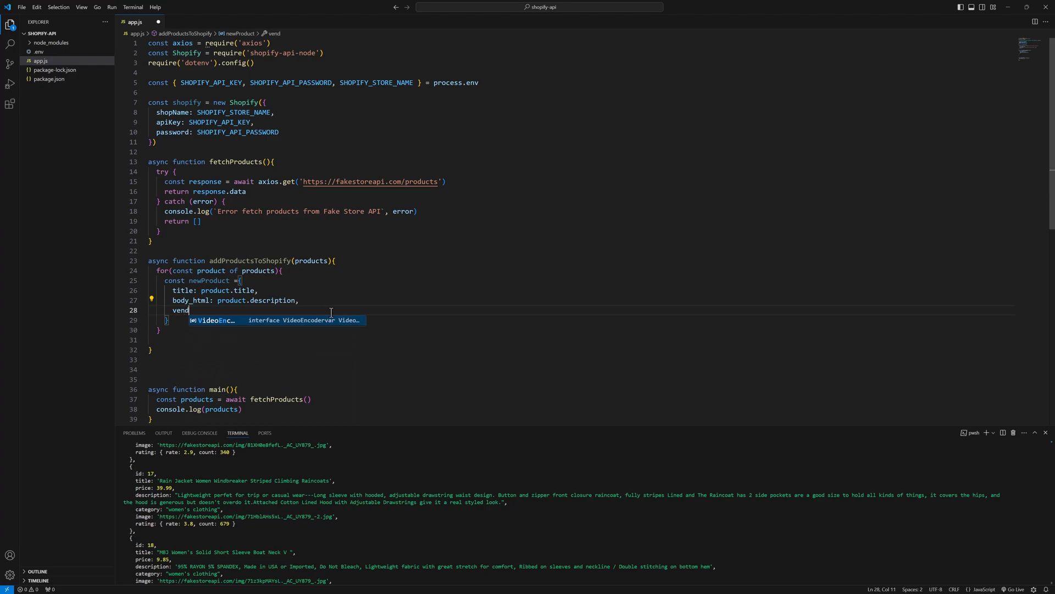
{"action": "type", "text": "or: '"}
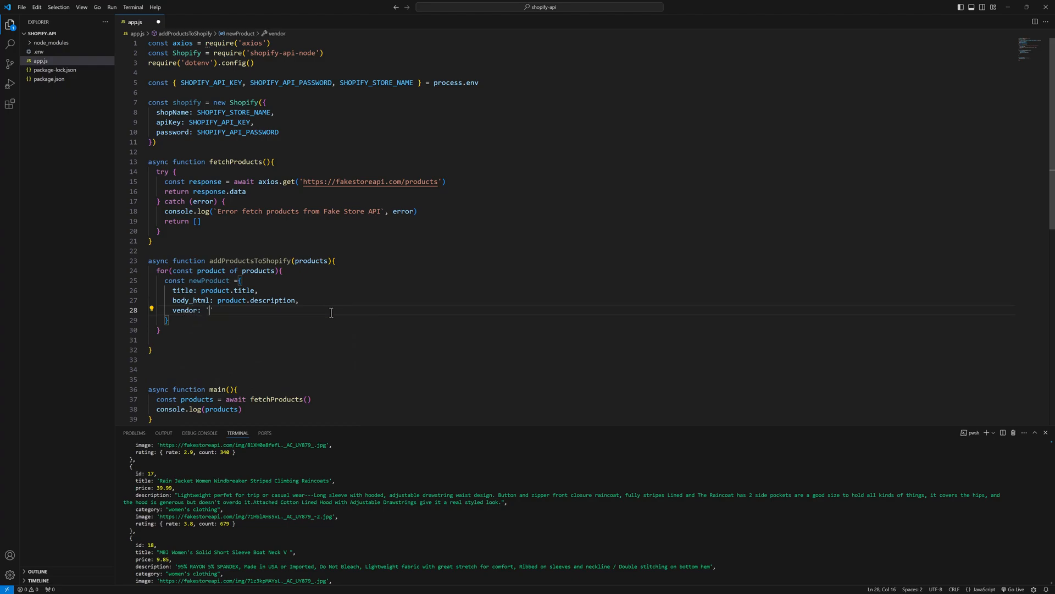
{"action": "type", "text": "Fake"}
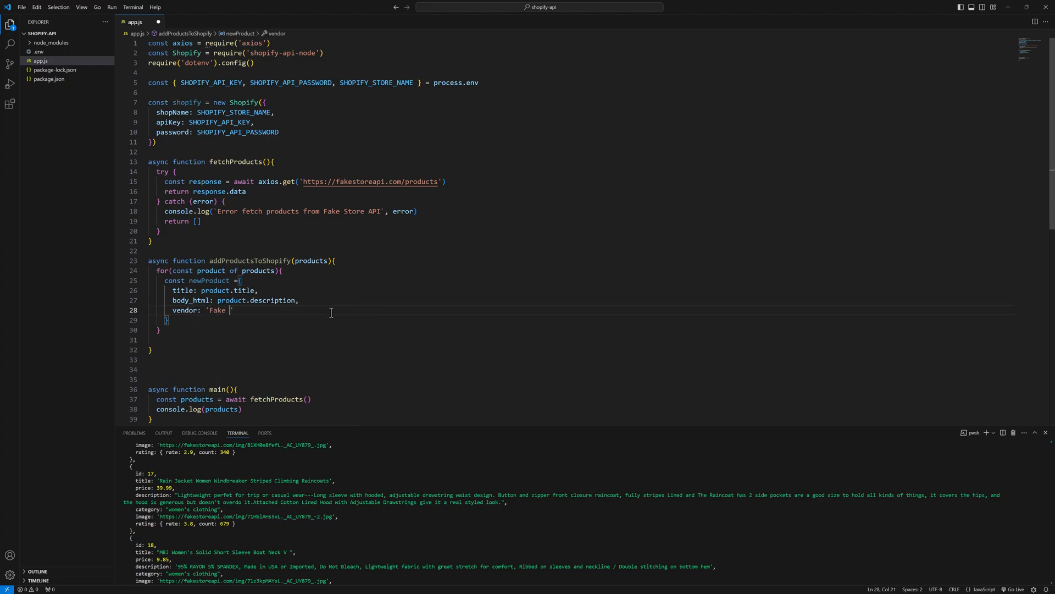
{"action": "type", "text": "Store"}
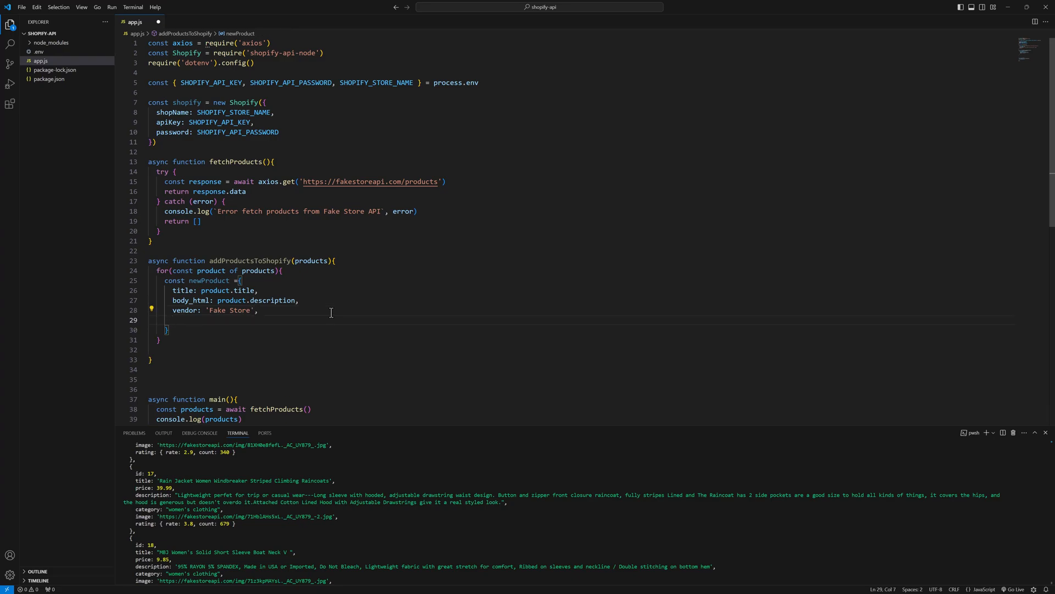
{"action": "type", "text": "product_tuype:"}
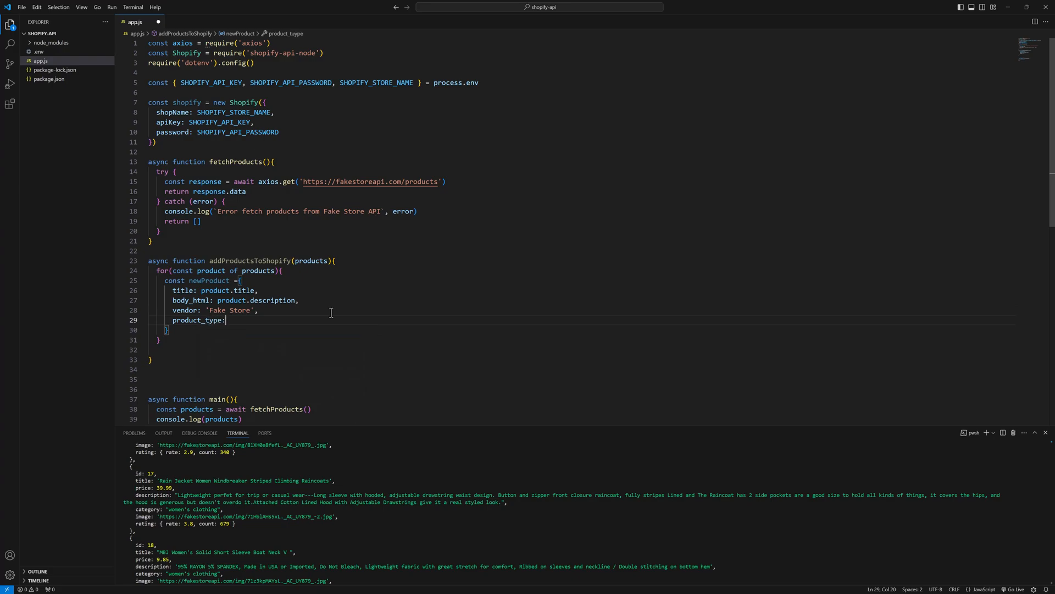
{"action": "type", "text": "'"}
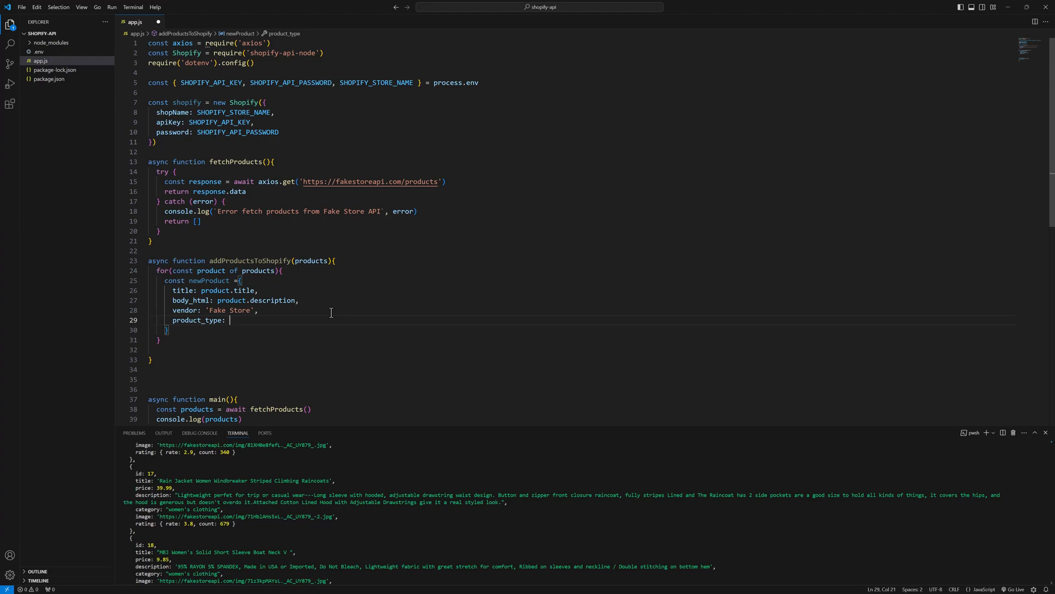
{"action": "type", "text": "product.ca"}
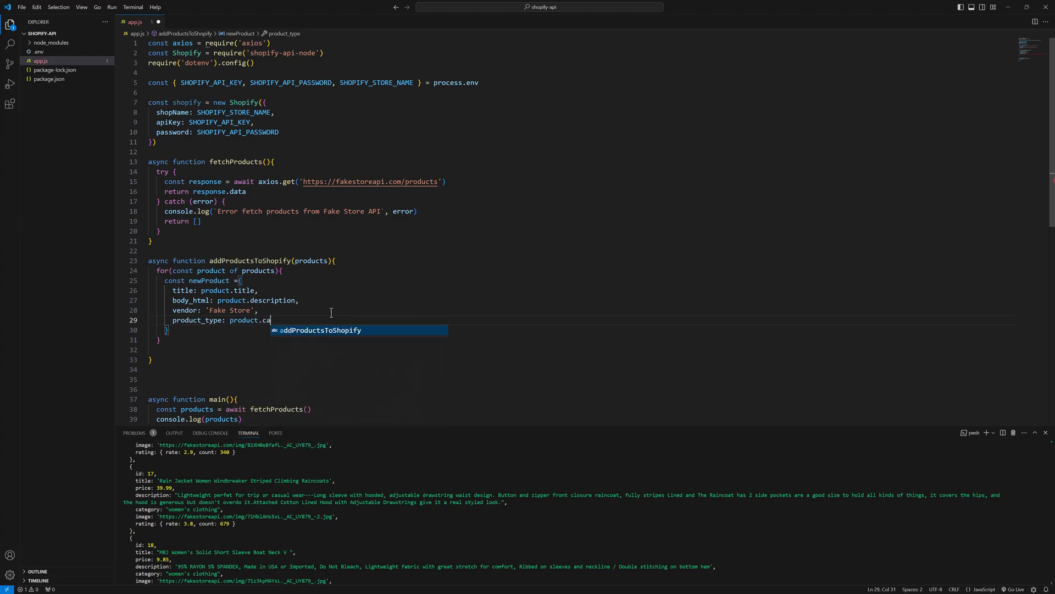
{"action": "type", "text": "tegory"}
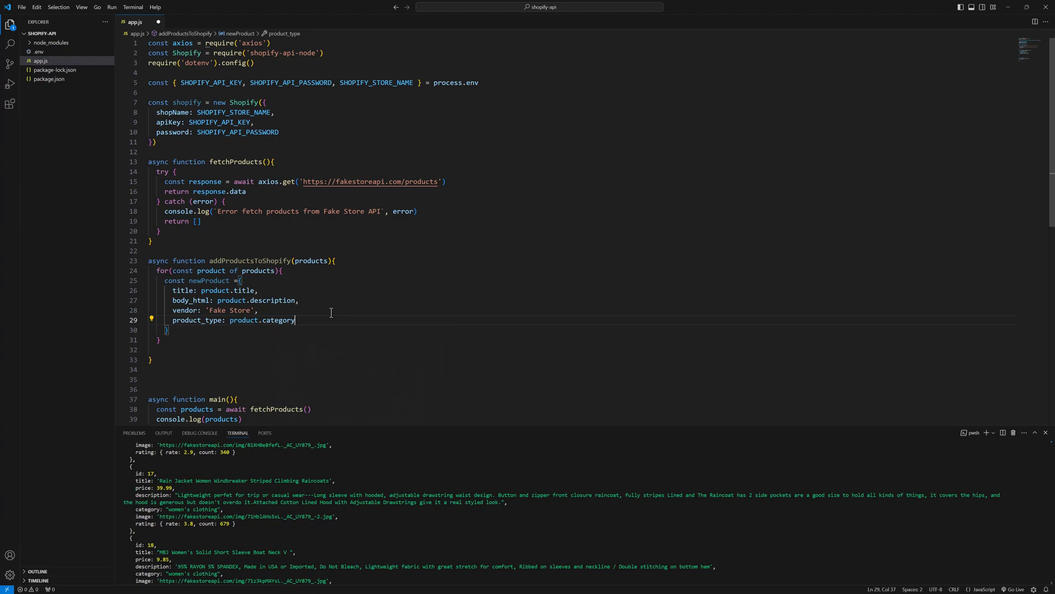
{"action": "double_click", "coordinate": [146, 509]}
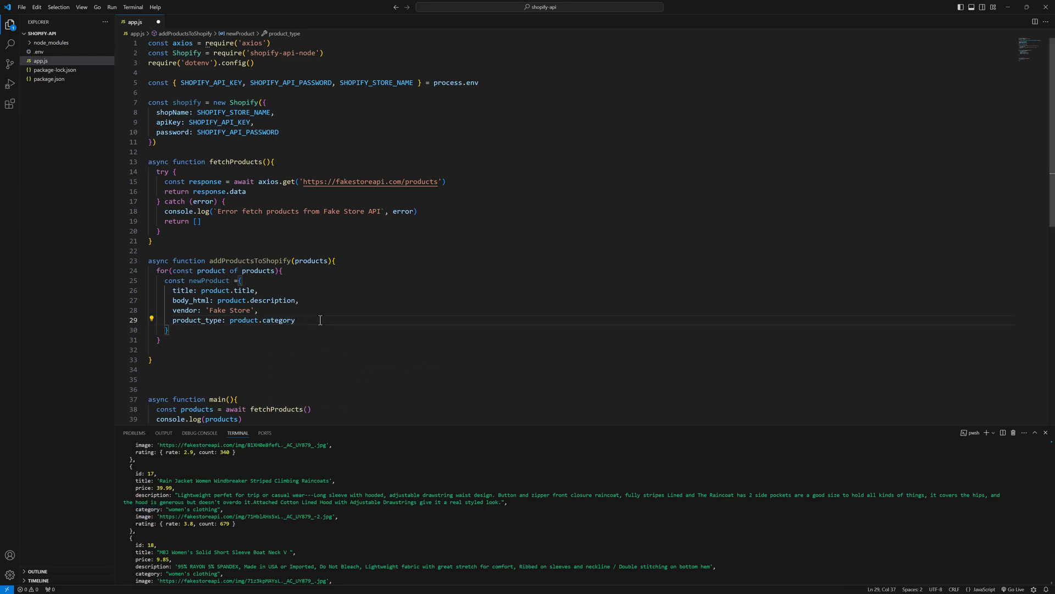
{"action": "type", "text": ","}
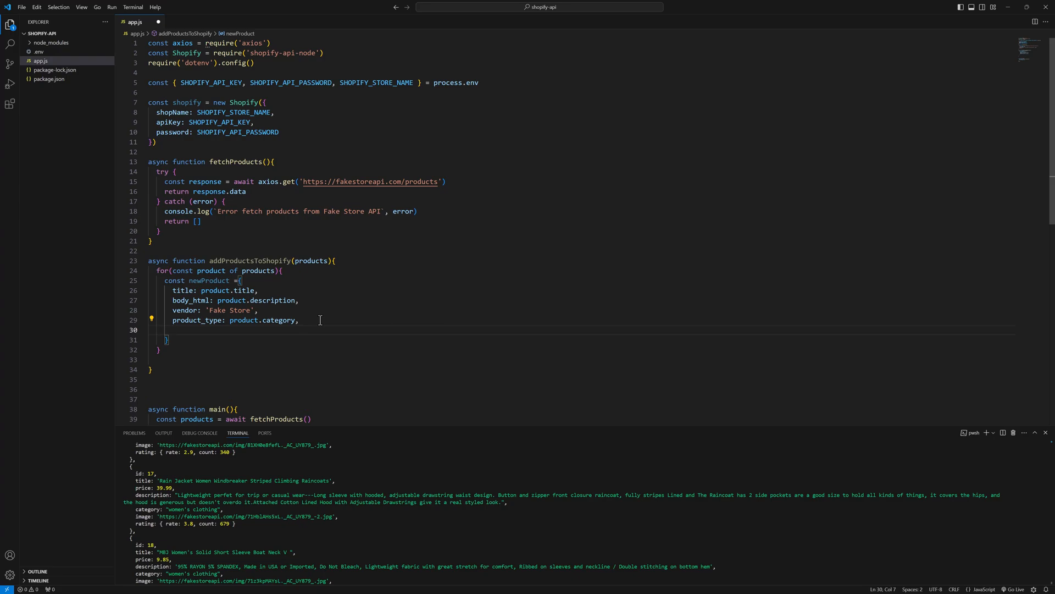
Step: Add a variants array whose variant sets option1 to a default string
{"action": "type", "text": "variants"}
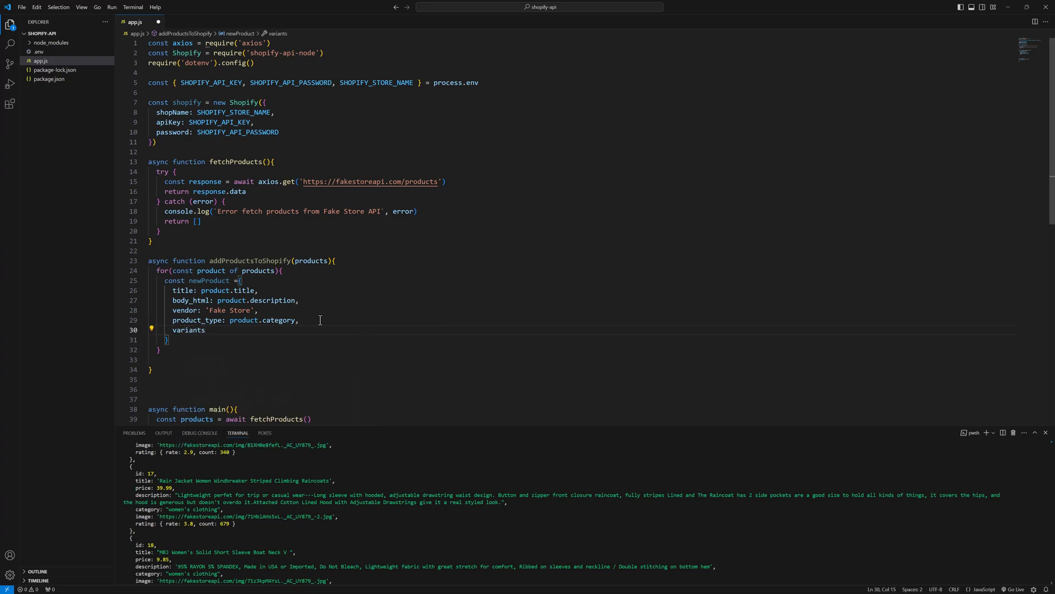
{"action": "type", "text": ": ["}
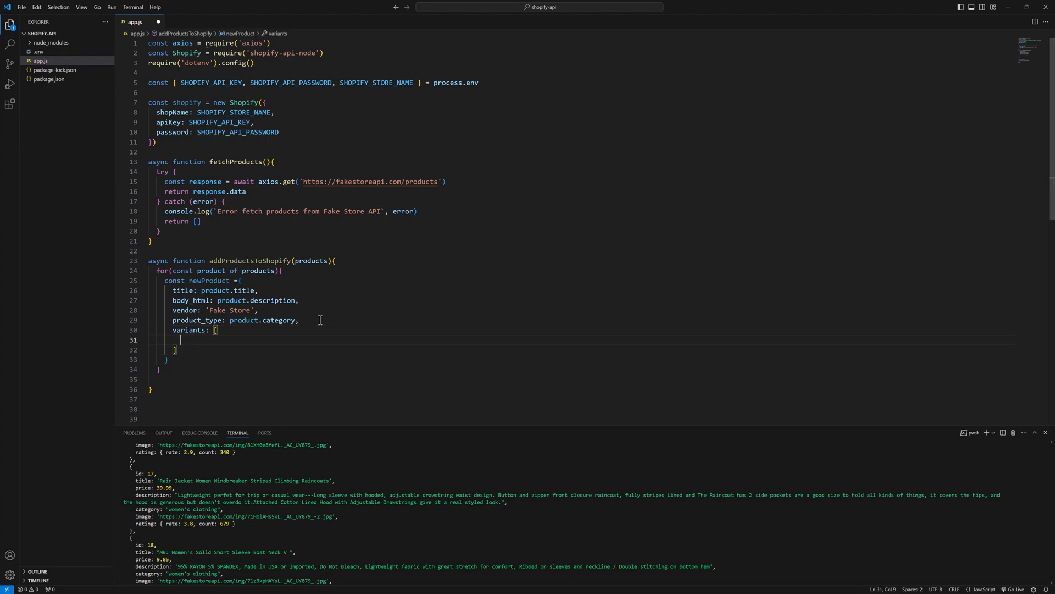
{"action": "type", "text": "{"}
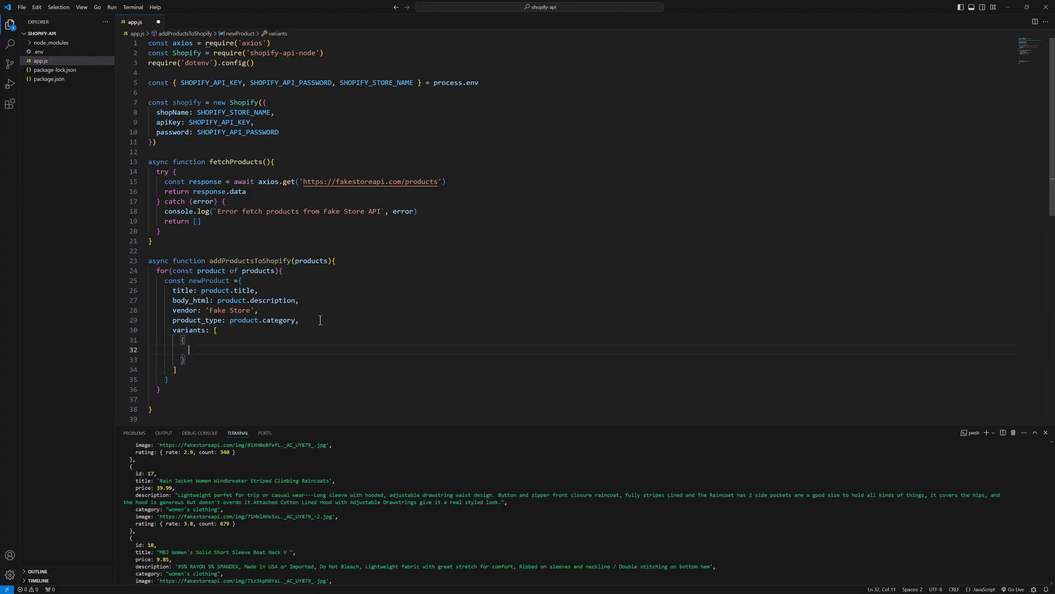
{"action": "type", "text": "option"}
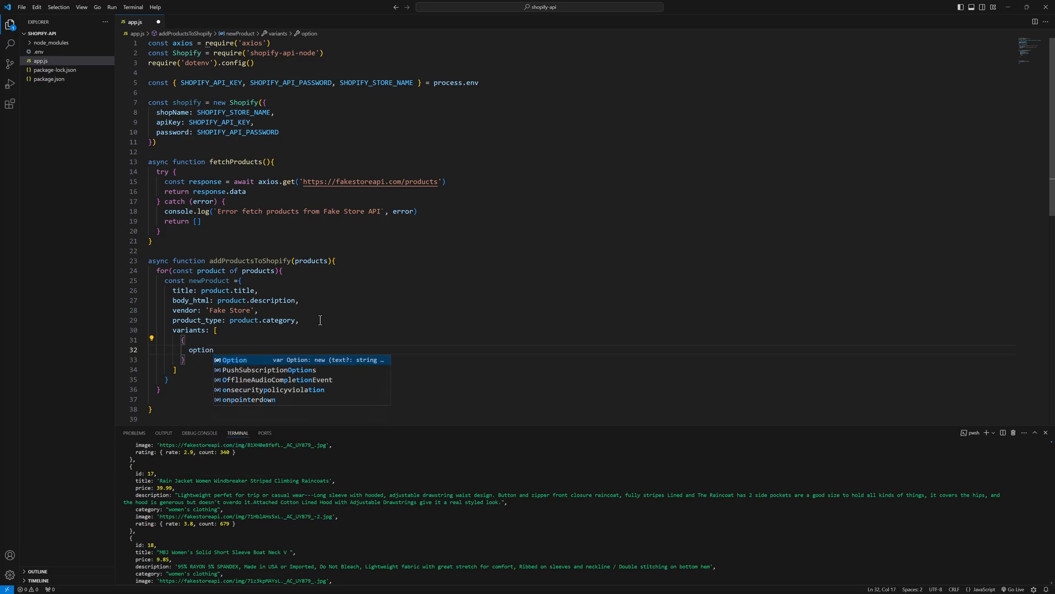
{"action": "type", "text": ":"}
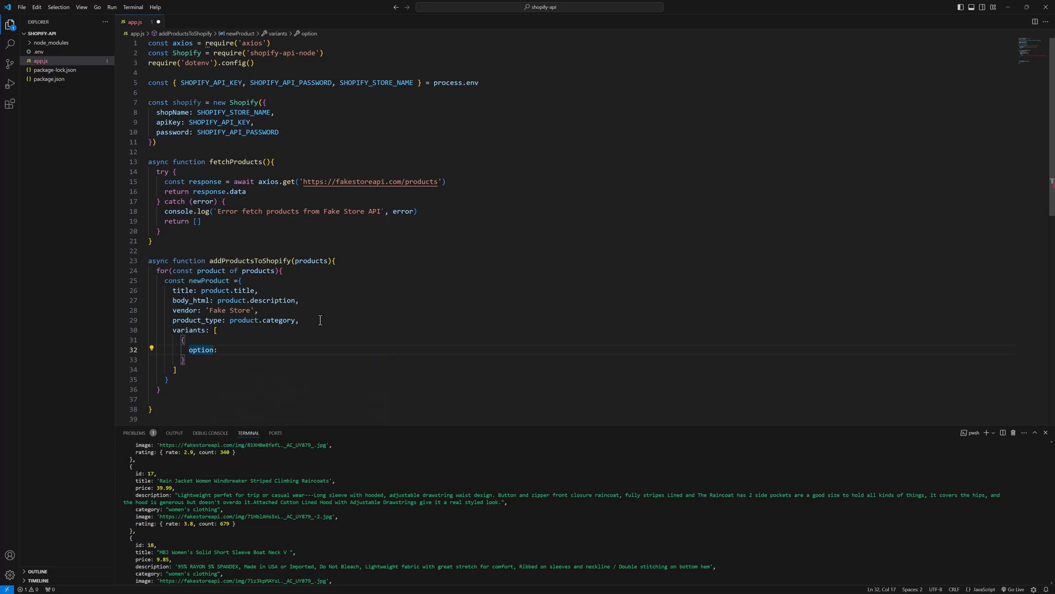
{"action": "type", "text": "1"}
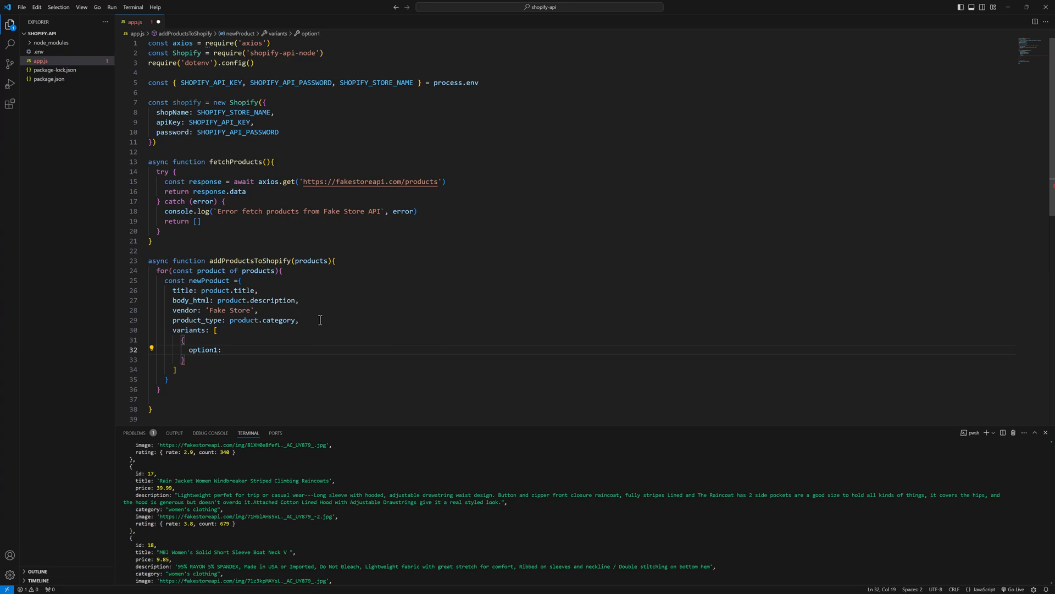
{"action": "type", "text": "'dat'"}
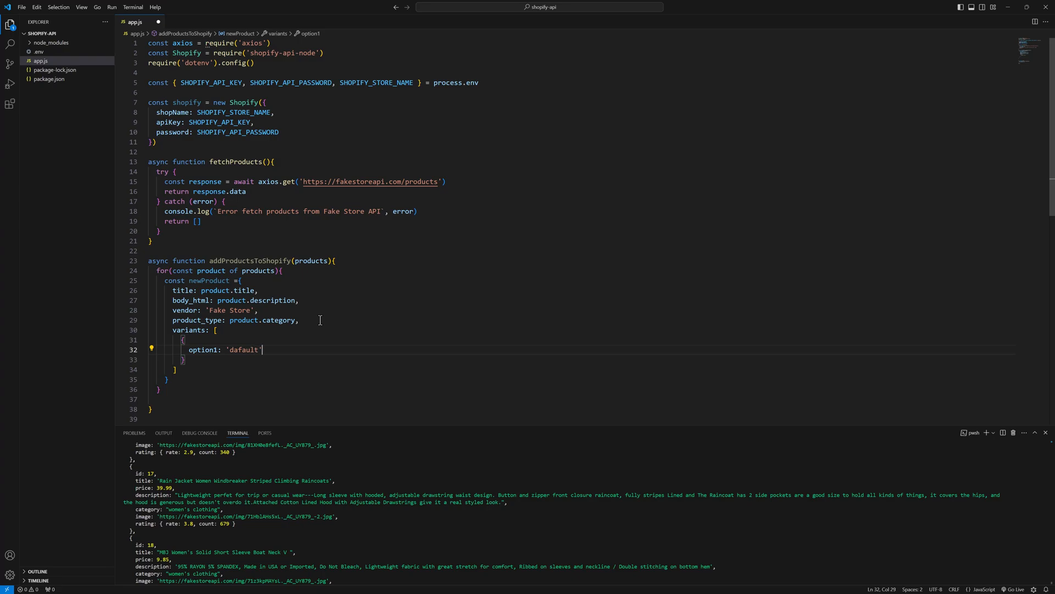
Step: Give the variant price: product.price.toString() and sku: product.id.toString()
{"action": "type", "text": "price"}
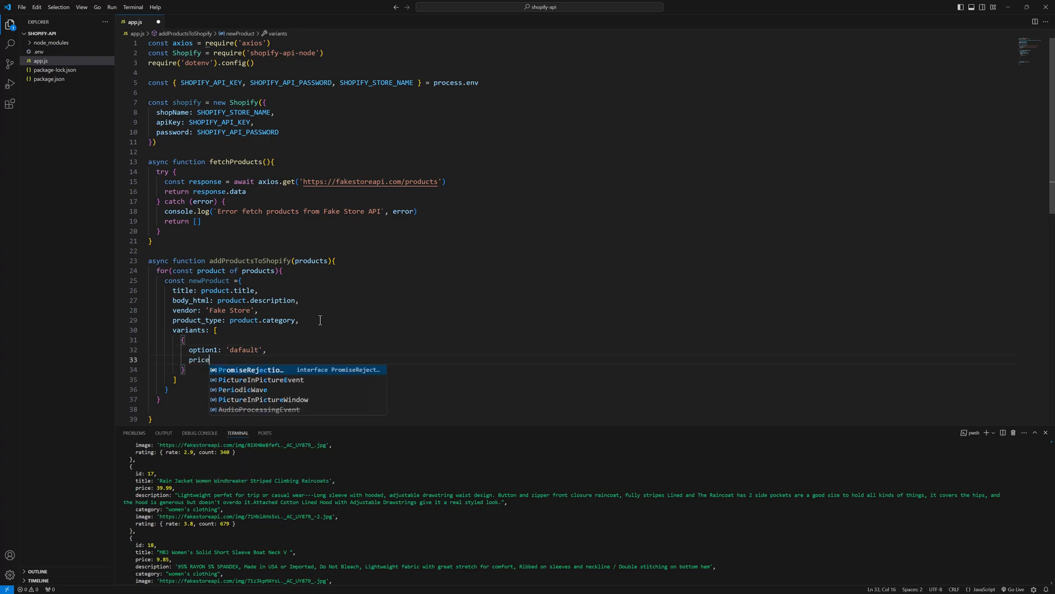
{"action": "type", "text": ":"}
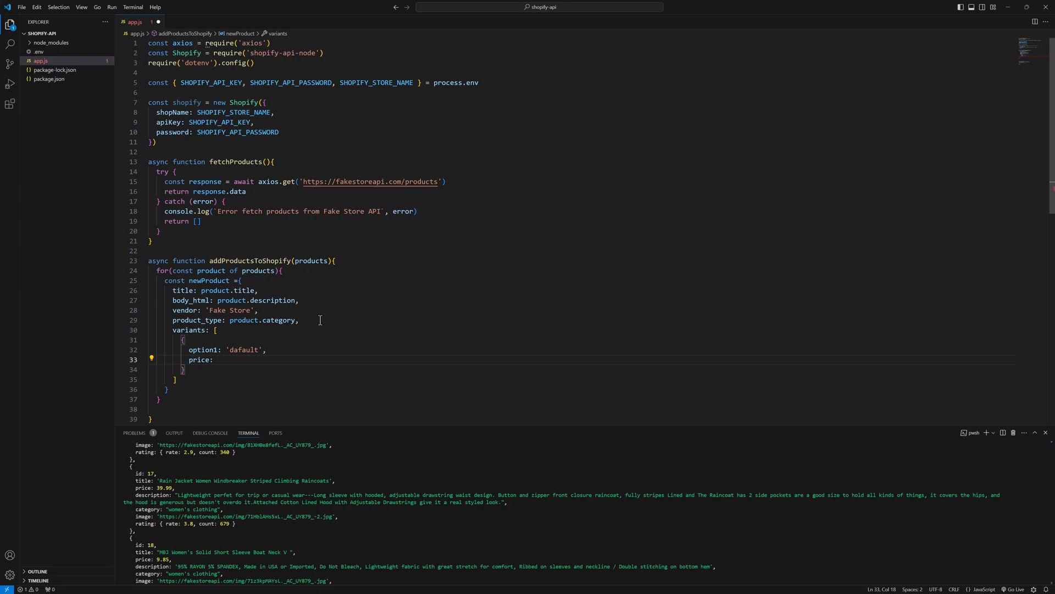
{"action": "type", "text": "product.price.t"}
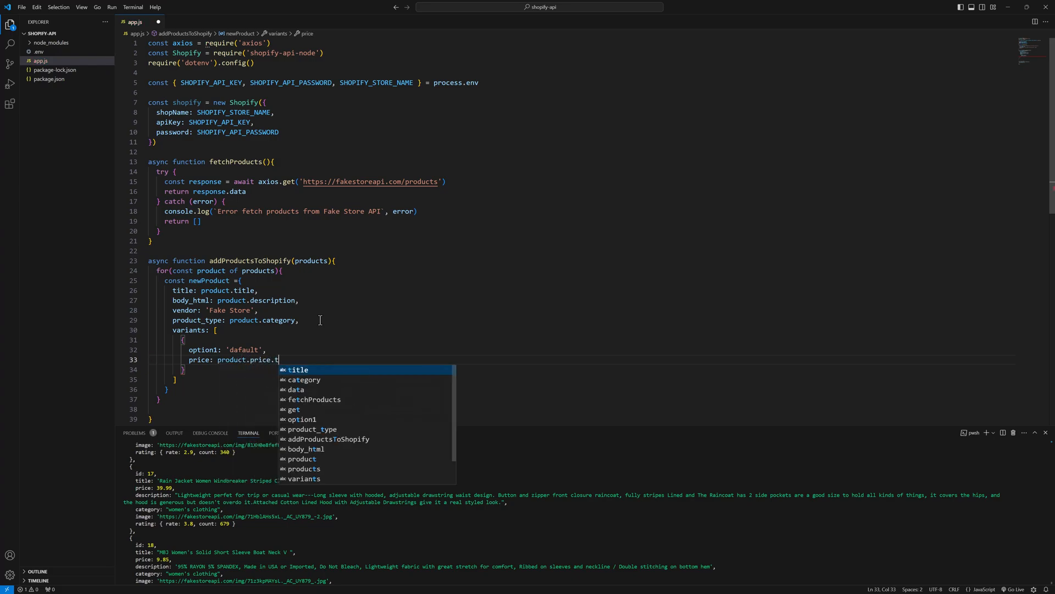
{"action": "type", "text": "oS"}
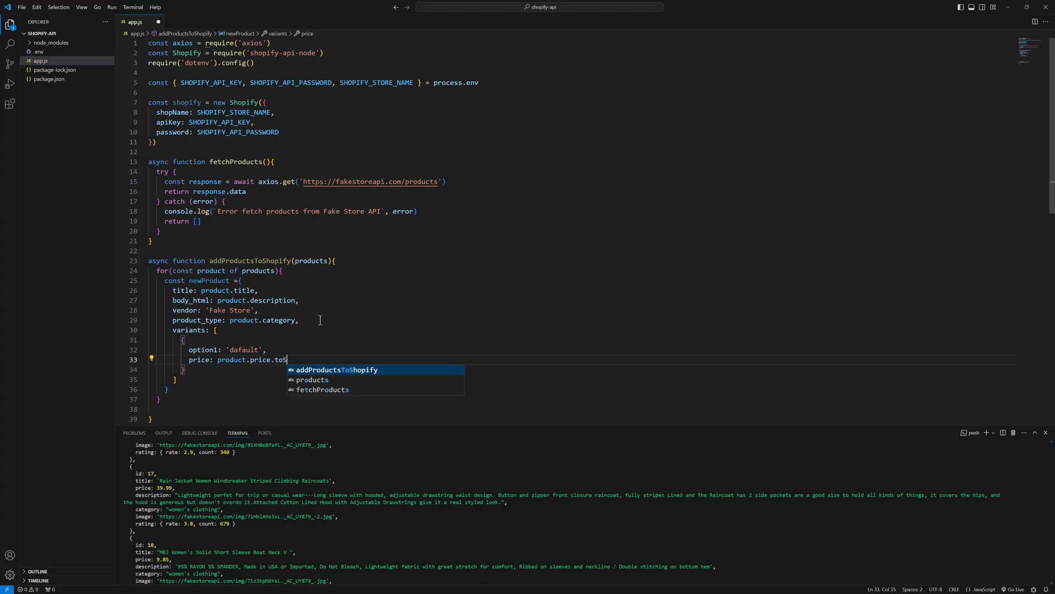
{"action": "type", "text": "tring(),"}
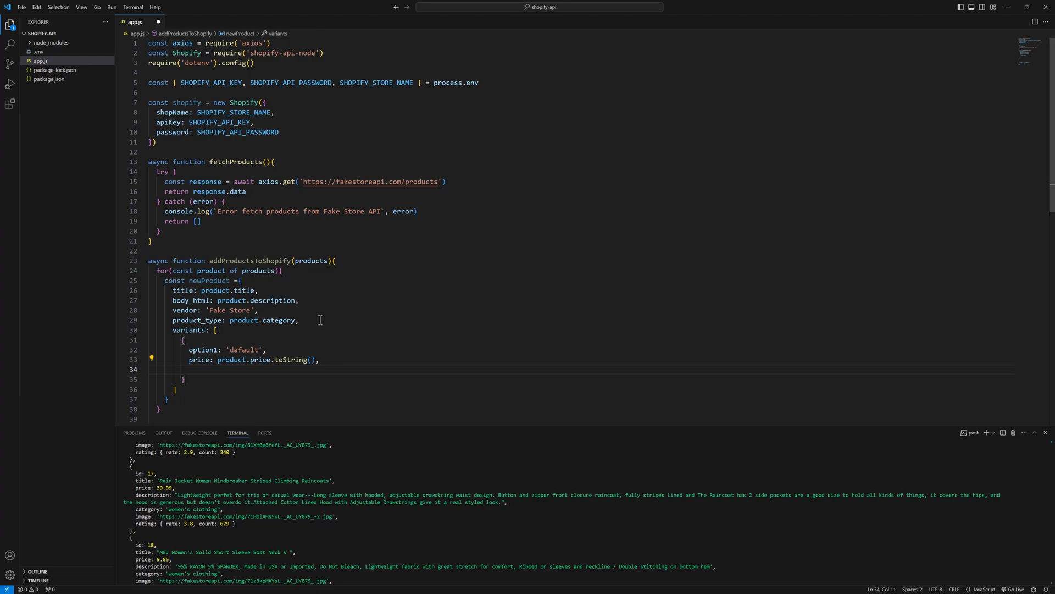
{"action": "type", "text": "sk"}
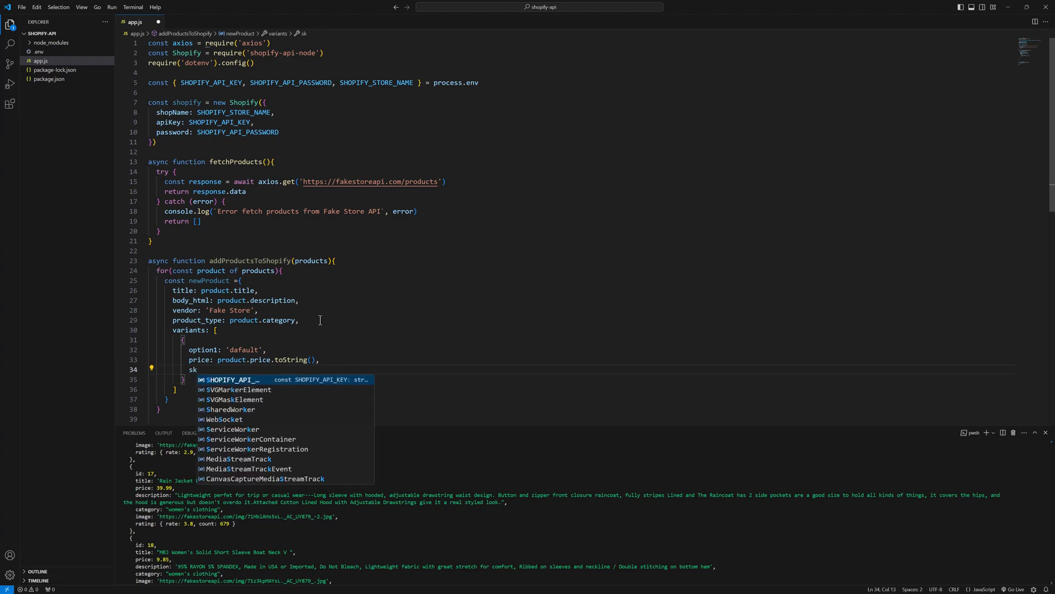
{"action": "type", "text": "u:"}
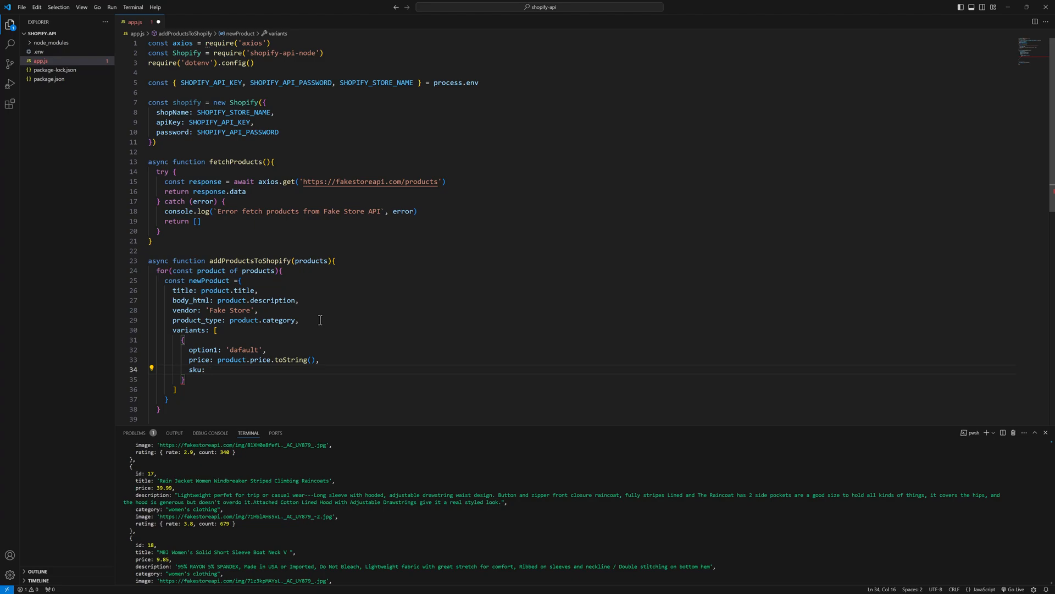
{"action": "type", "text": "product.id."}
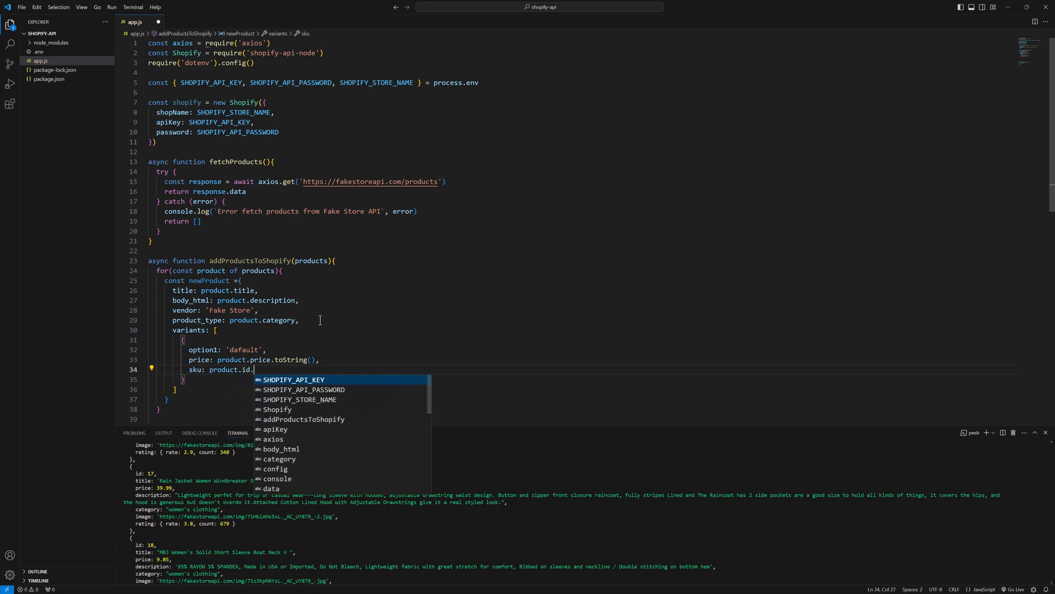
{"action": "type", "text": "tos"}
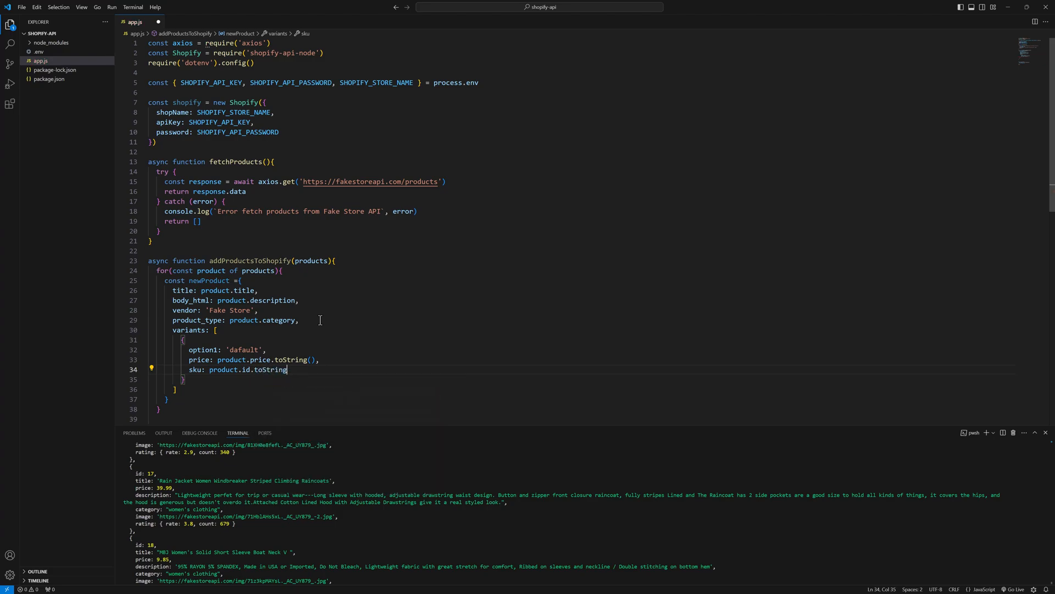
{"action": "type", "text": "()"}
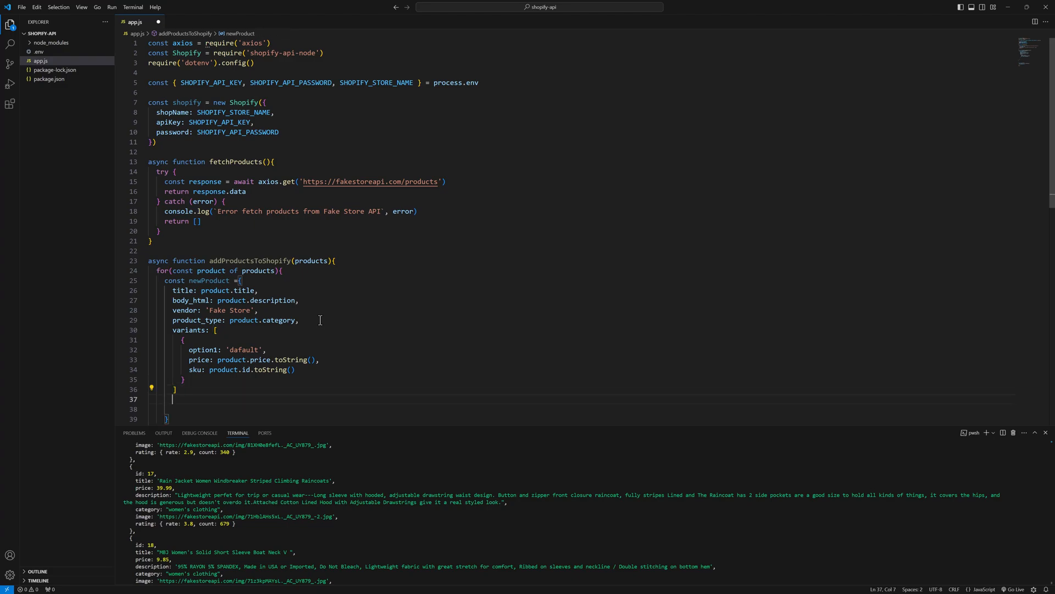
Step: Add images: [{ src: product.image }] to newProduct and fix the misspelled 'iamges' key
{"action": "type", "text": "iamges"}
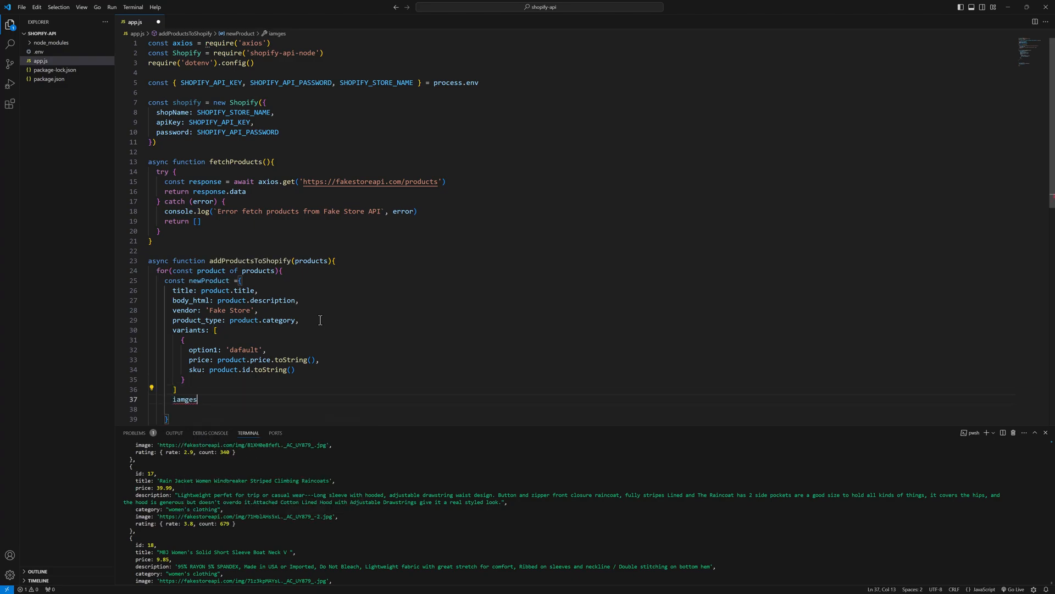
{"action": "type", "text": ": ["}
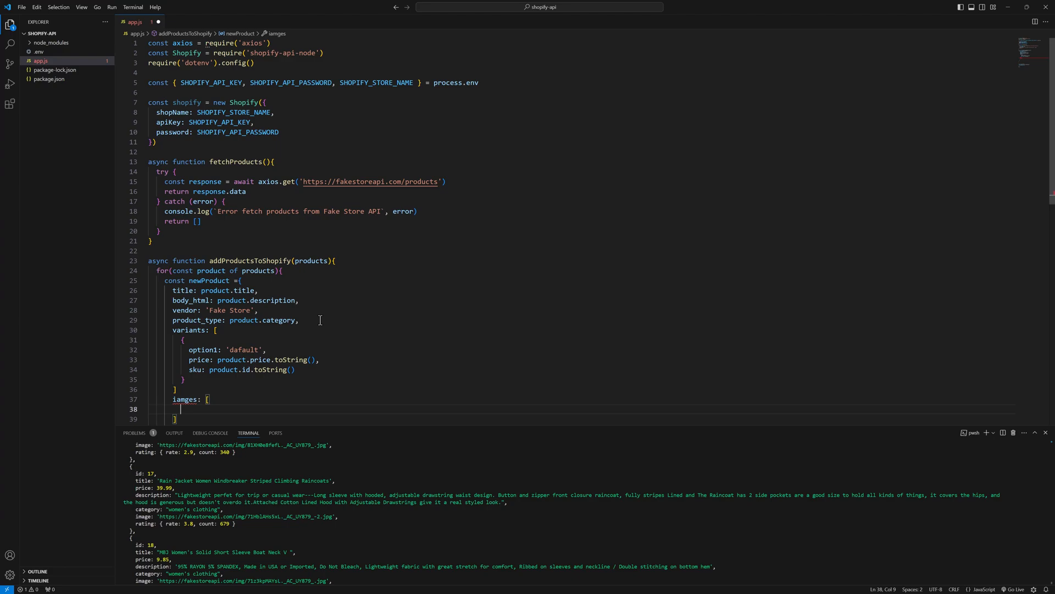
{"action": "type", "text": "{"}
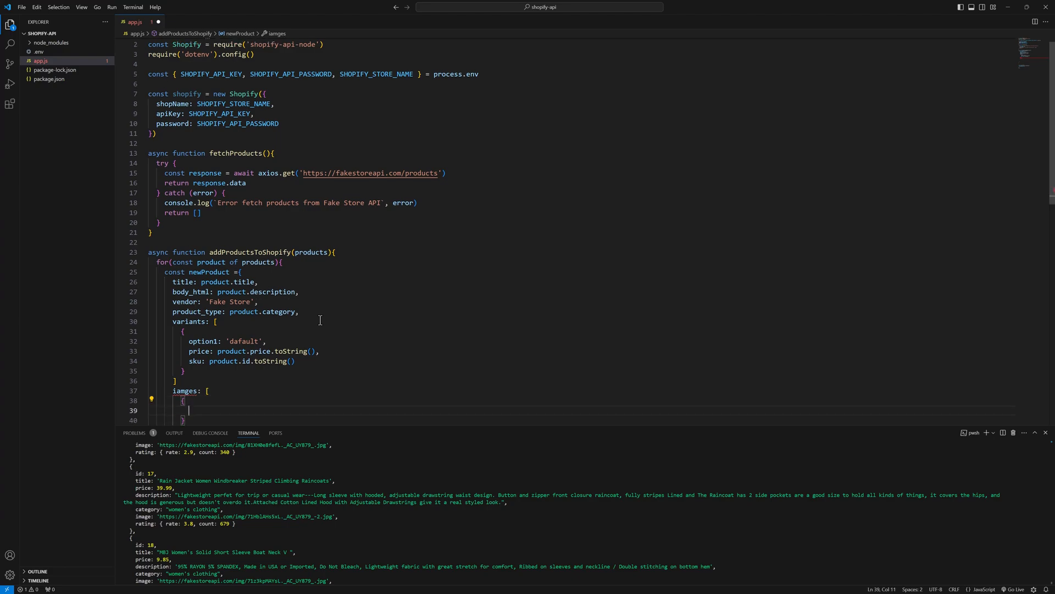
{"action": "type", "text": "src"}
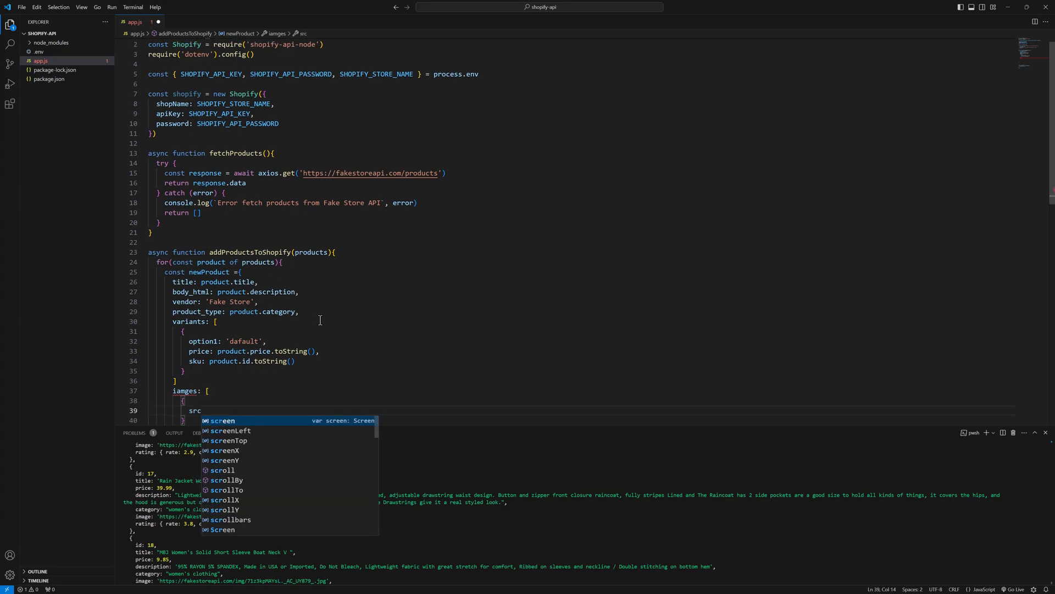
{"action": "type", "text": ":"}
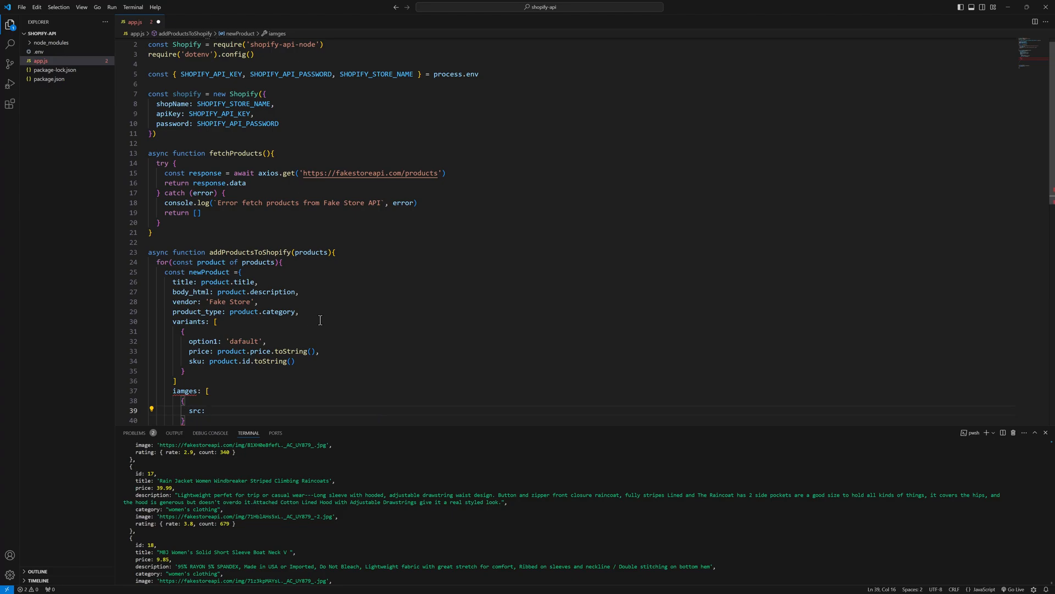
{"action": "type", "text": "product"}
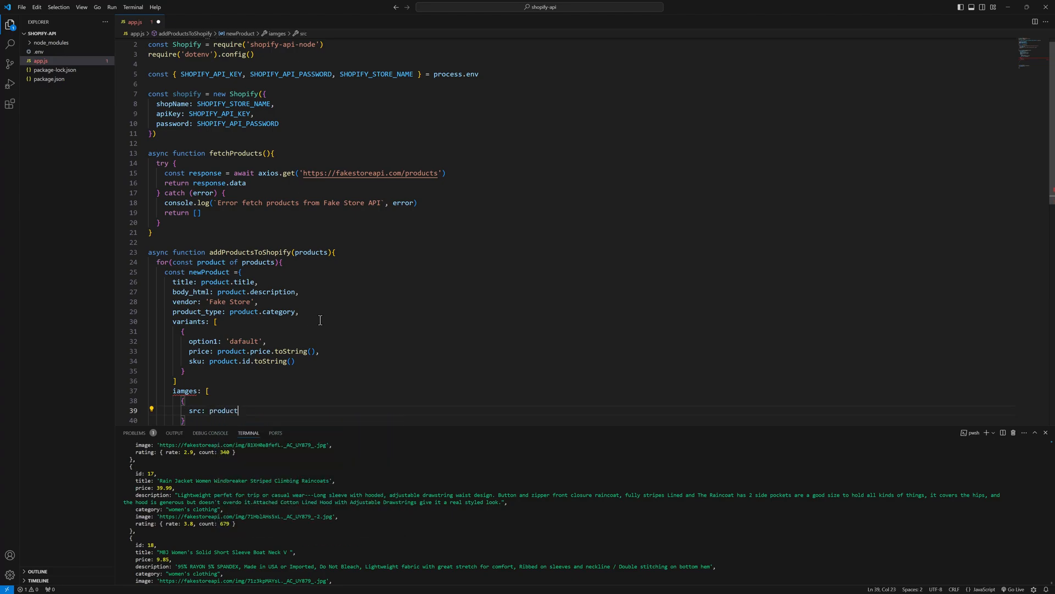
{"action": "type", "text": ".image"}
{"action": "left_click", "coordinate": [580, 379]}
{"action": "type", "text": ","}
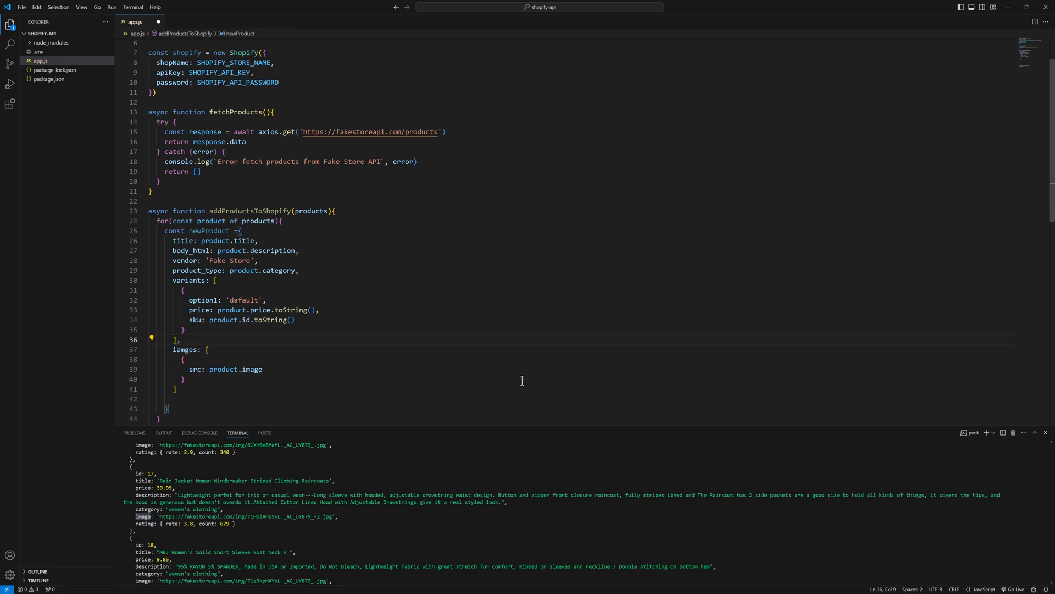
{"action": "double_click", "coordinate": [184, 350]}
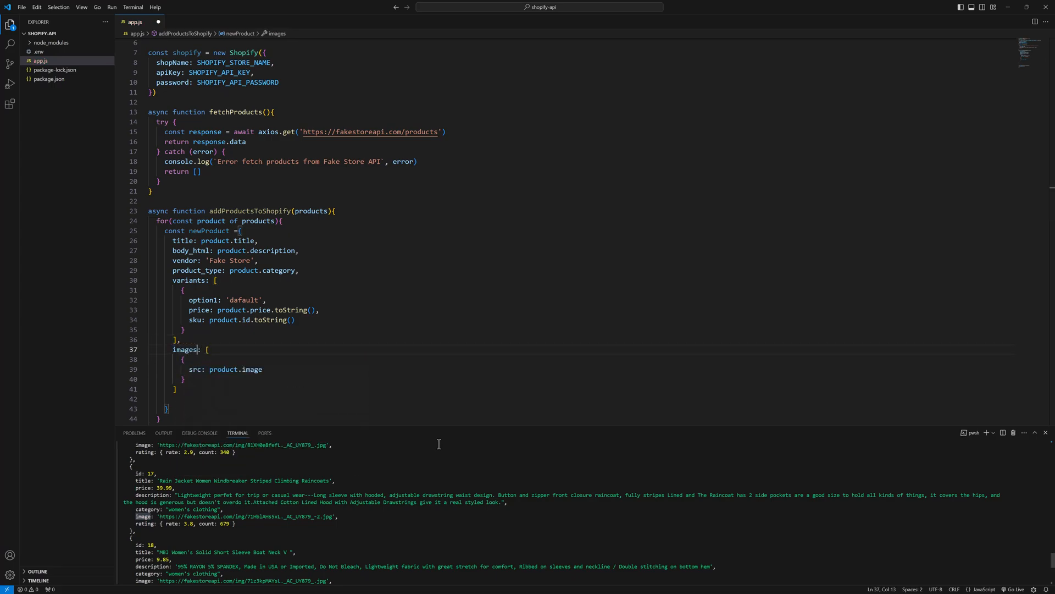
{"action": "scroll", "scroll_direction": "down", "scroll_amount": 3}
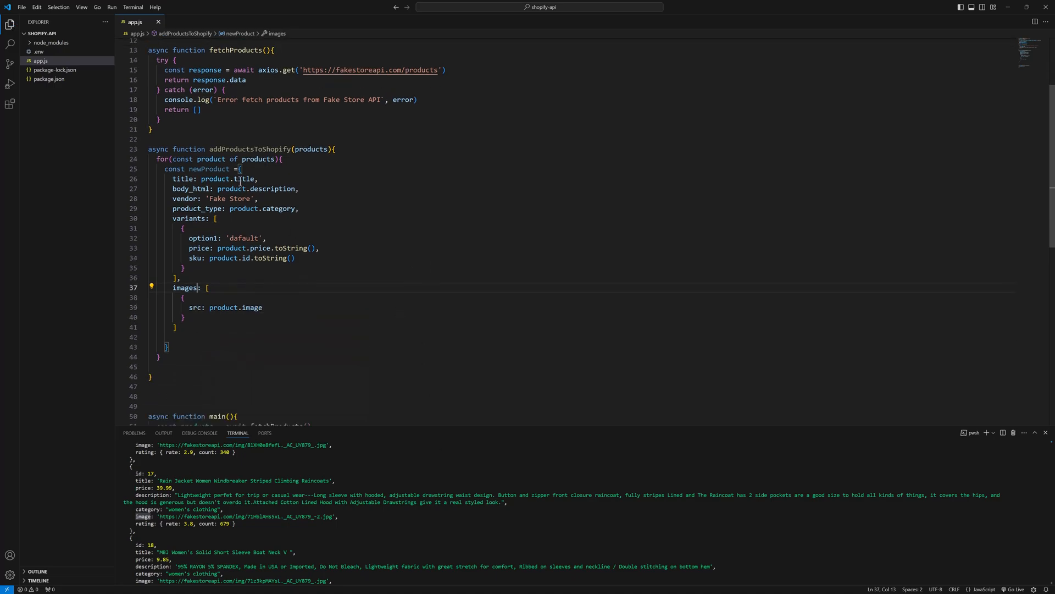
{"action": "double_click", "coordinate": [249, 148]}
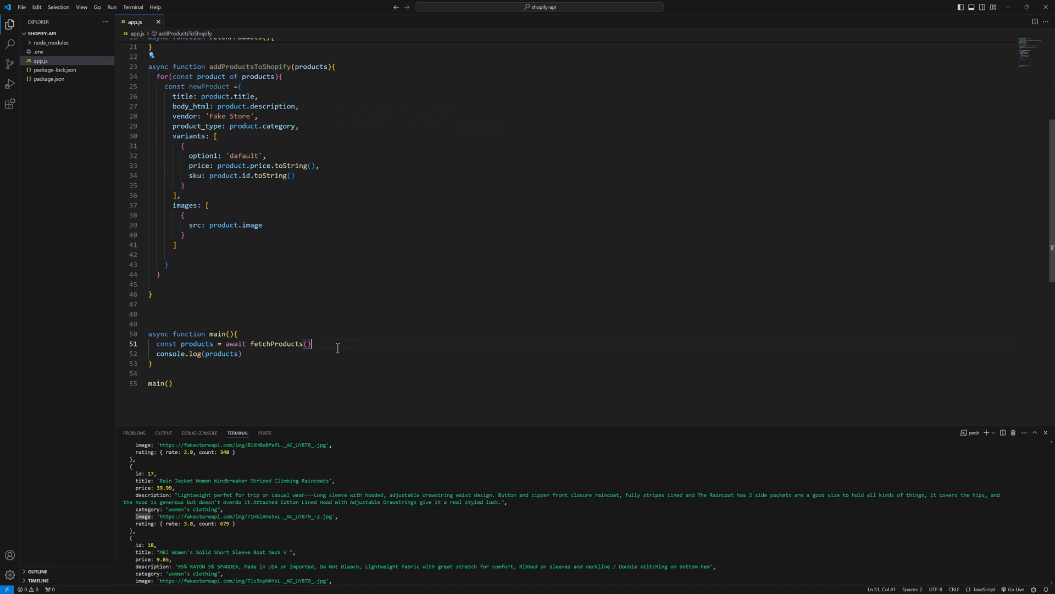
Step: In main, await addProductsToShopify(products) after fetching the products
{"action": "key", "text": "enter"}
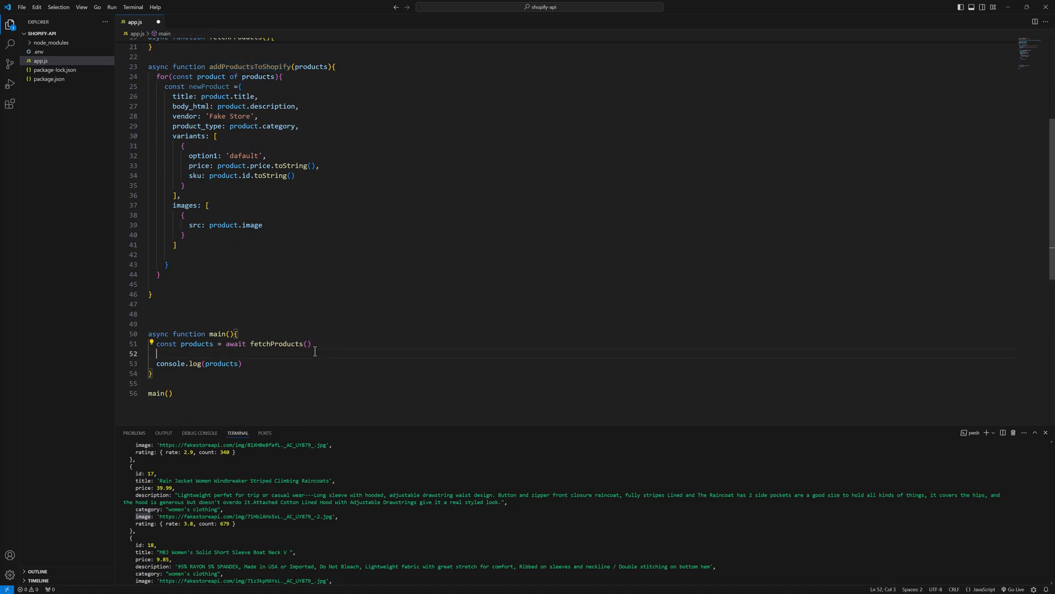
{"action": "type", "text": "await"}
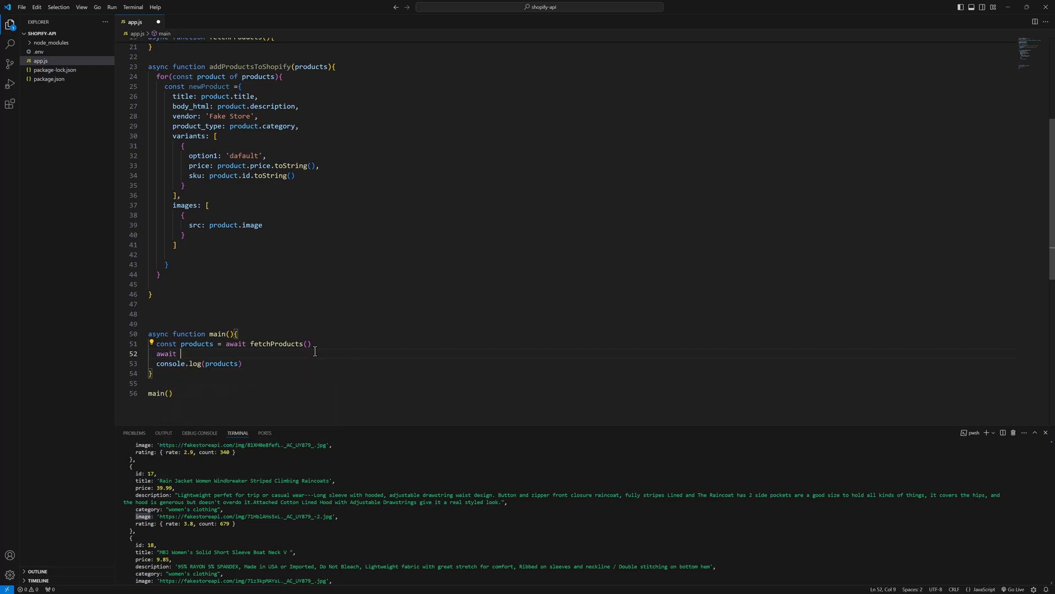
{"action": "type", "text": "a"}
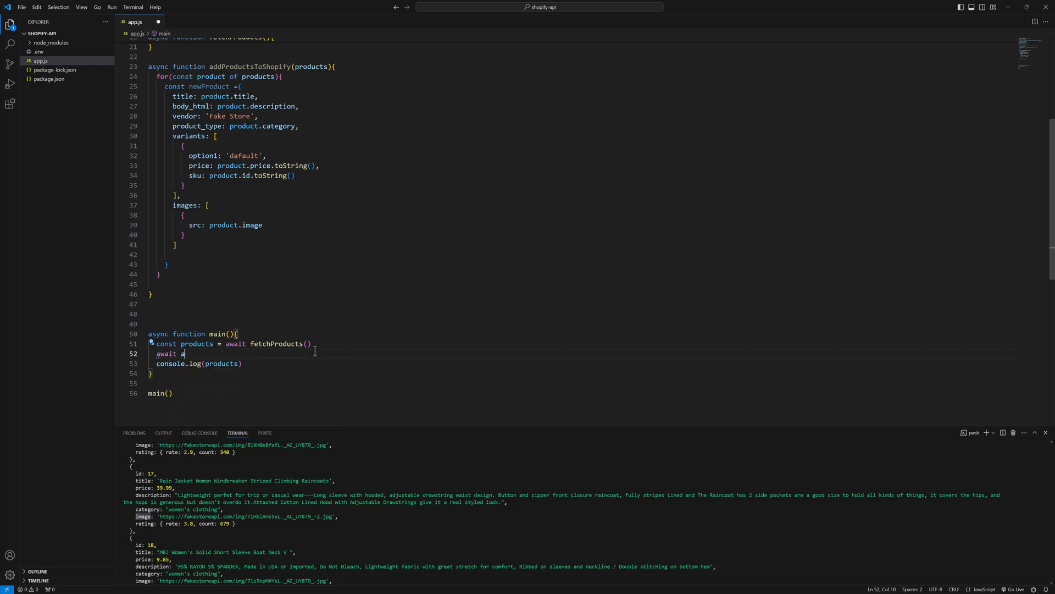
{"action": "type", "text": "ddProductsToShopify("}
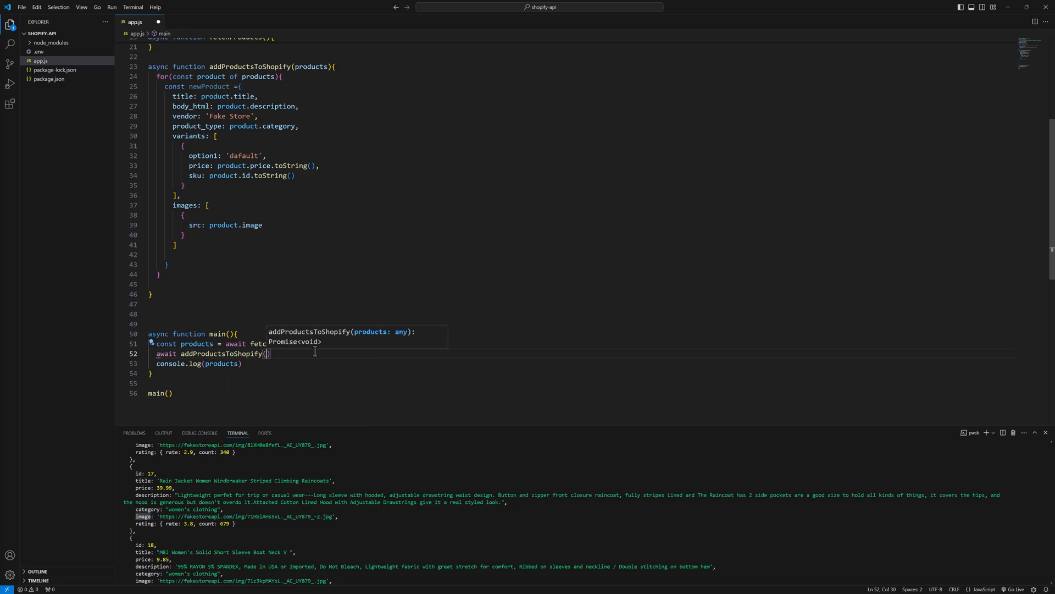
{"action": "type", "text": "p"}
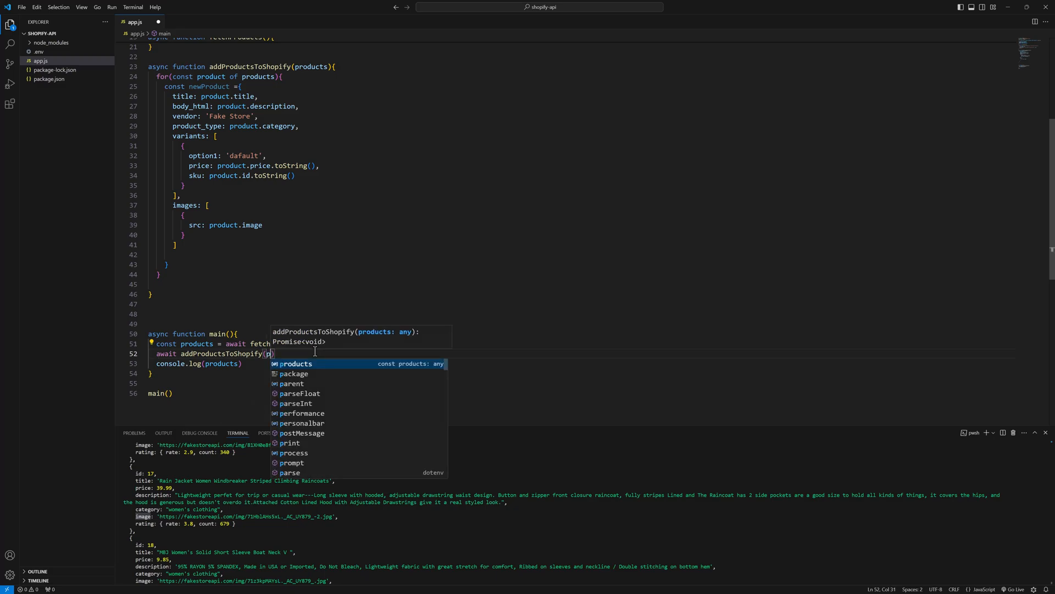
{"action": "type", "text": "roducts"}
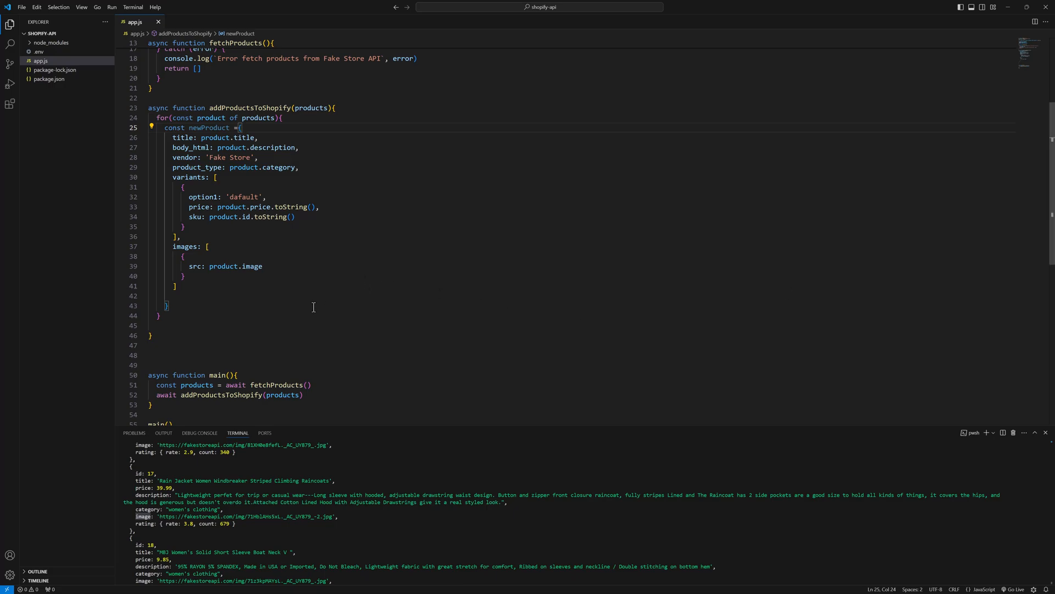
{"action": "mouse_move", "coordinate": [311, 73]}
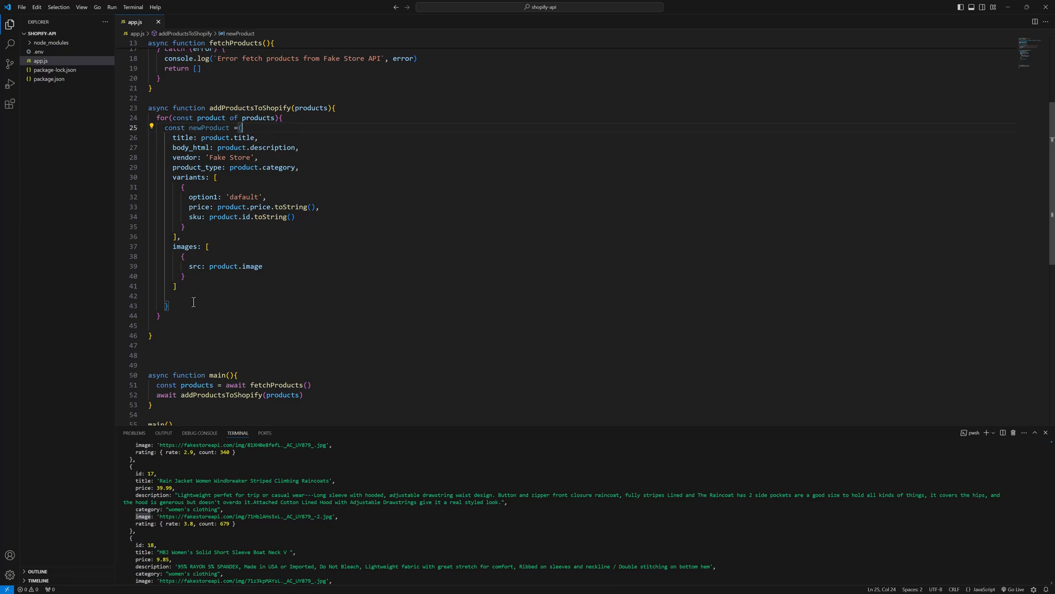
Step: Place the cursor just after the newProduct object inside the products loop
{"action": "left_click", "coordinate": [168, 305]}
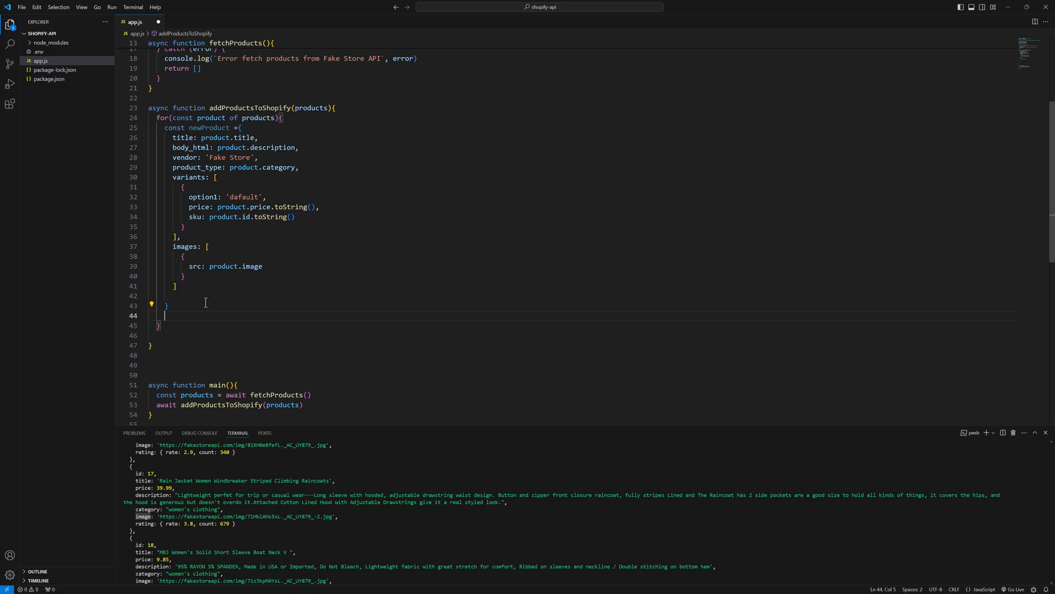
Step: Add a try-catch whose catch logs 'Error creating the product in shopify' with the error
{"action": "key", "text": "Enter"}
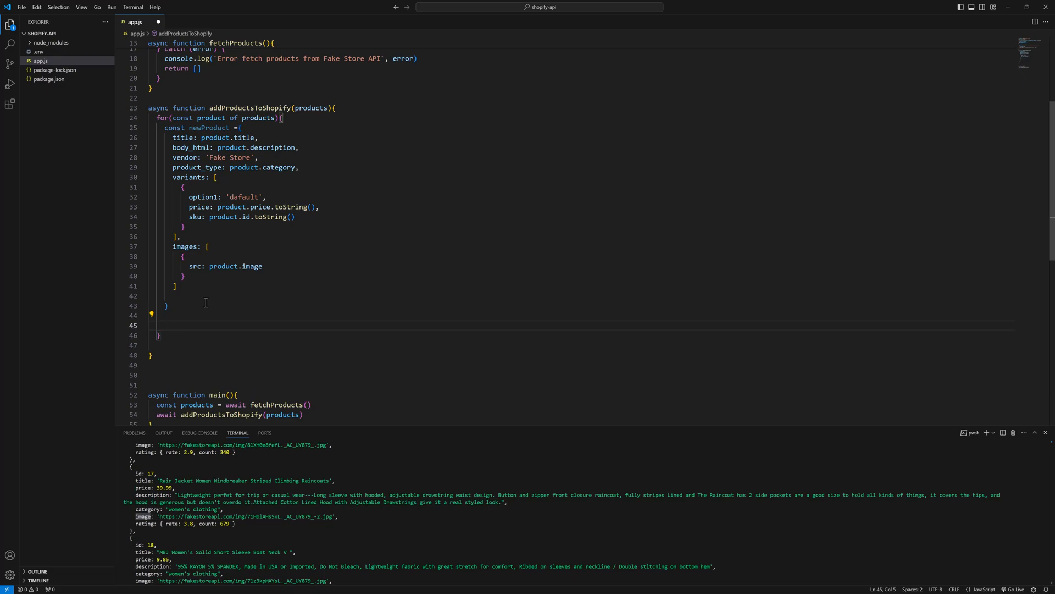
{"action": "type", "text": "try {"}
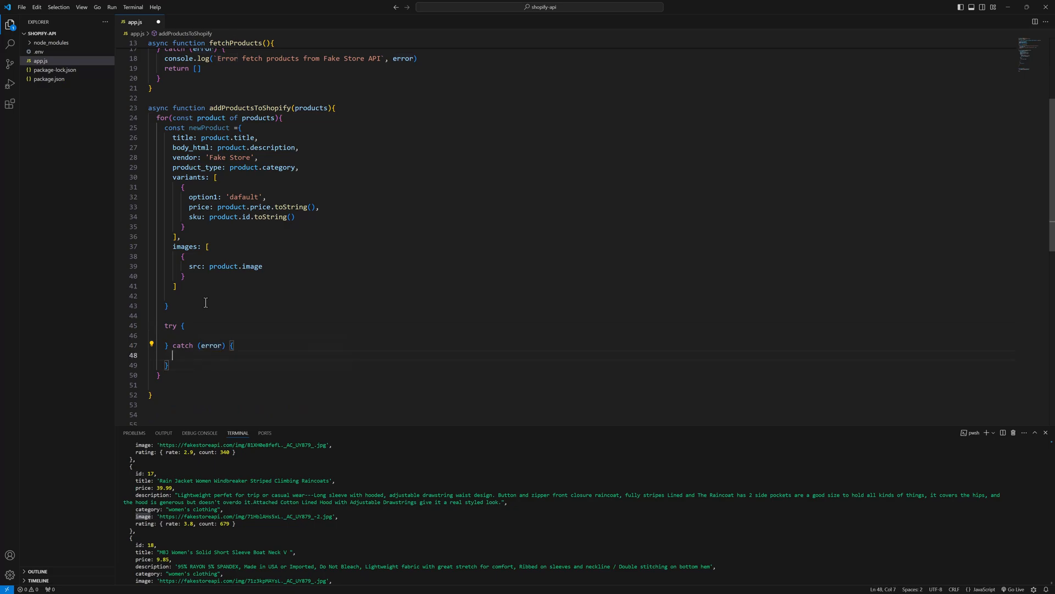
{"action": "type", "text": "console.l"}
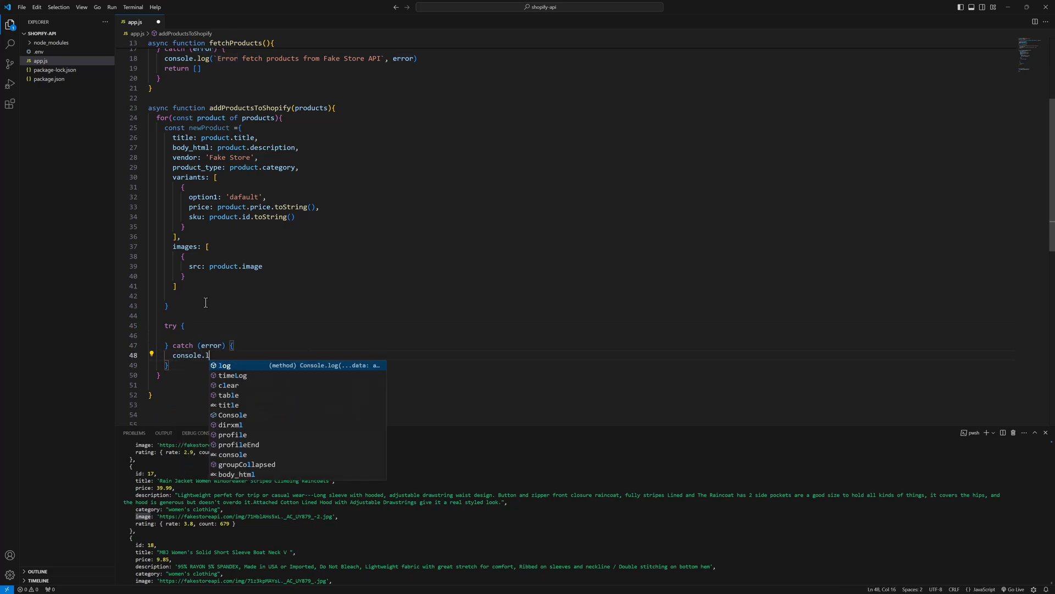
{"action": "type", "text": "og(e"}
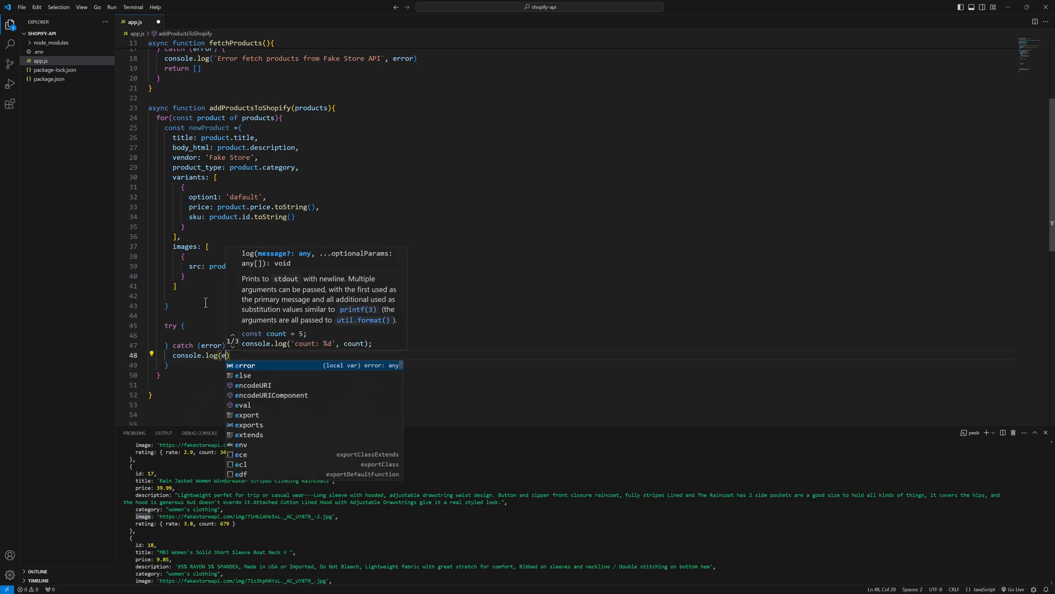
{"action": "key", "text": "Backspace"}
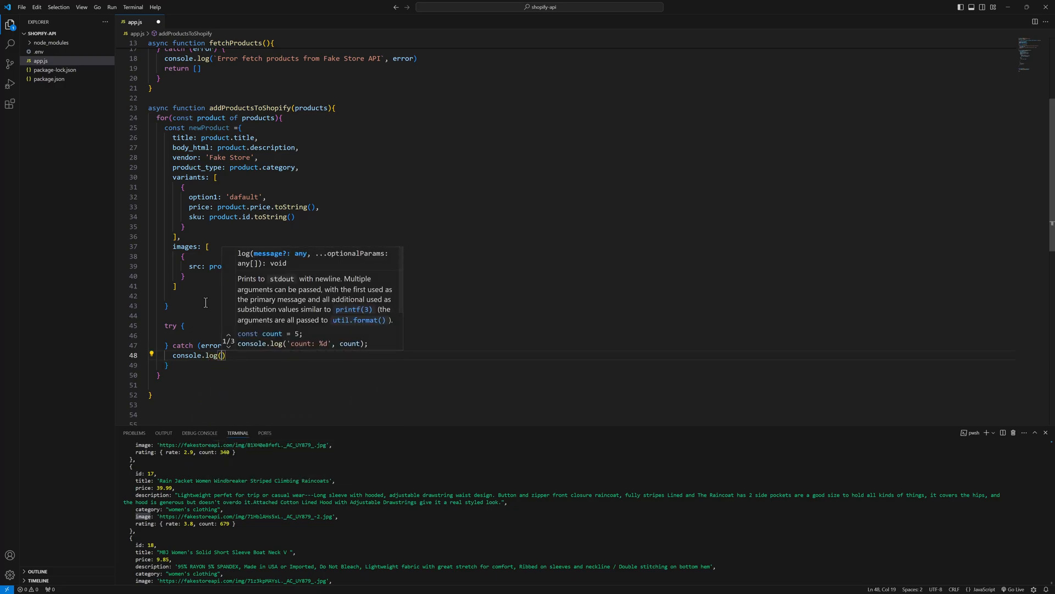
{"action": "type", "text": "'Err"}
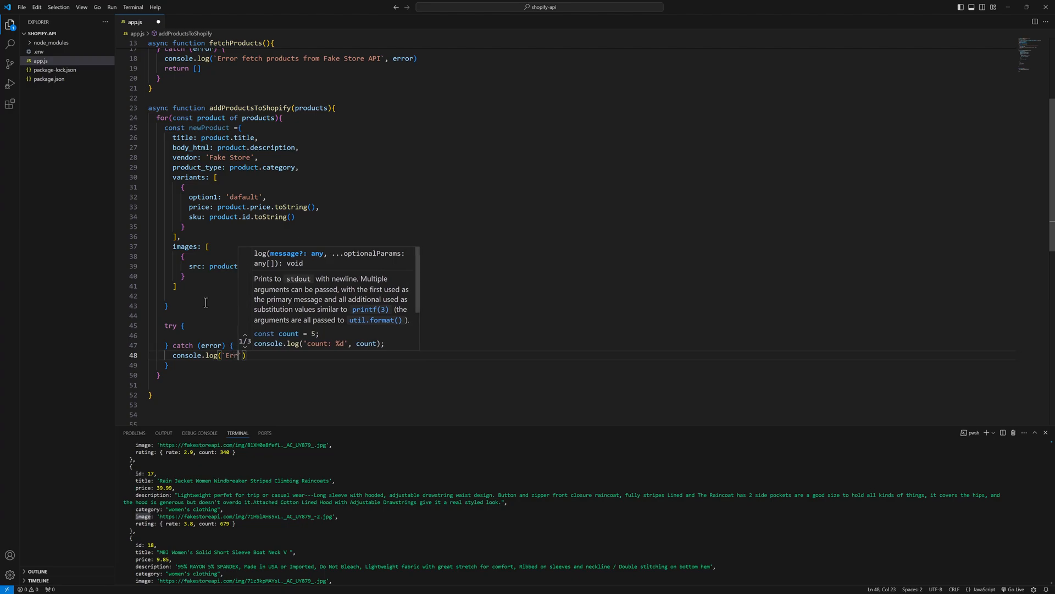
{"action": "type", "text": "Error"}
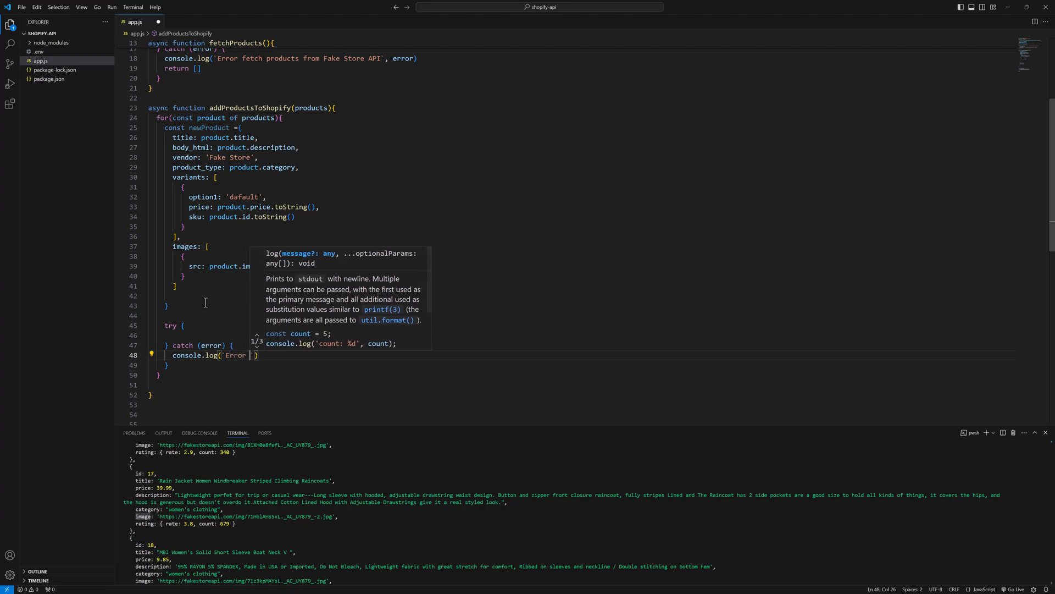
{"action": "type", "text": "creatign the product in shopify"}
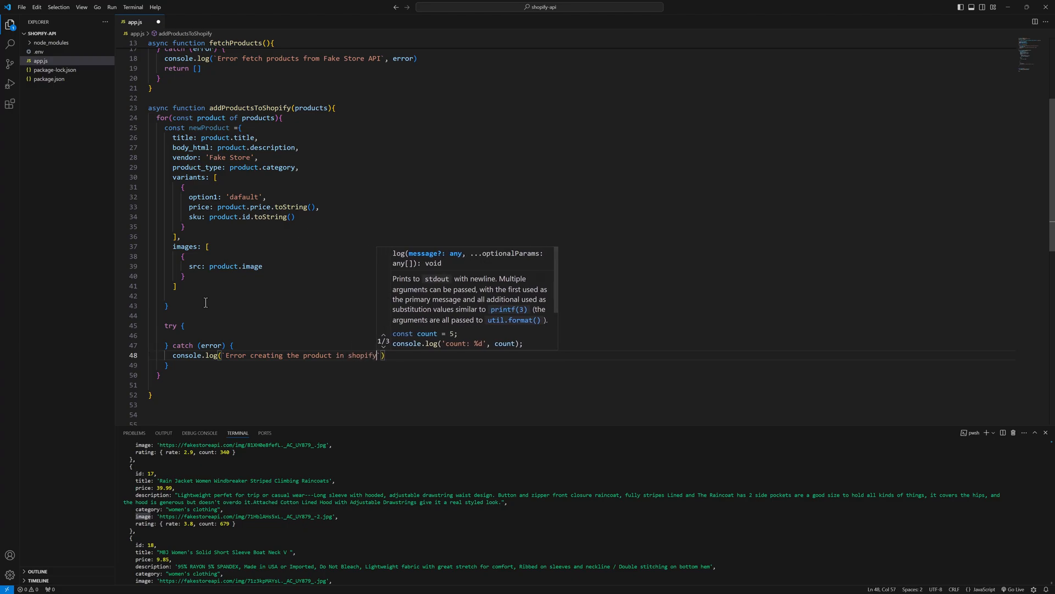
{"action": "type", "text": ", error"}
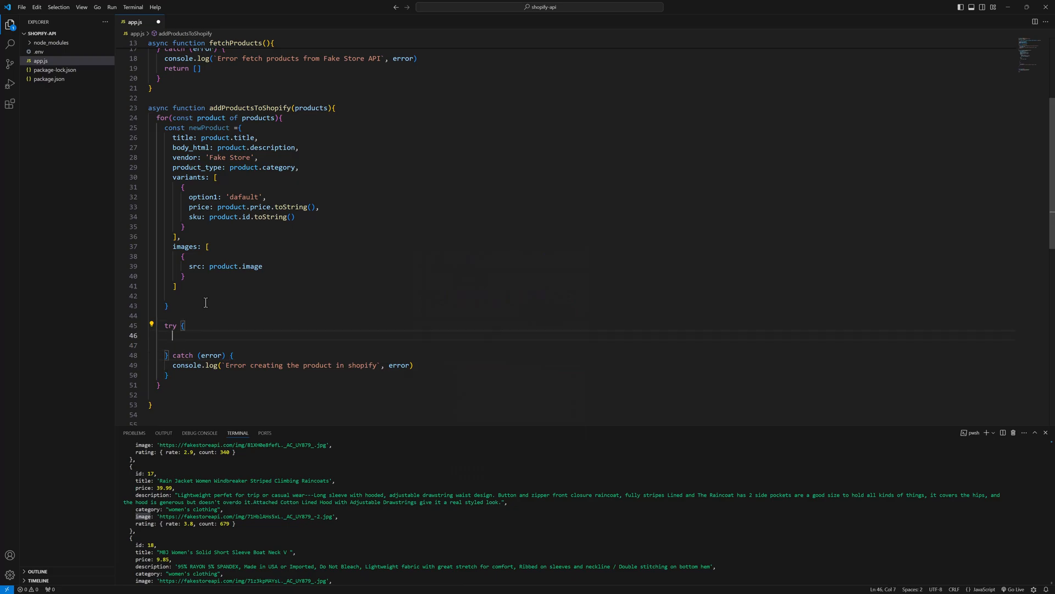
Step: Await shopify.product.create(newProduct) into const response inside the try block
{"action": "type", "text": "const"}
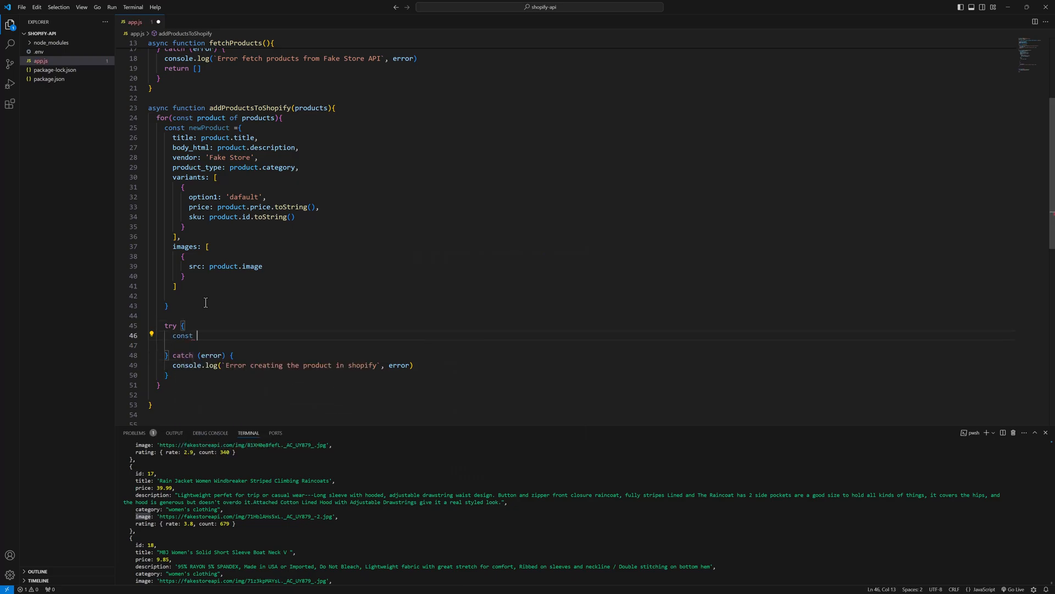
{"action": "type", "text": "response ="}
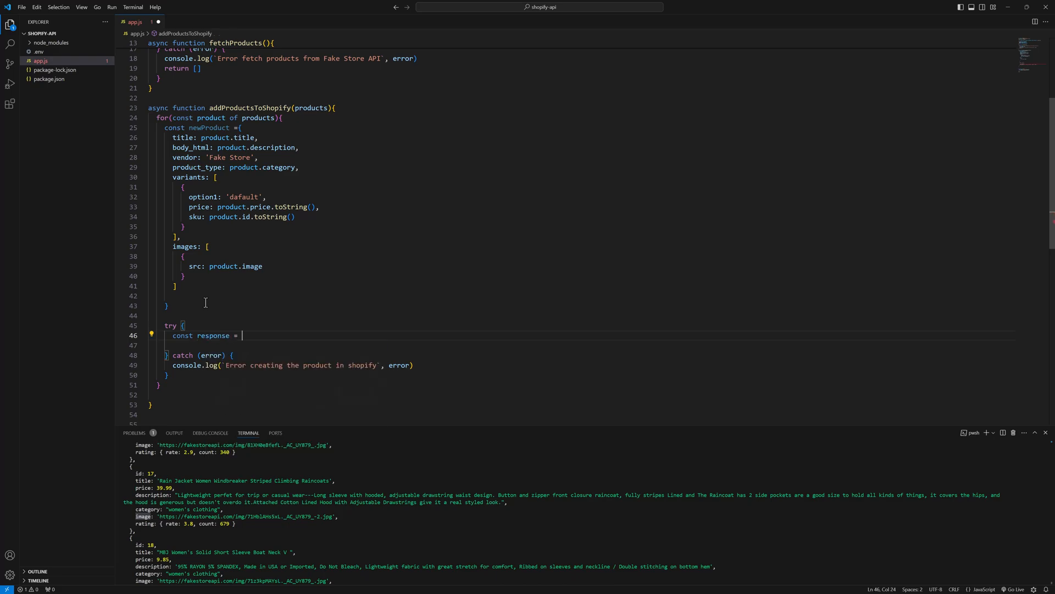
{"action": "type", "text": "await shopi"}
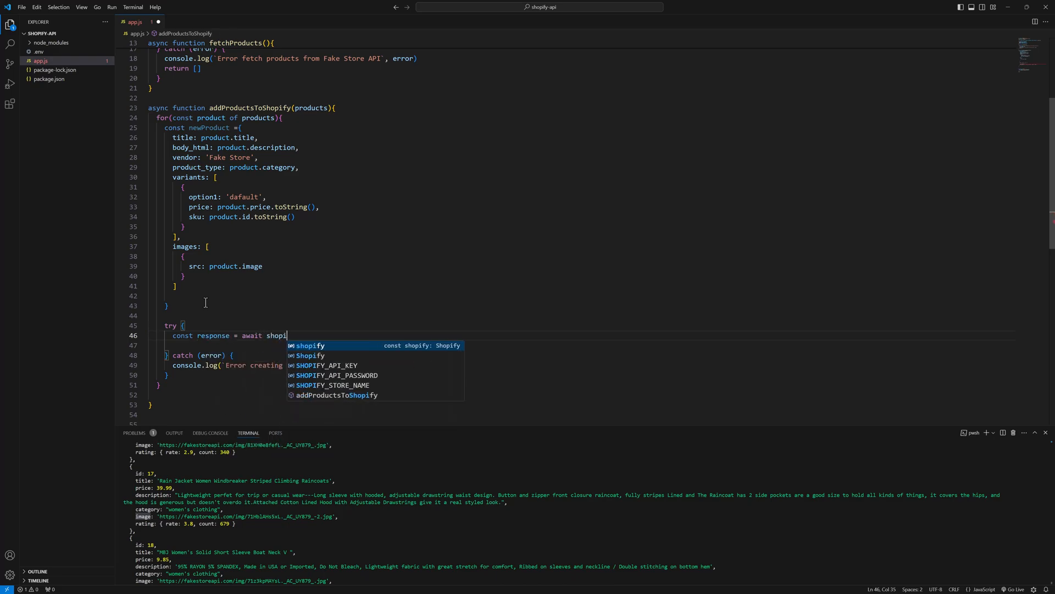
{"action": "type", "text": "fy."}
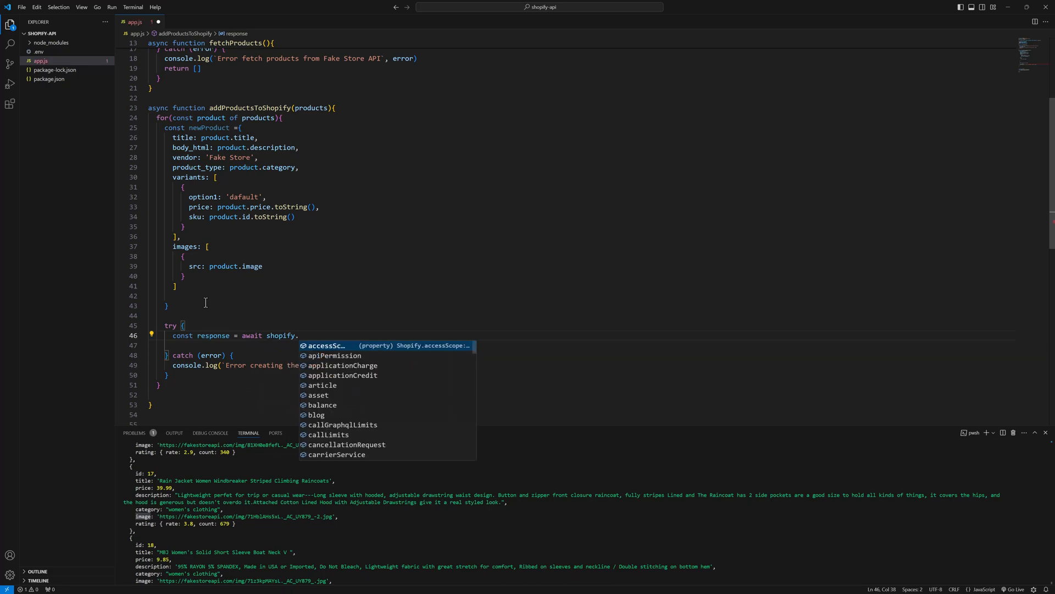
{"action": "type", "text": "product.crea"}
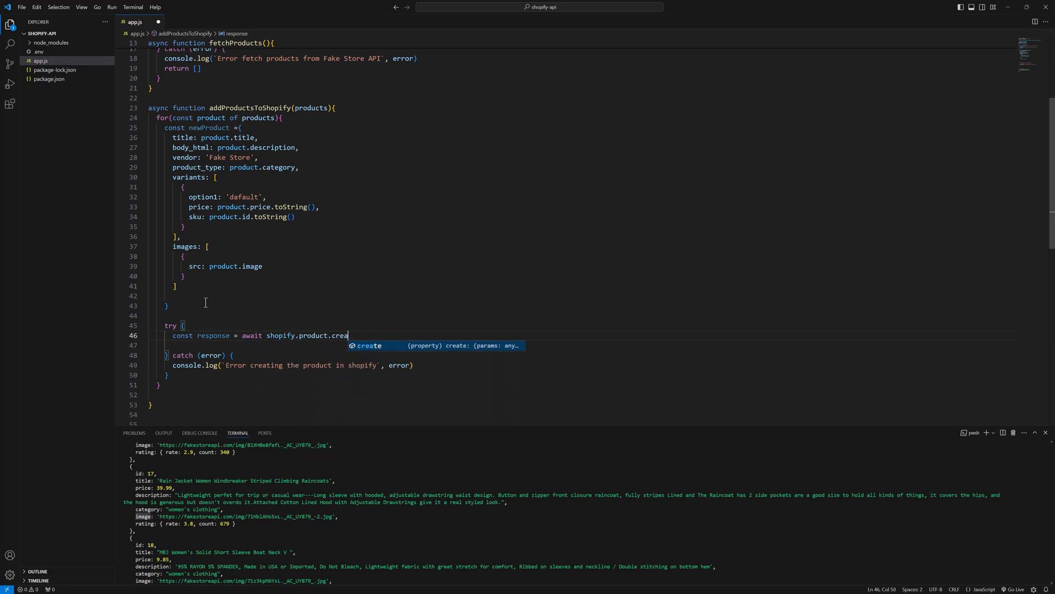
{"action": "key", "text": "Tab"}
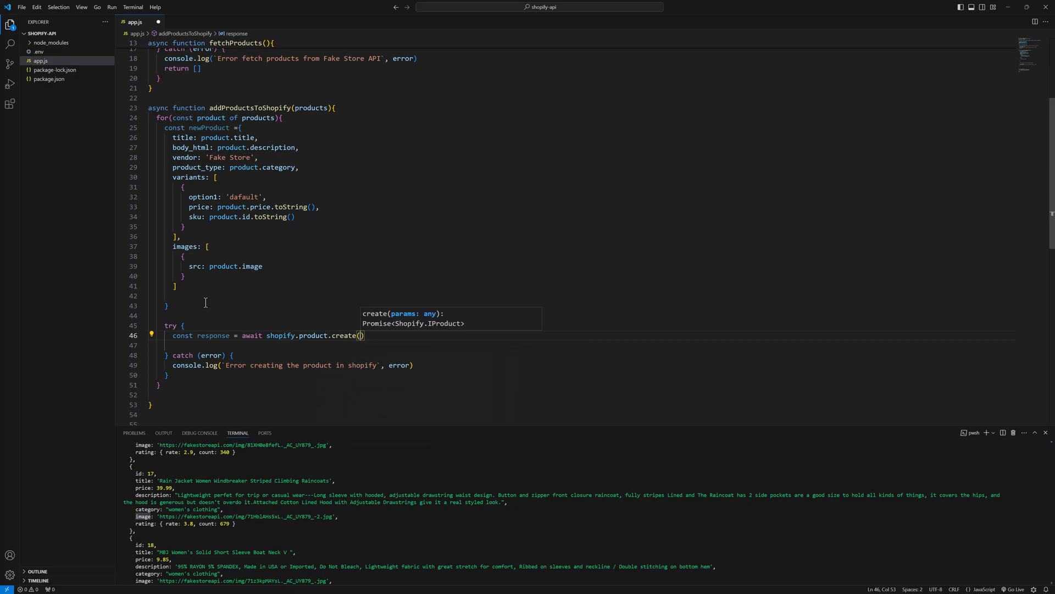
{"action": "type", "text": "newProduct"}
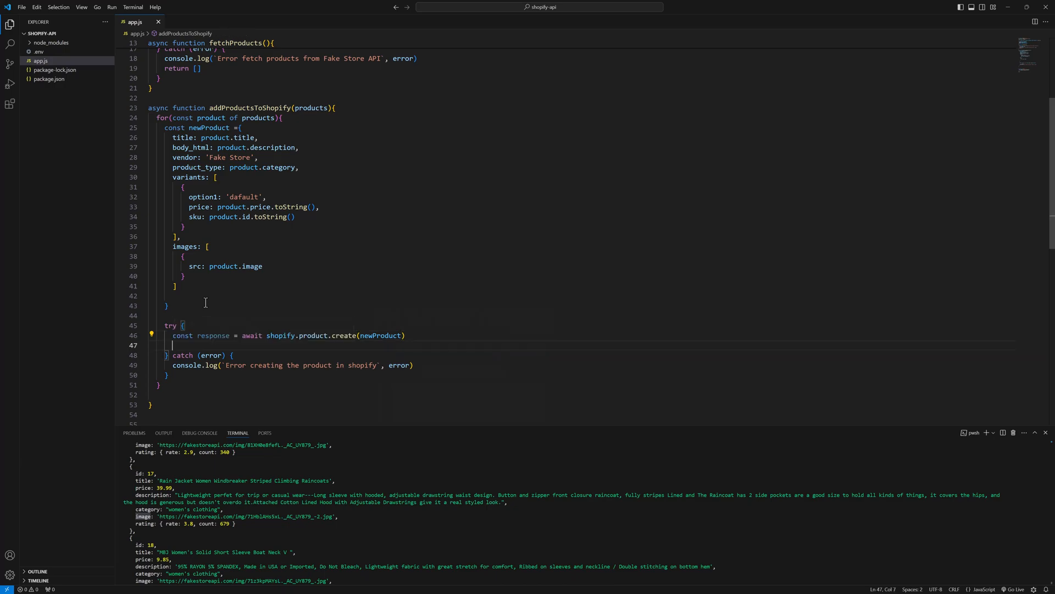
Step: Log 'Product created successfully:' with response.title after the create call
{"action": "type", "text": "consoel"}
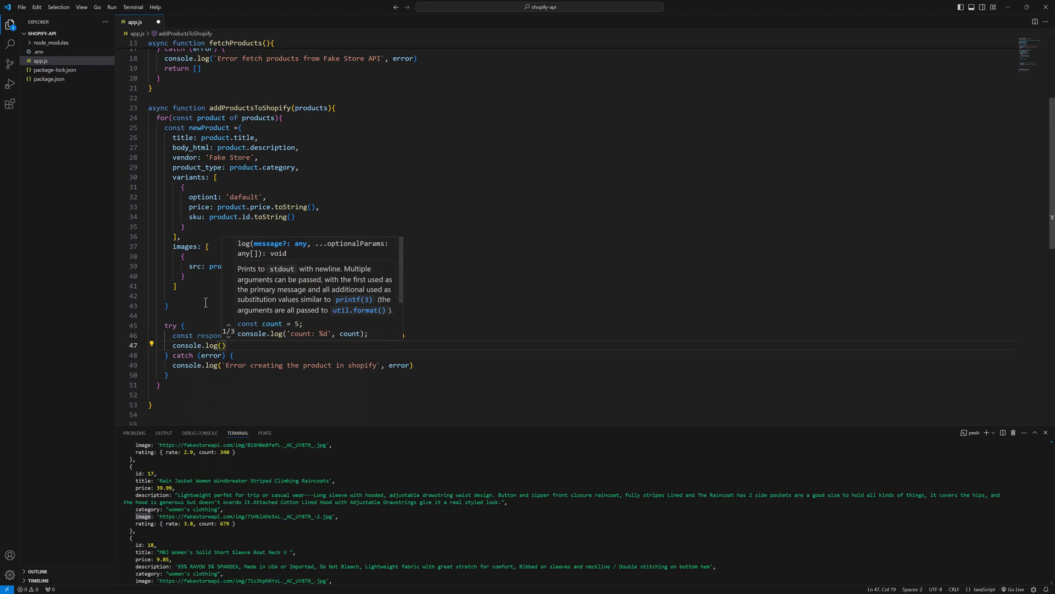
{"action": "type", "text": "`"}
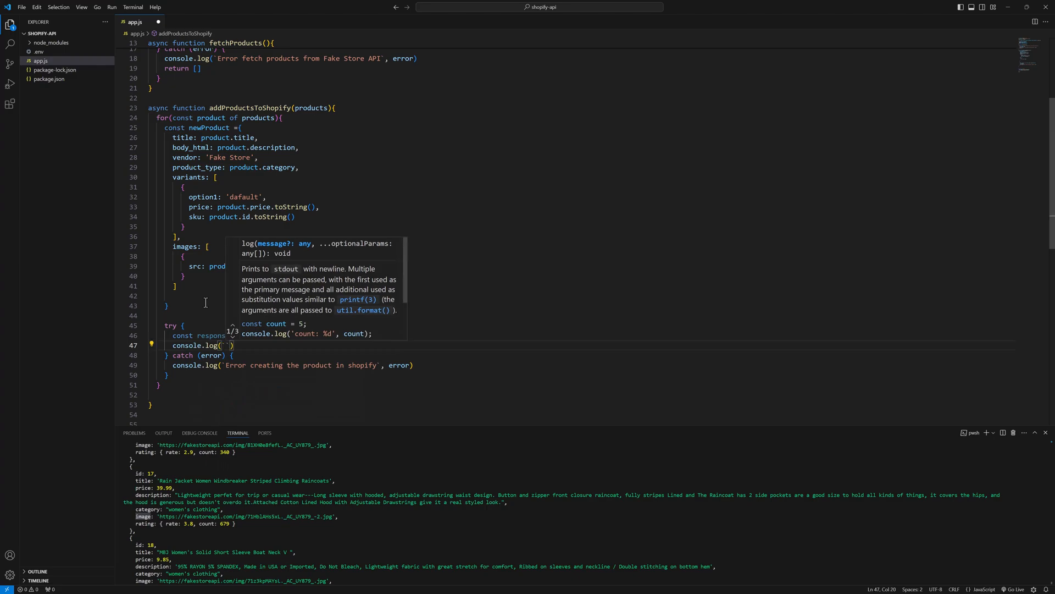
{"action": "type", "text": "Product created succesf"}
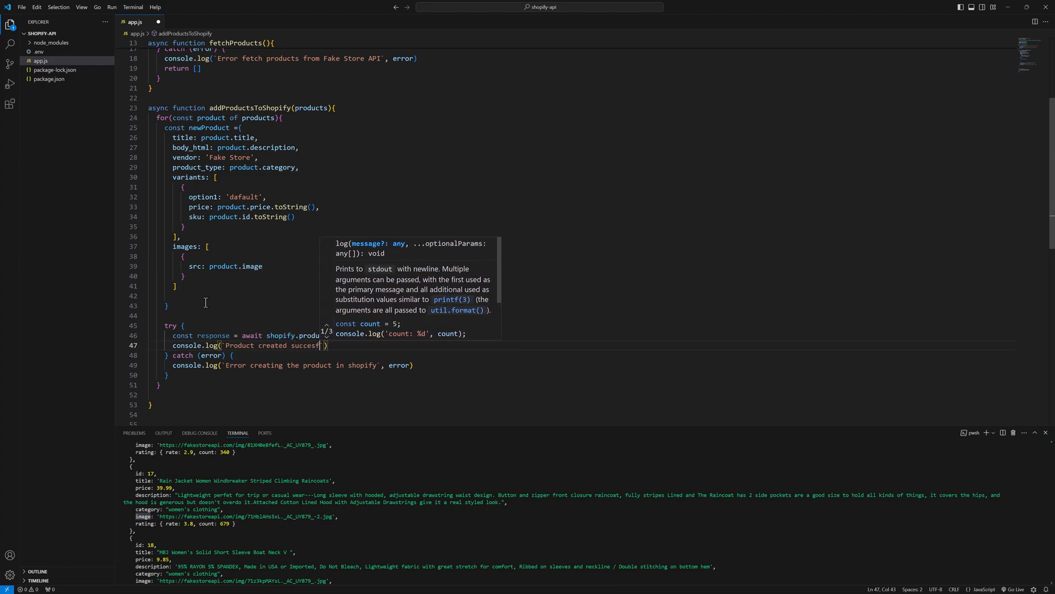
{"action": "key", "text": "Backspace"}
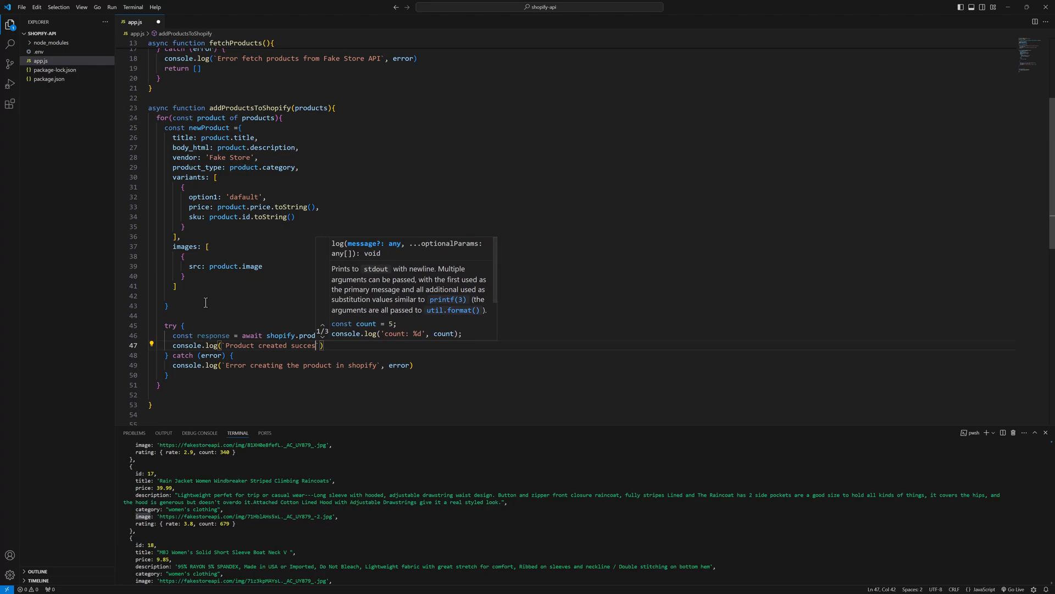
{"action": "type", "text": "sfully:"}
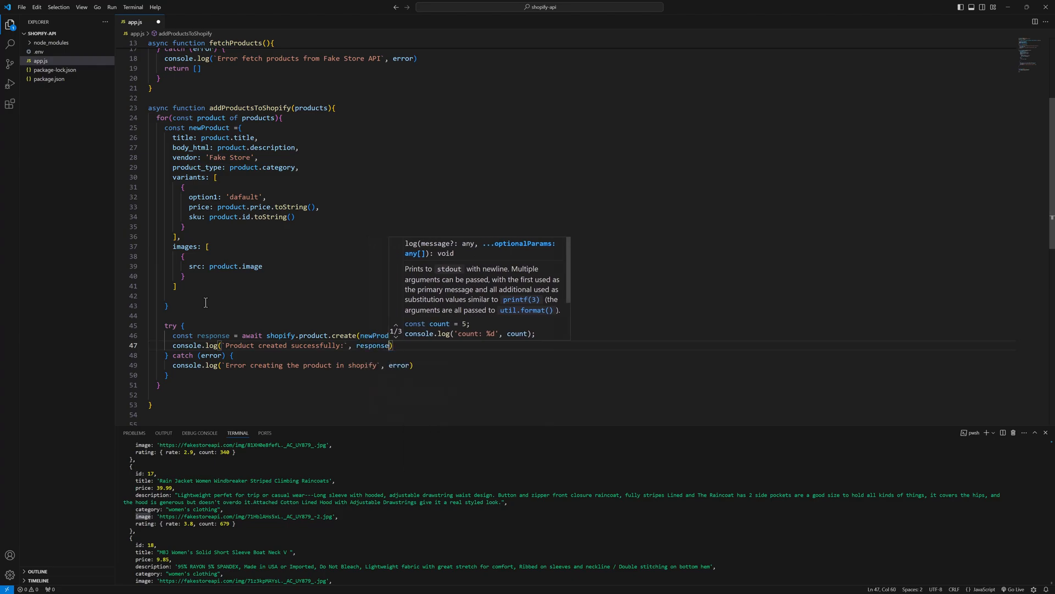
{"action": "type", "text": ".titl"}
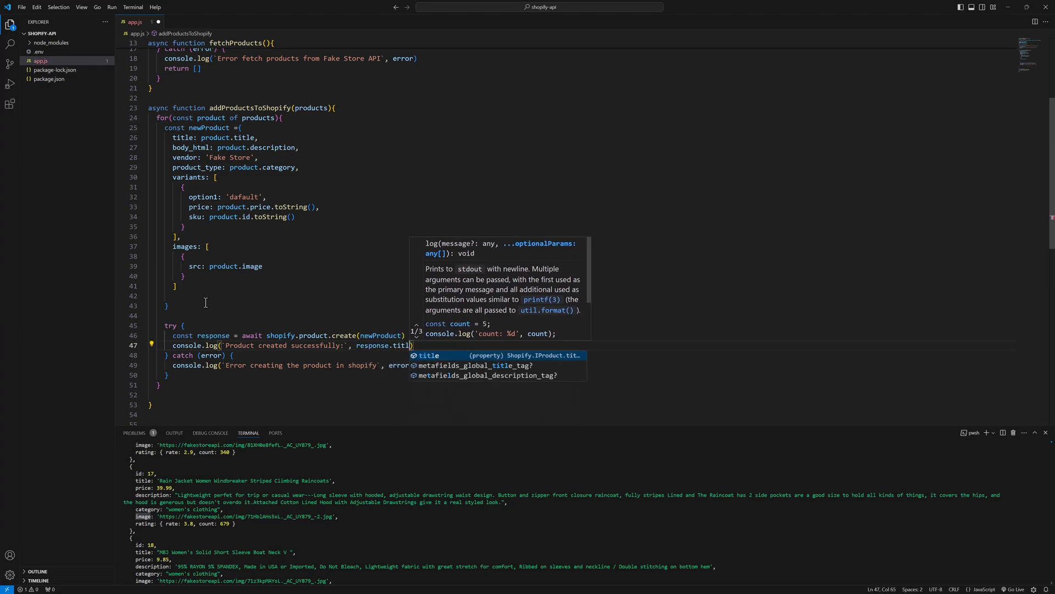
{"action": "type", "text": "e"}
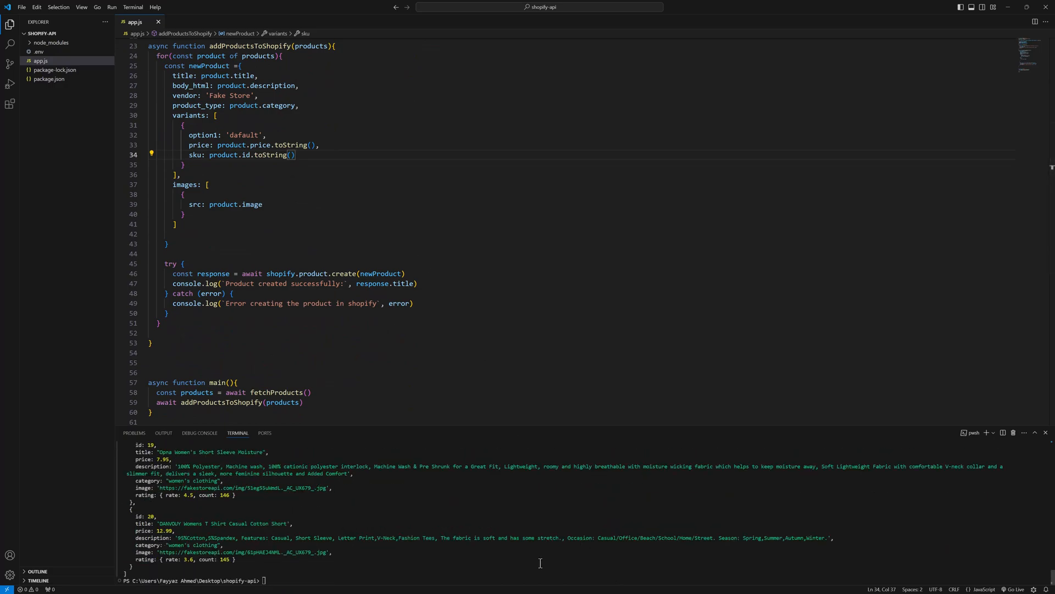
Step: Run node app.js in the integrated terminal to send the products to Shopify
{"action": "type", "text": "node app.js"}
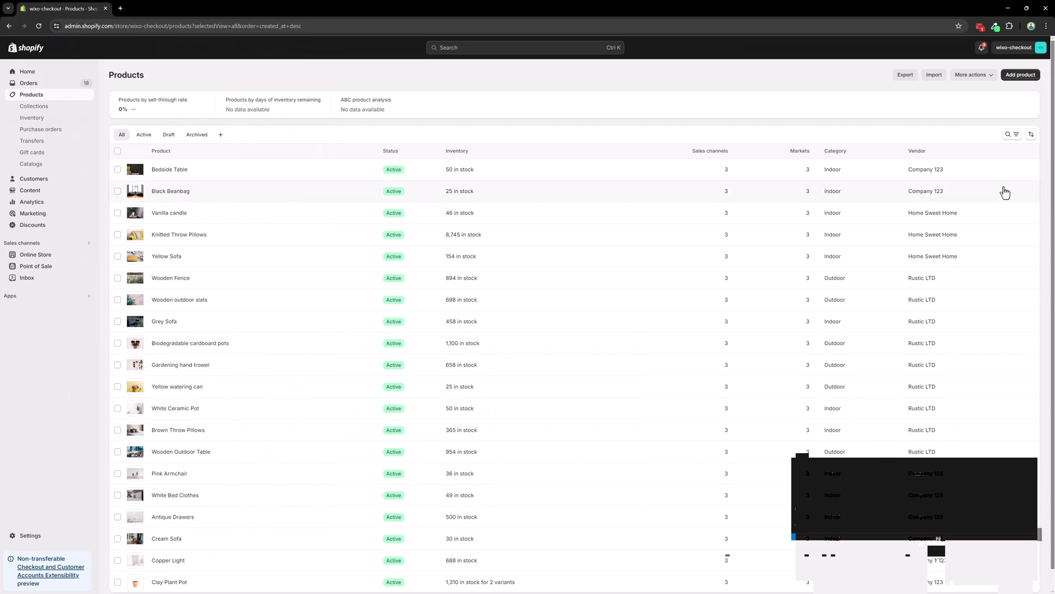
Step: Sort the Products list by Created, newest first
{"action": "left_click", "coordinate": [1032, 135]}
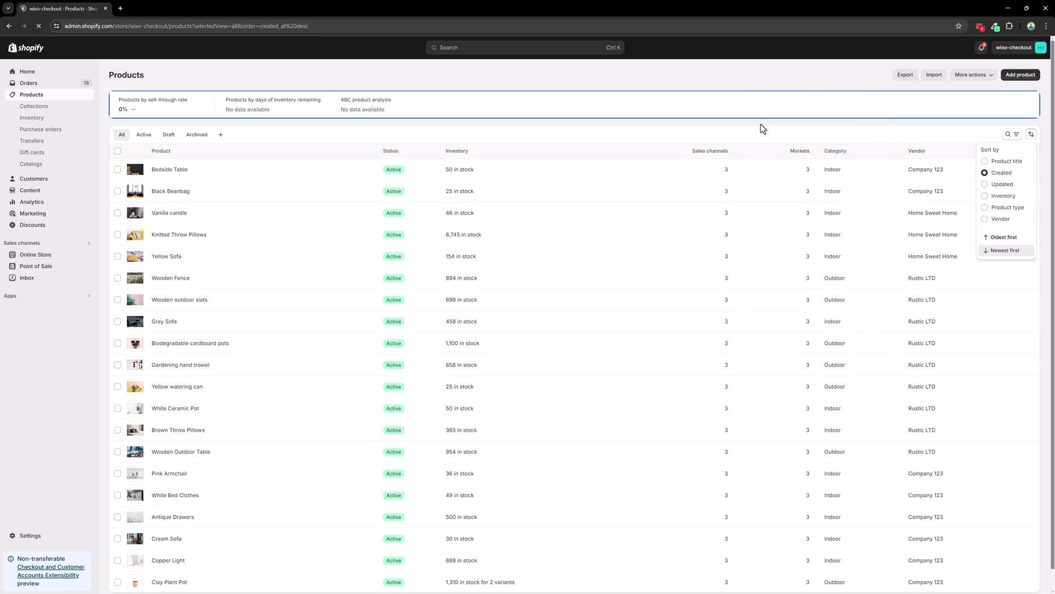
{"action": "left_click", "coordinate": [1006, 249]}
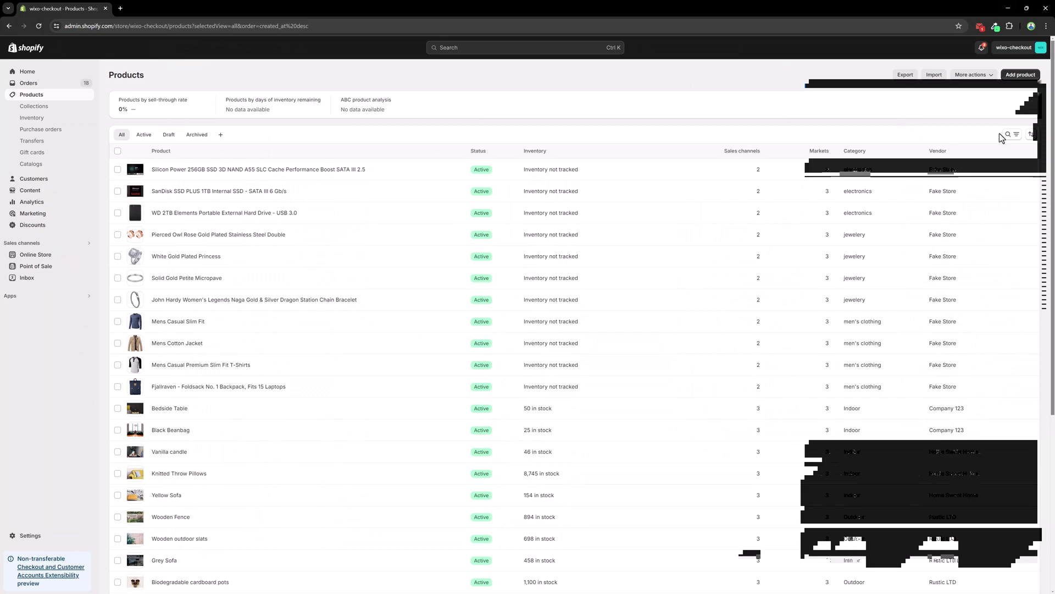
Step: Search for the Lock and Love faux leather jacket and review its media and $29.95 price
{"action": "type", "text": "Lock and Love Women's Removable Hooded Faux Leather Moto Biker Jacket"}
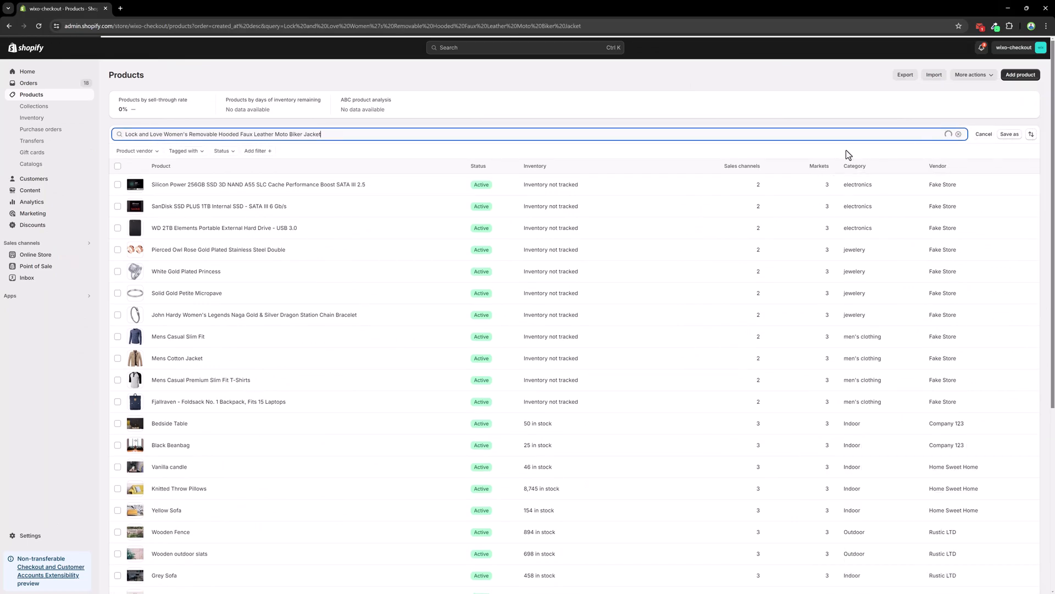
{"action": "key", "text": "Enter"}
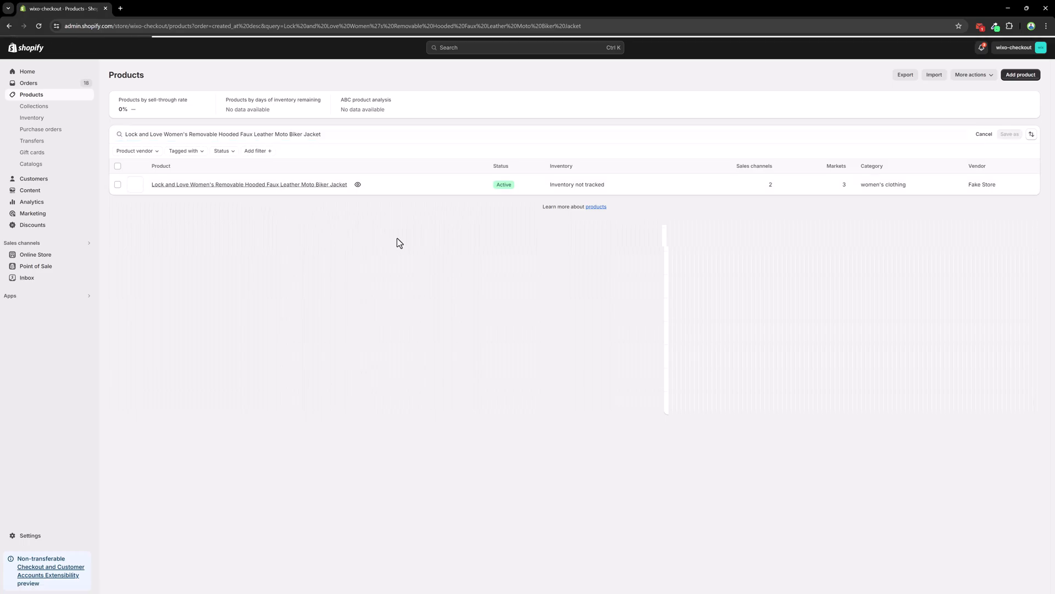
{"action": "left_click", "coordinate": [247, 184]}
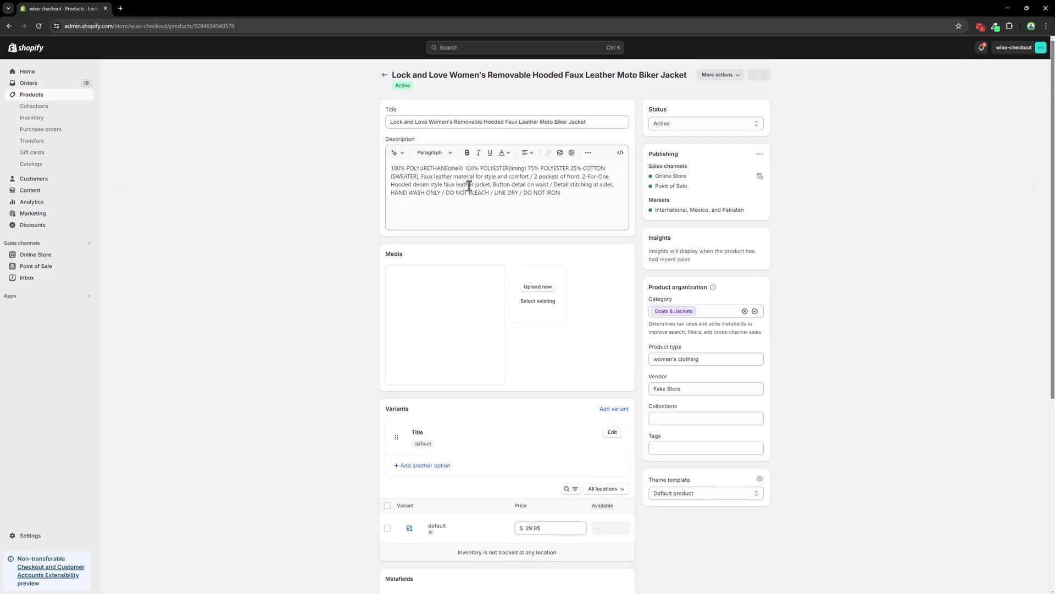
{"action": "scroll", "scroll_direction": "down", "scroll_amount": 3}
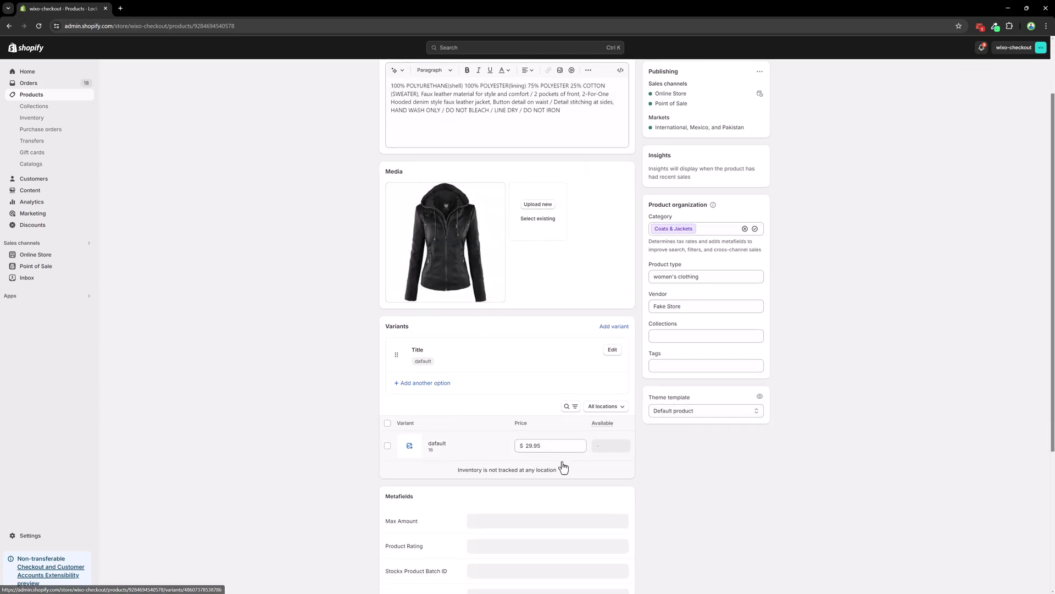
{"action": "left_click", "coordinate": [550, 445]}
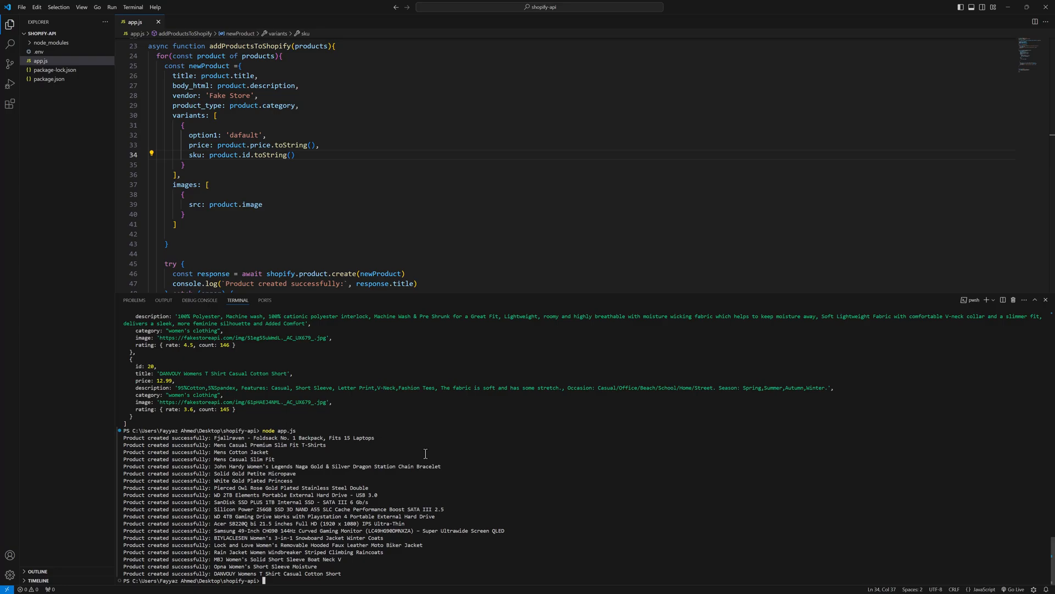
{"action": "mouse_move", "coordinate": [431, 446]}
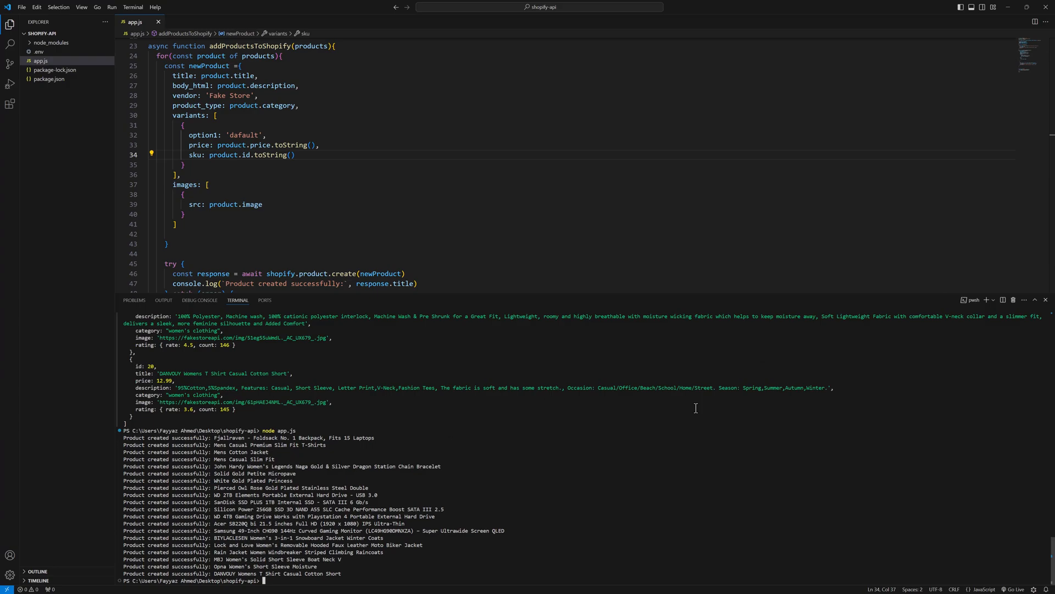
{"action": "mouse_move", "coordinate": [684, 430]}
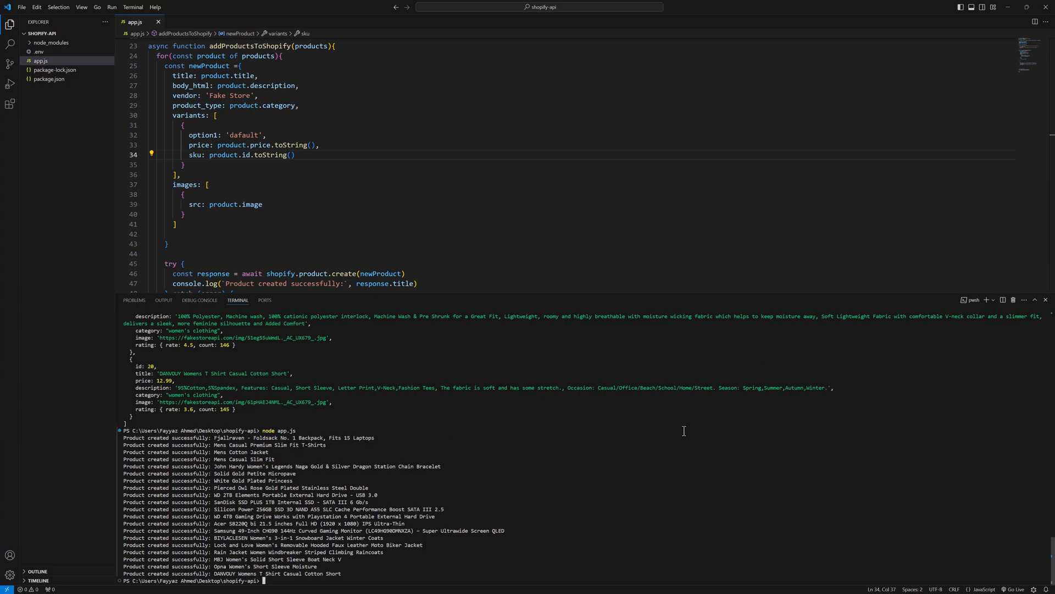